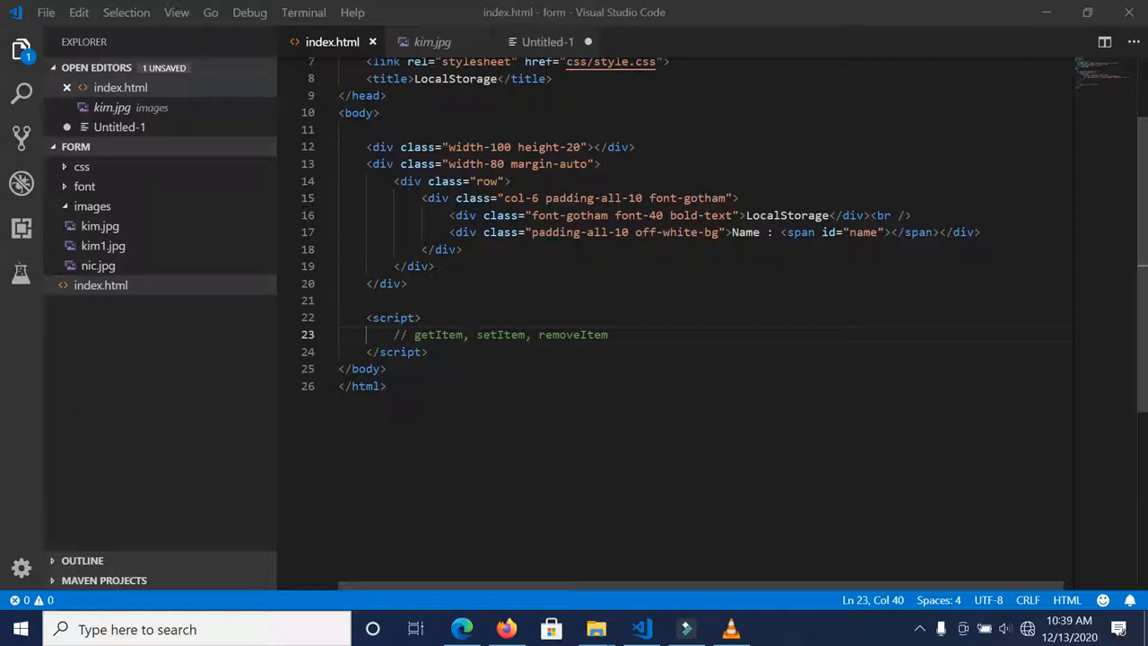
mouse_move(506, 614)
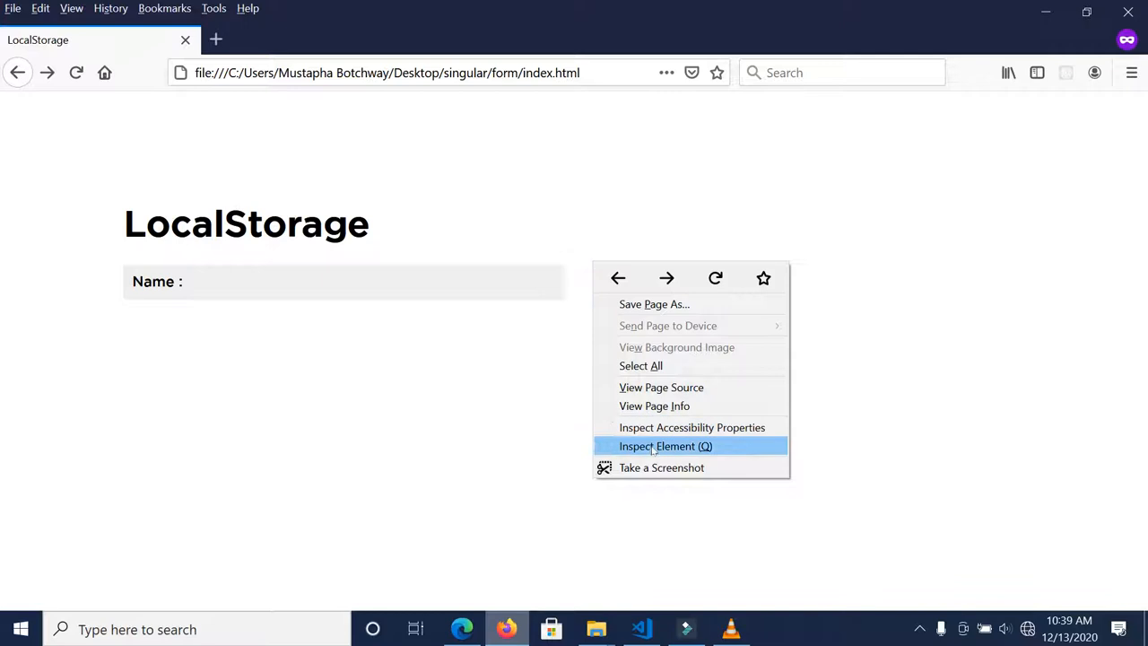
In Firefox DevTools, add a new local storage item for the page and give it a value
left_click(666, 445)
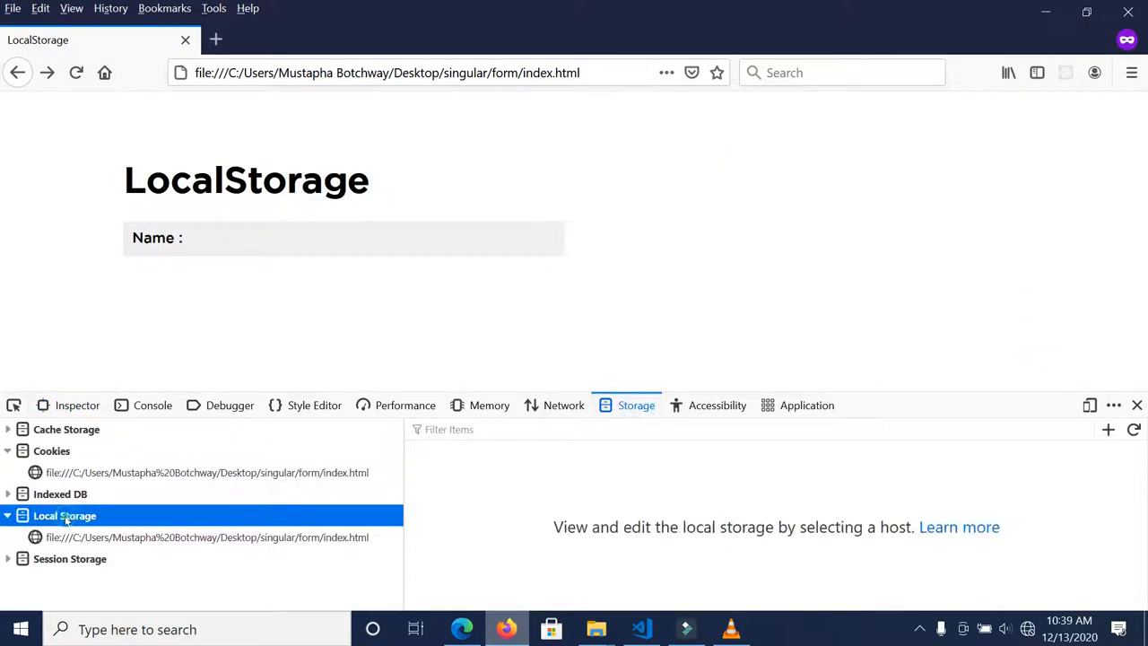
left_click(206, 536)
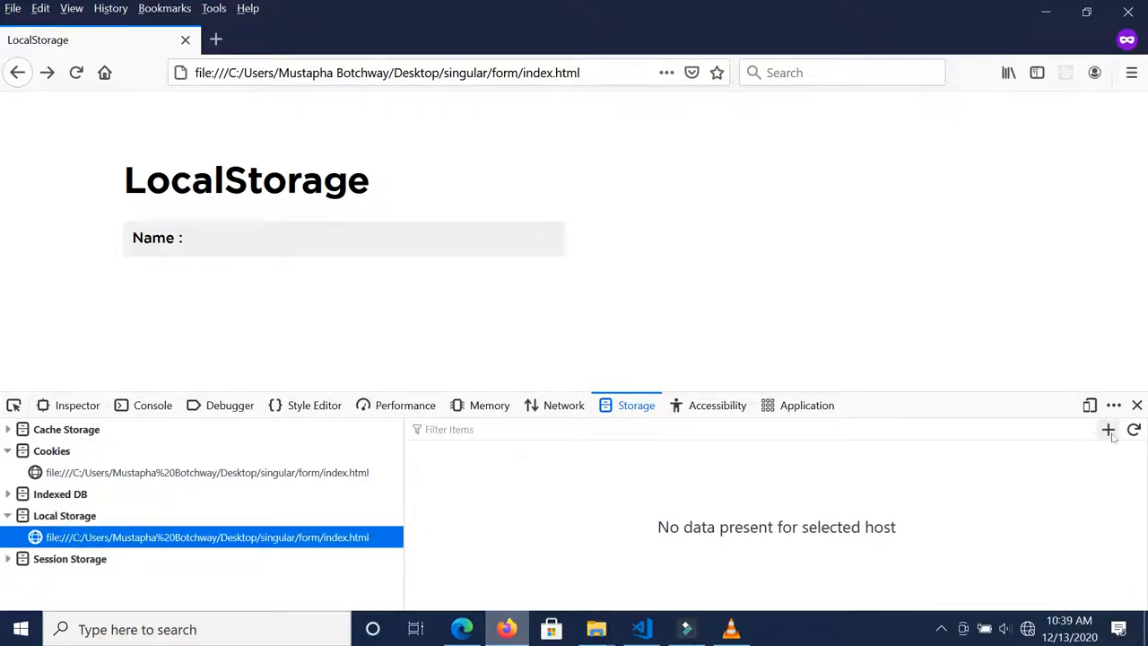
left_click(1109, 430)
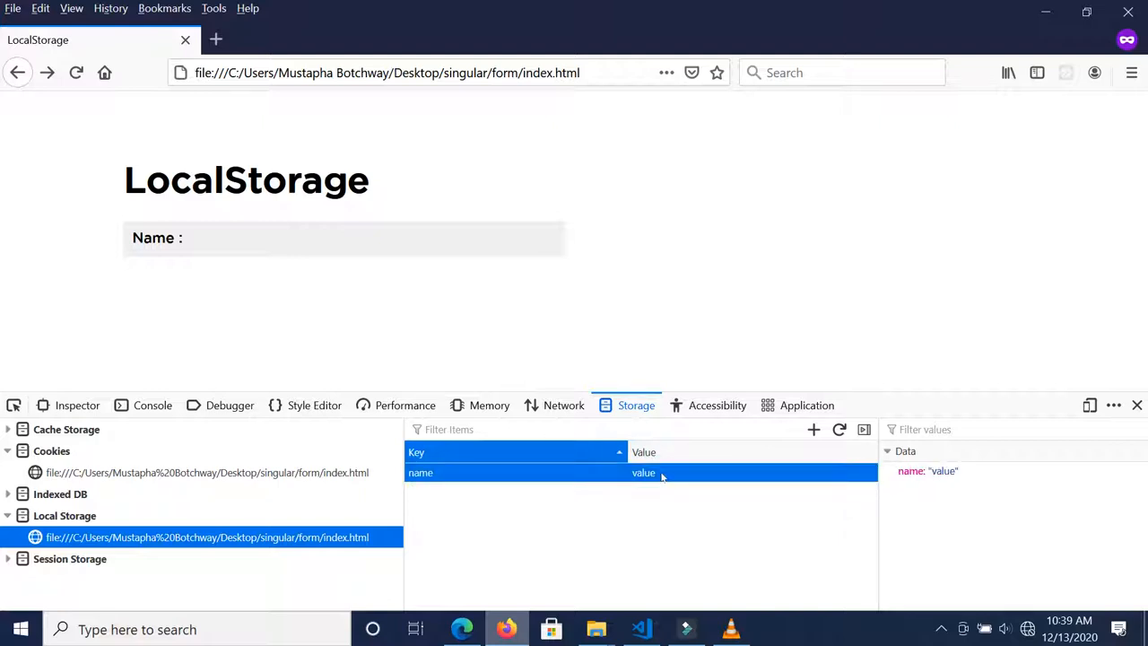
type("Mussy")
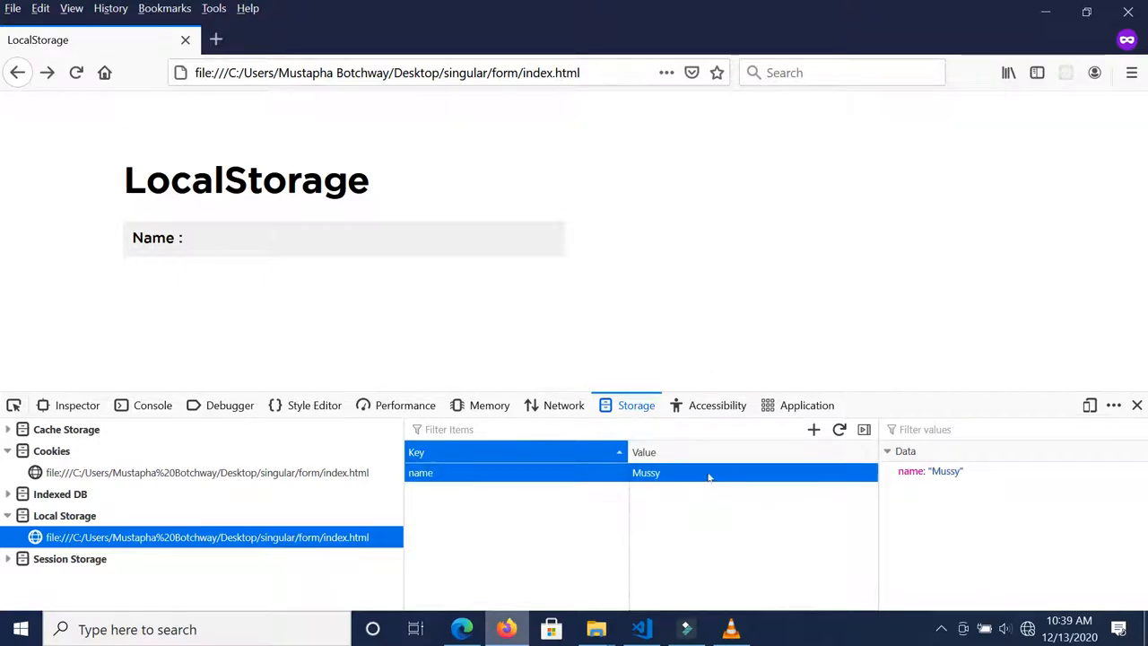
Delete all local storage items, close the developer tools and return to the code editor
right_click(645, 473)
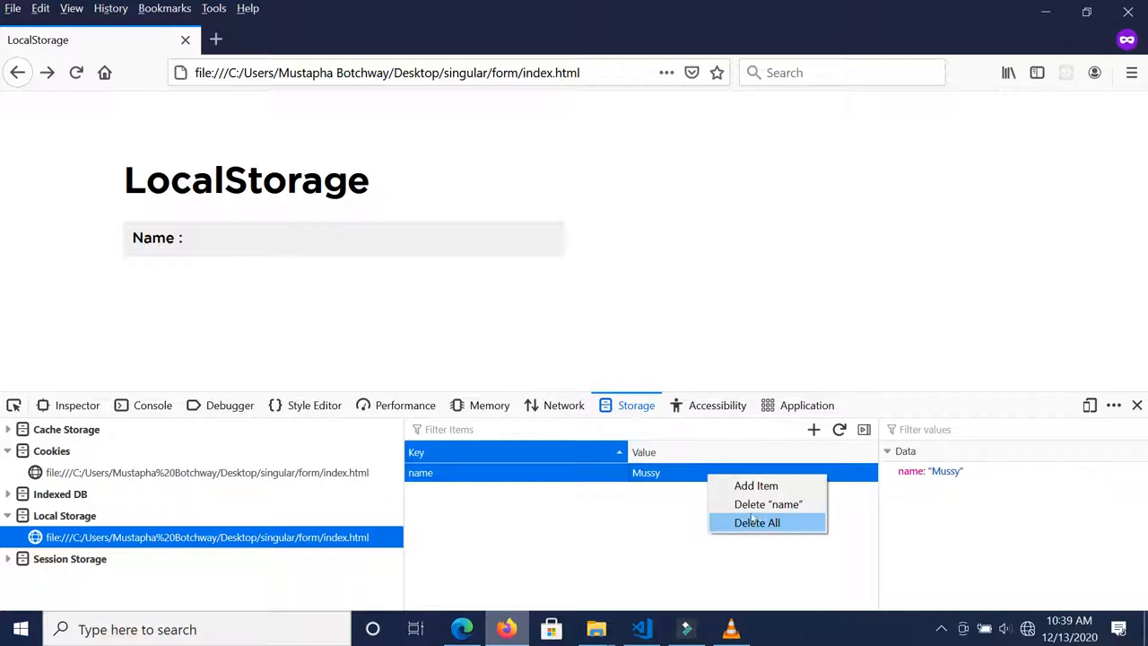
left_click(757, 522)
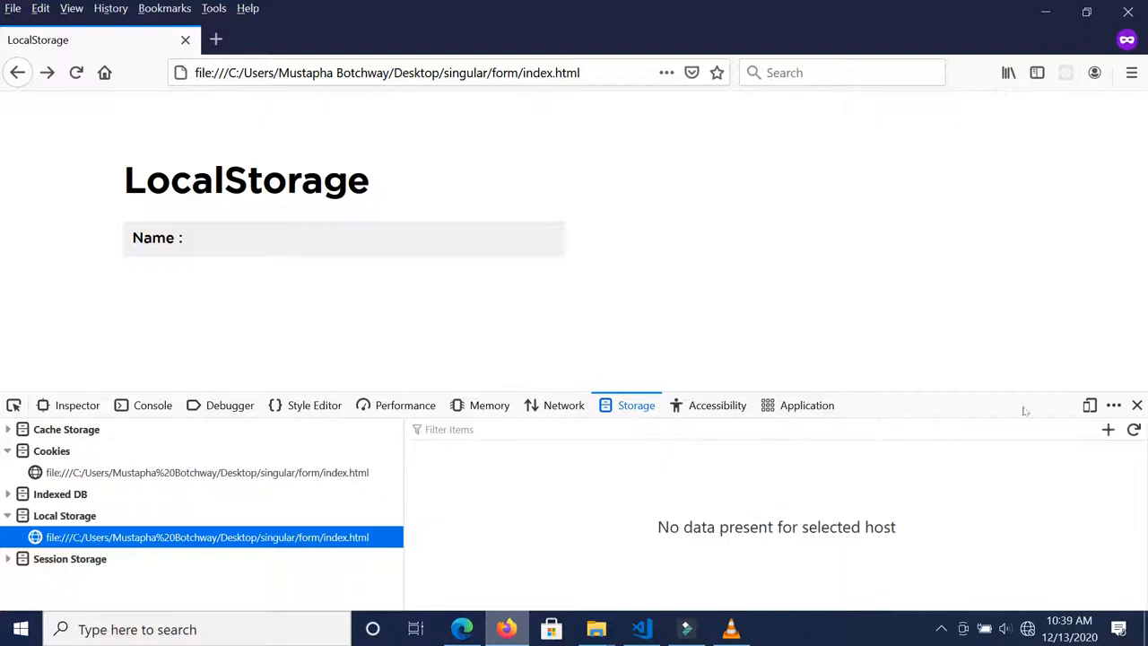
left_click(1137, 406)
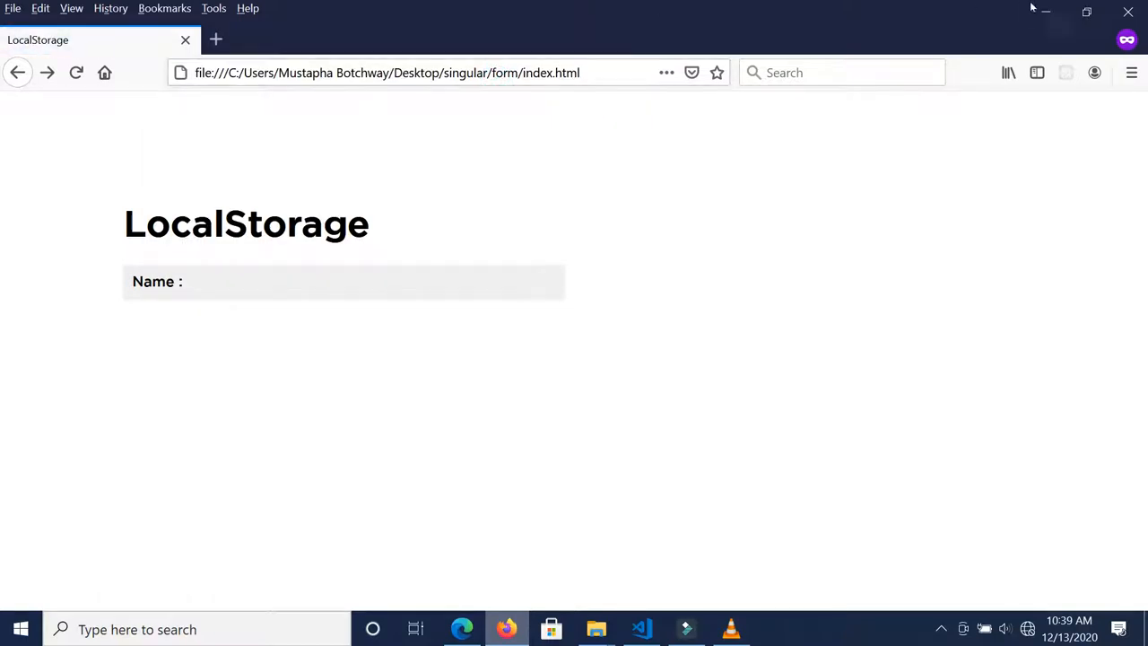
left_click(641, 628)
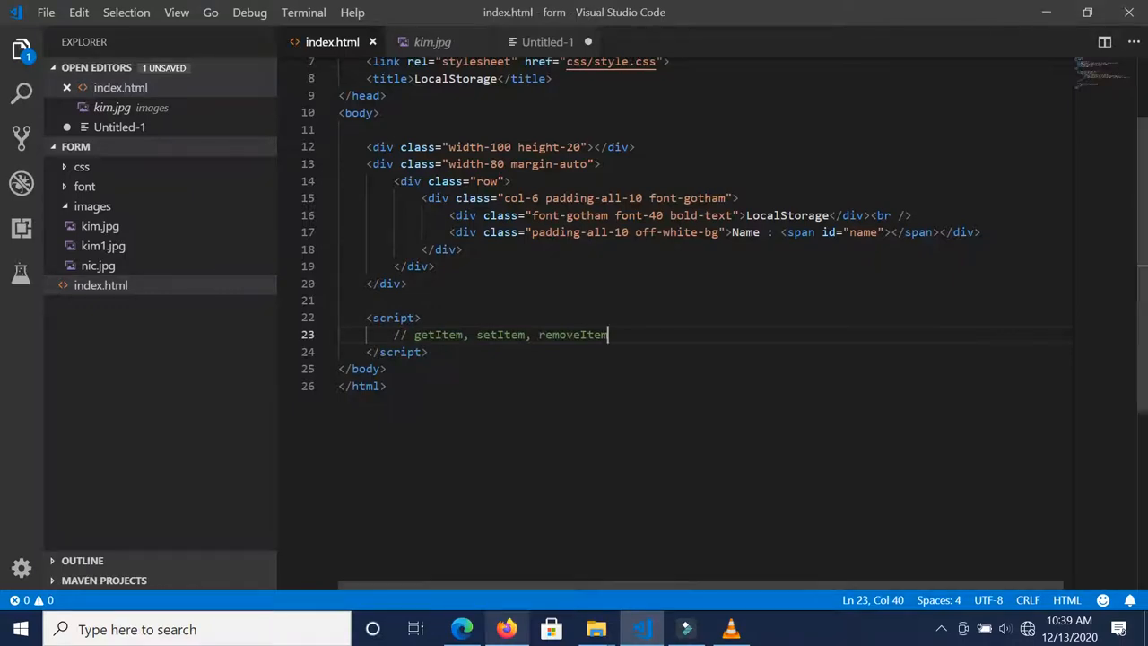
left_click(506, 628)
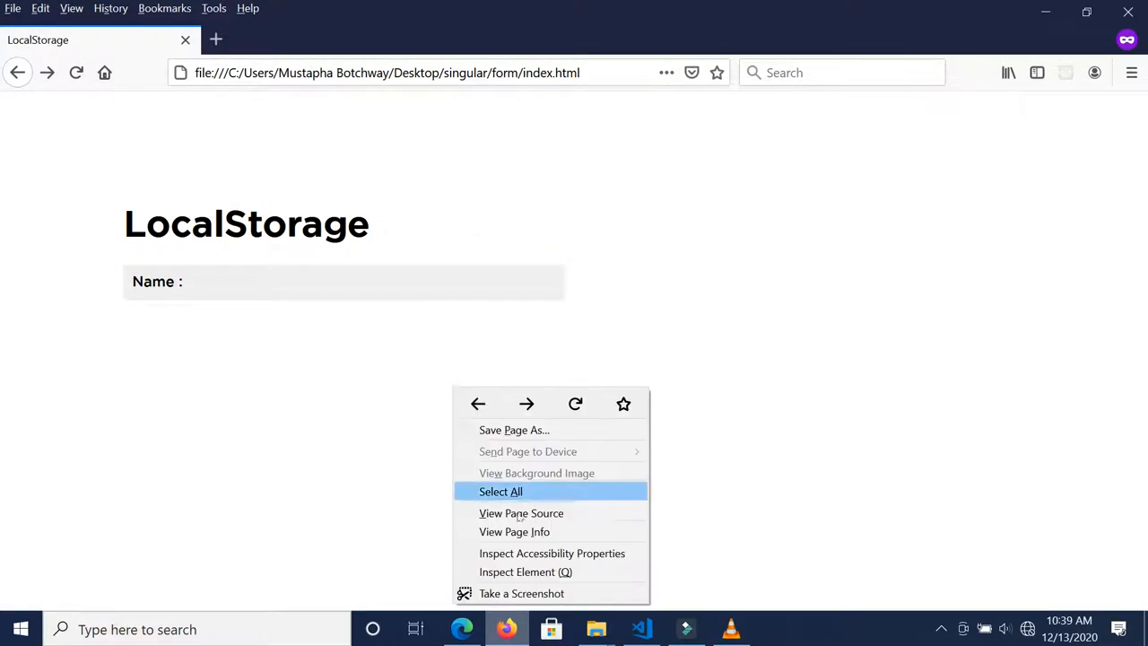
mouse_move(553, 553)
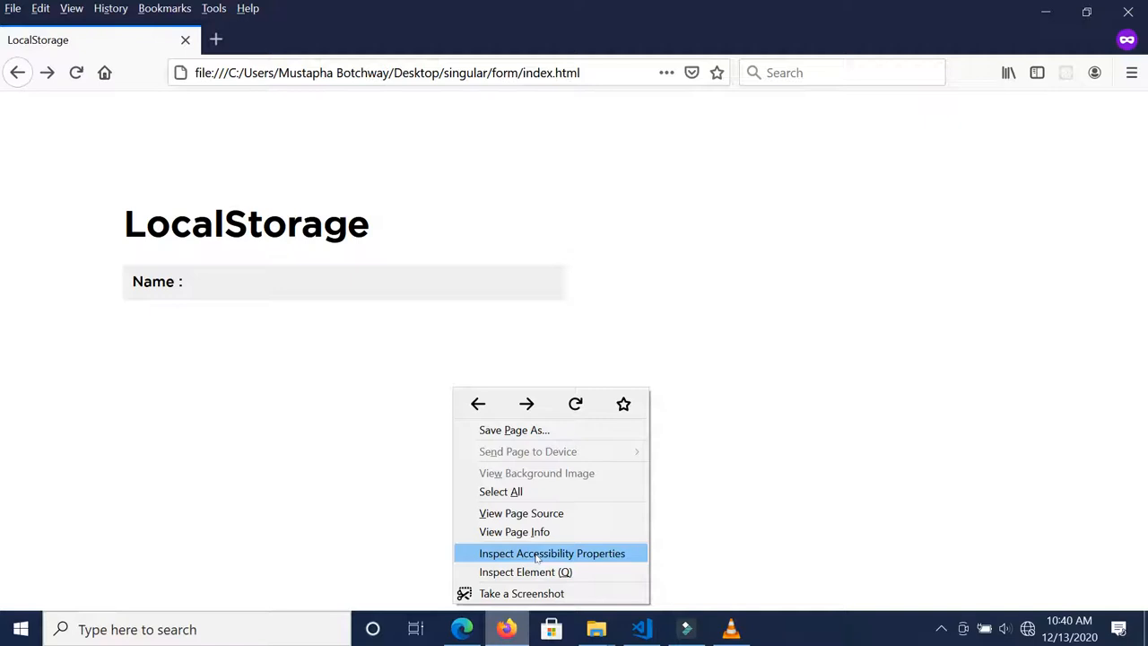
mouse_move(526, 570)
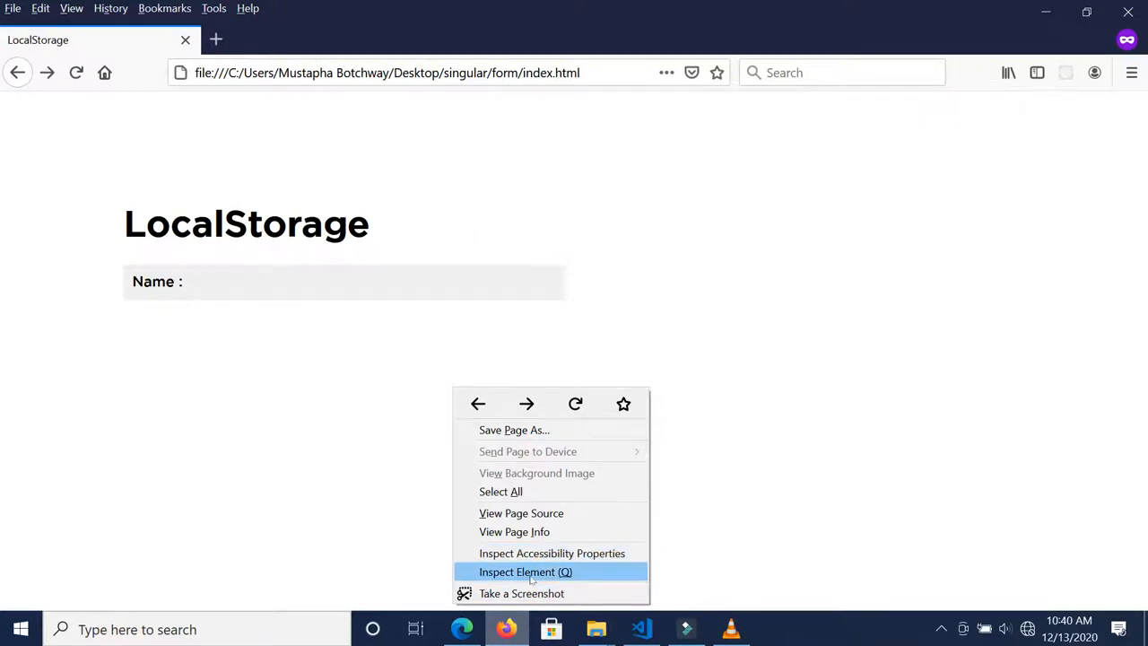
left_click(526, 571)
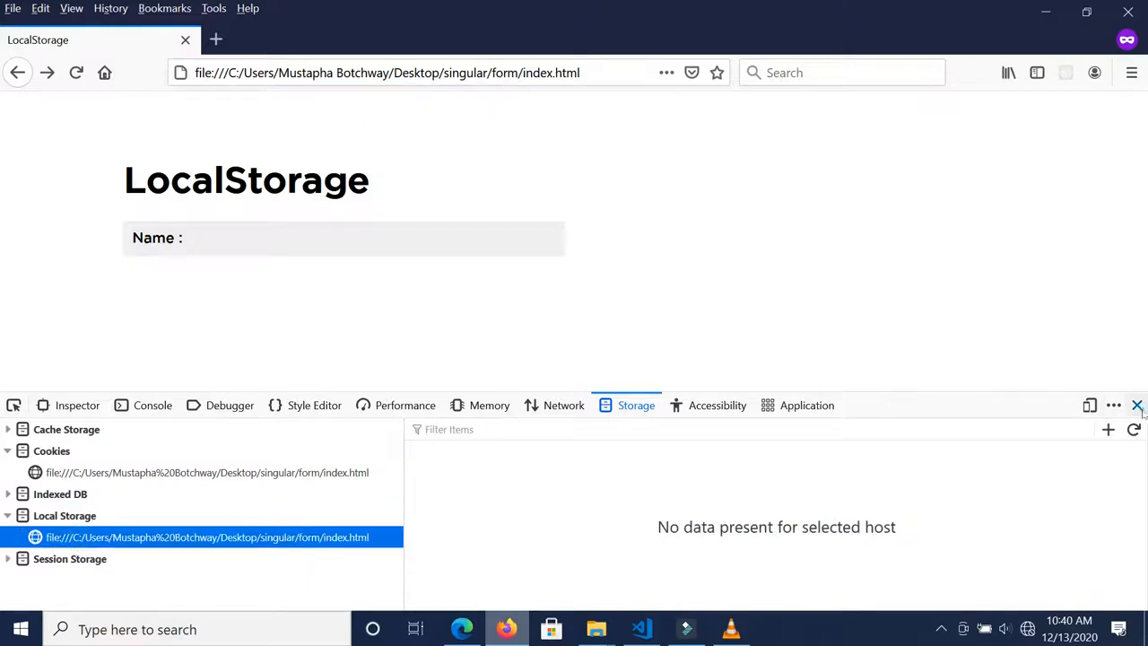
left_click(1137, 405)
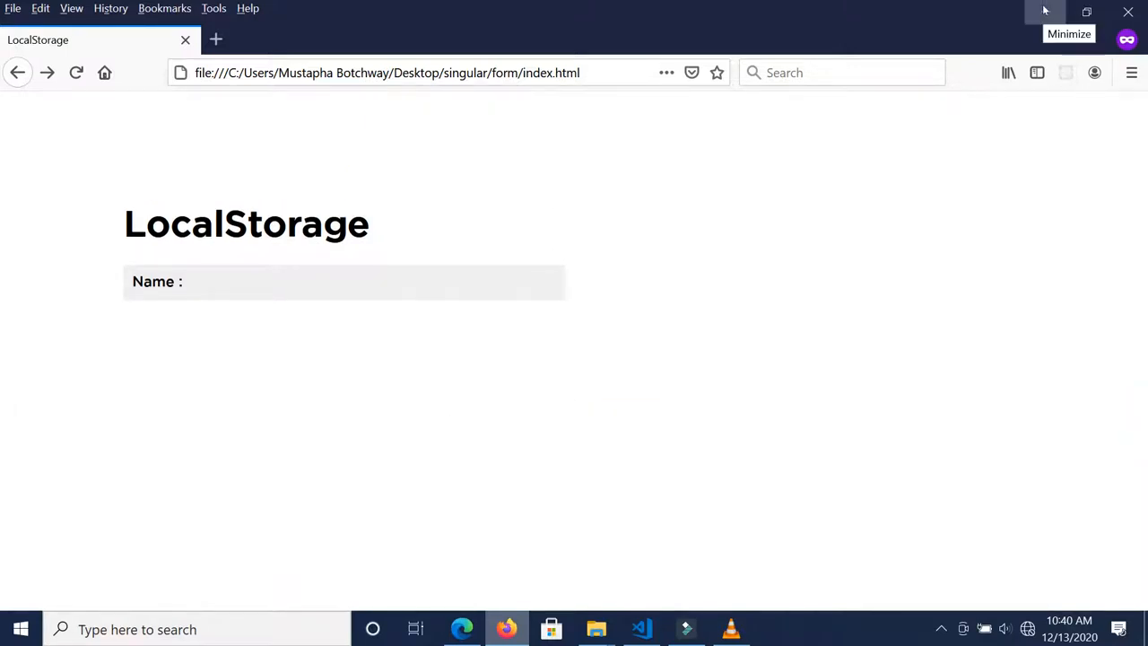
left_click(640, 627)
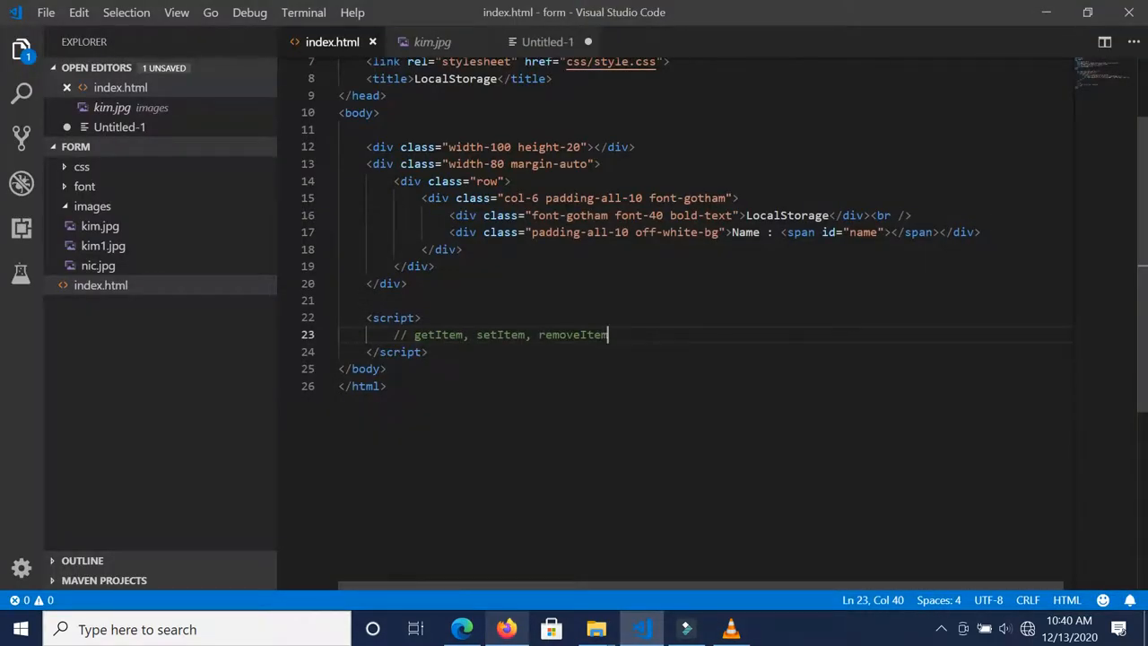
Declare let local = localStorage; inside the script block
key("Enter")
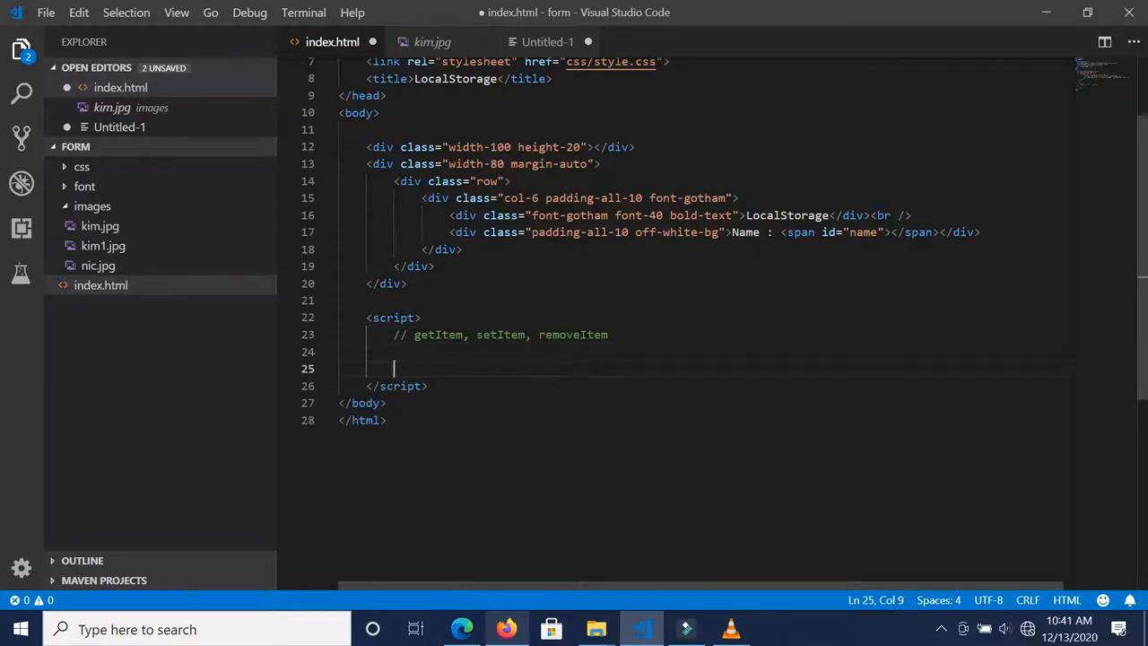
type("let loca")
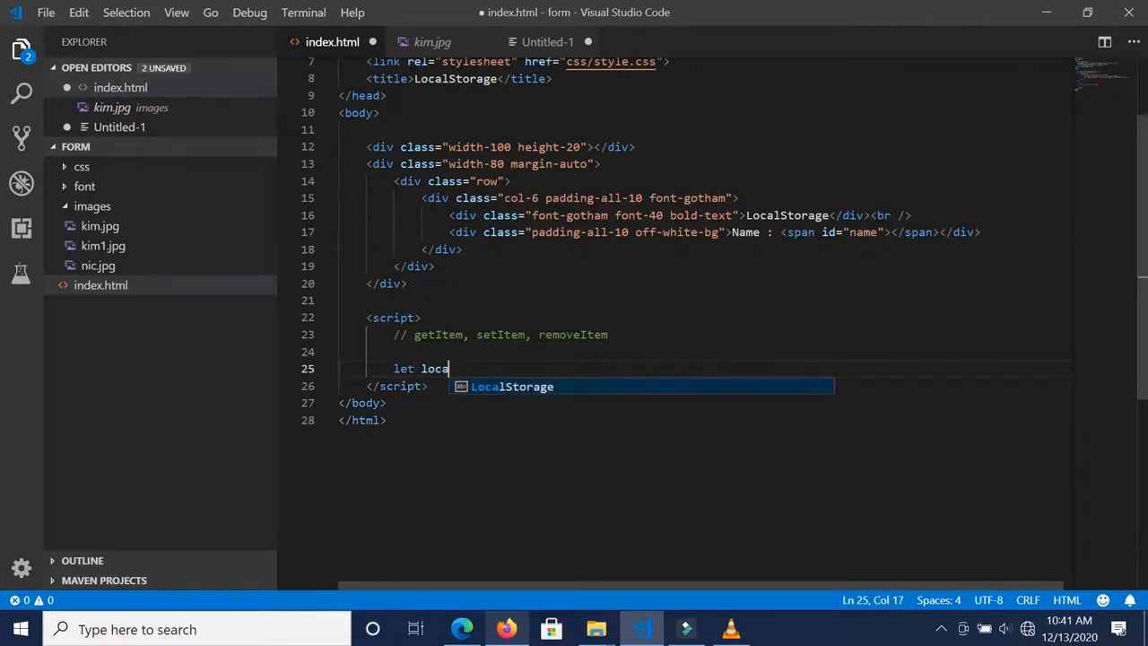
type("l")
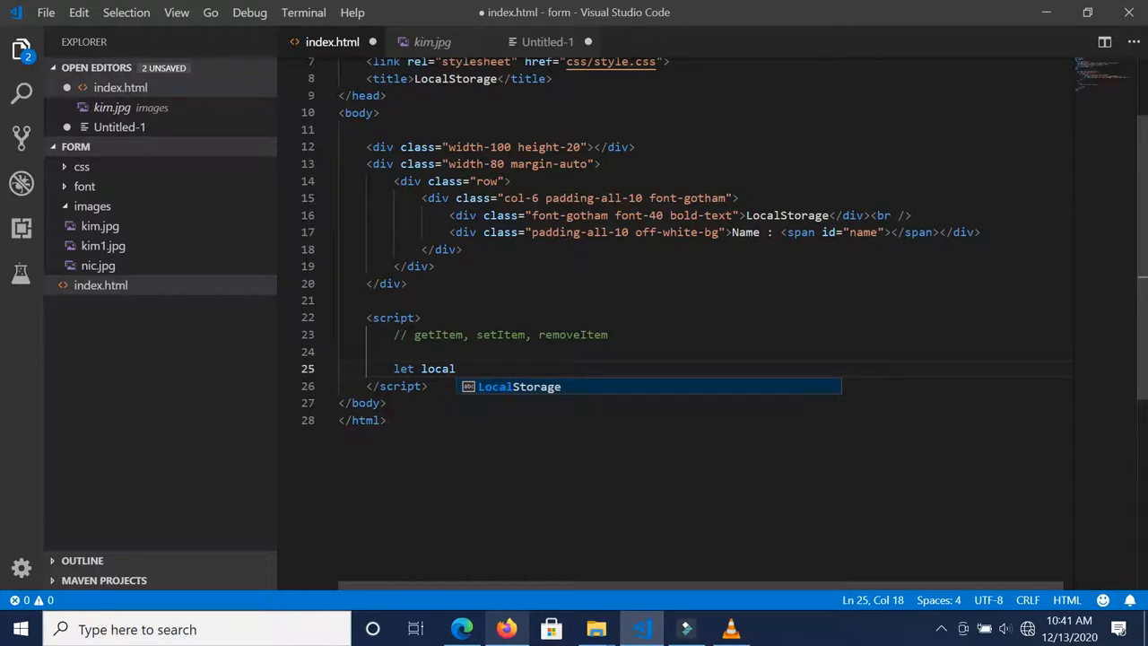
type("=")
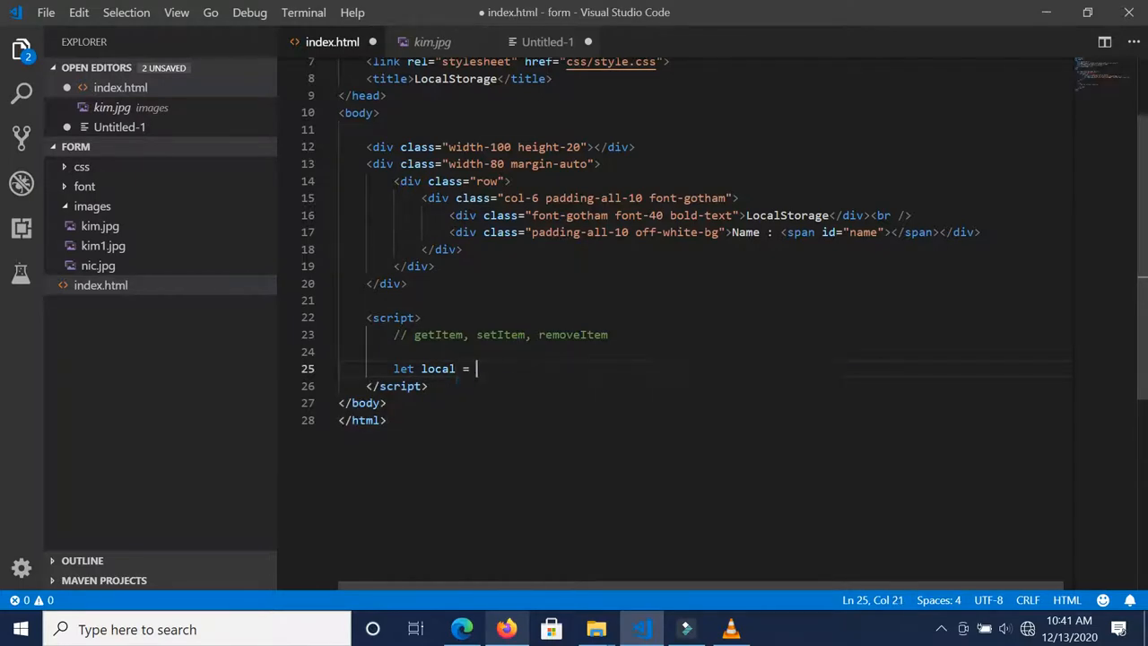
type("localStorage")
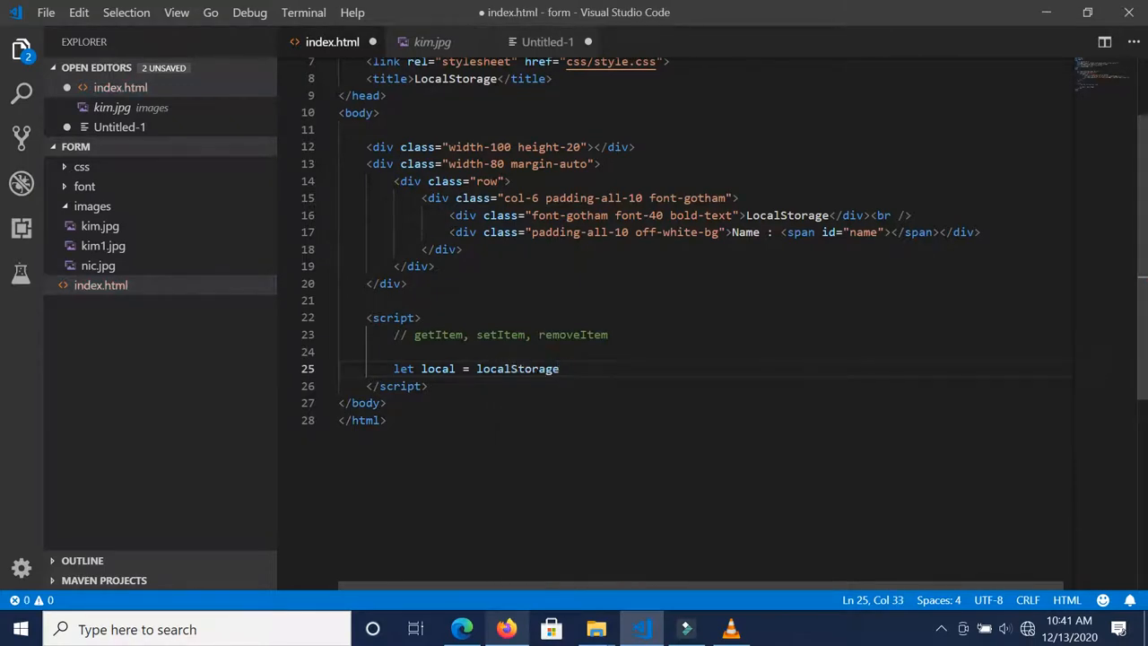
type(";")
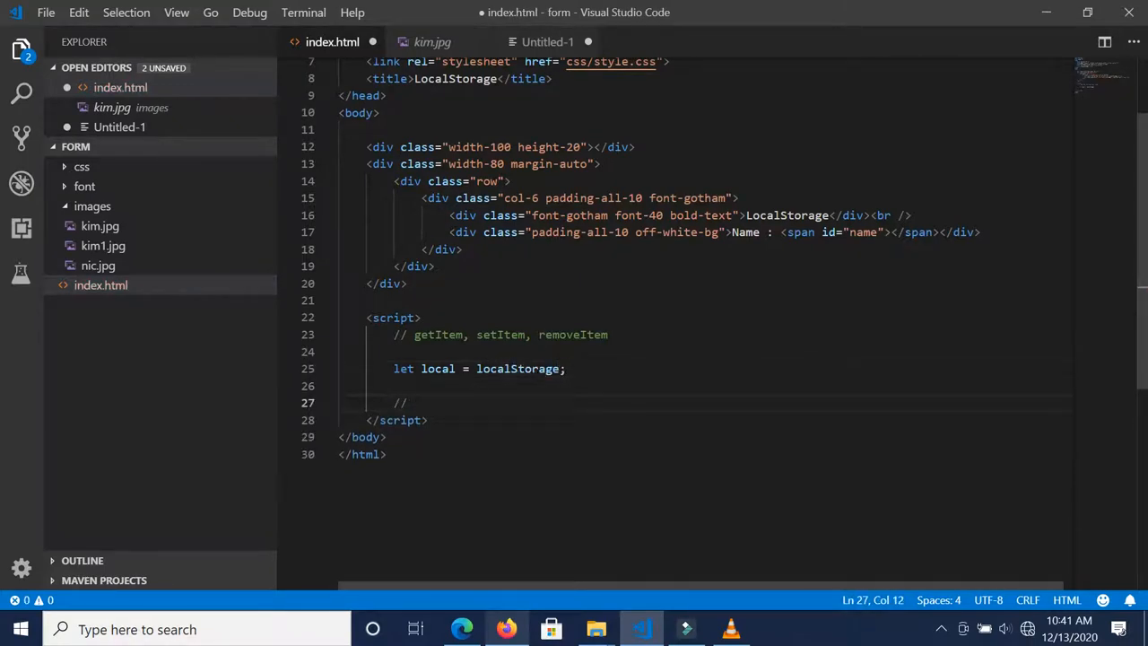
Under a '// Set data in localStorage' comment, start local.setItem('firstname', 'Mu...')
type("Set data in")
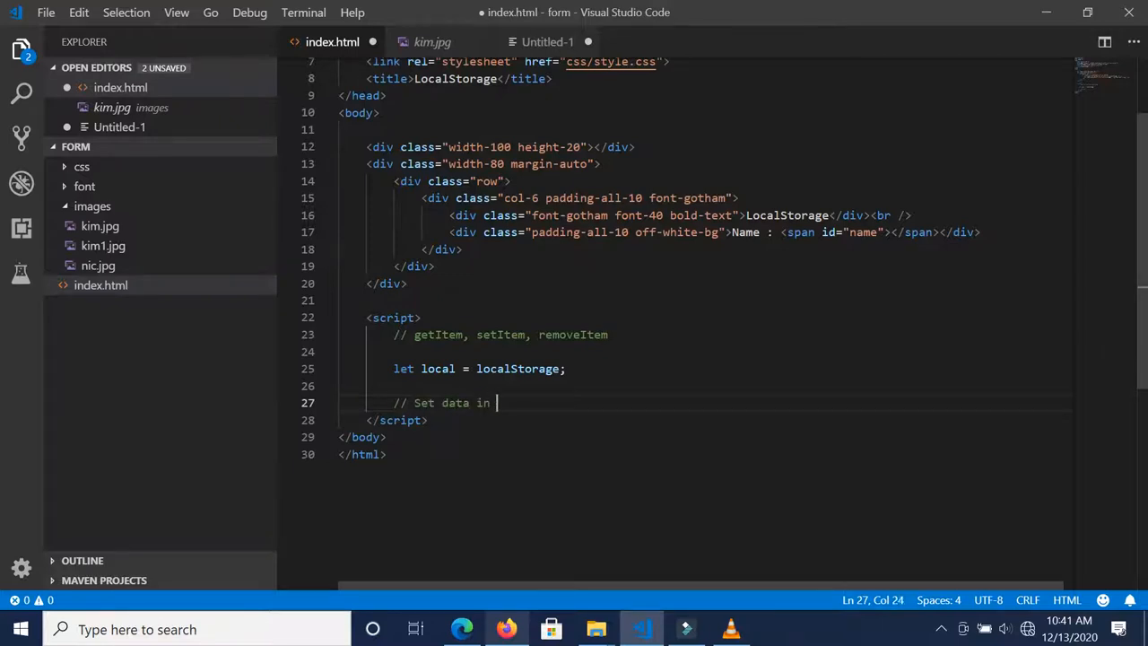
type("locals")
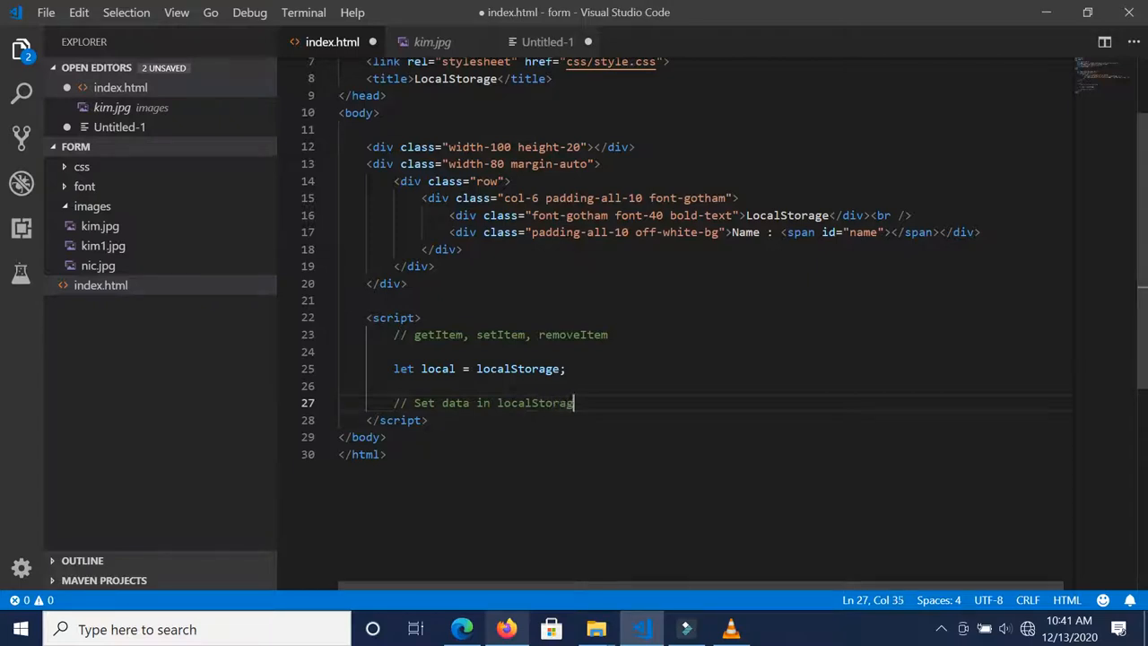
key("Enter")
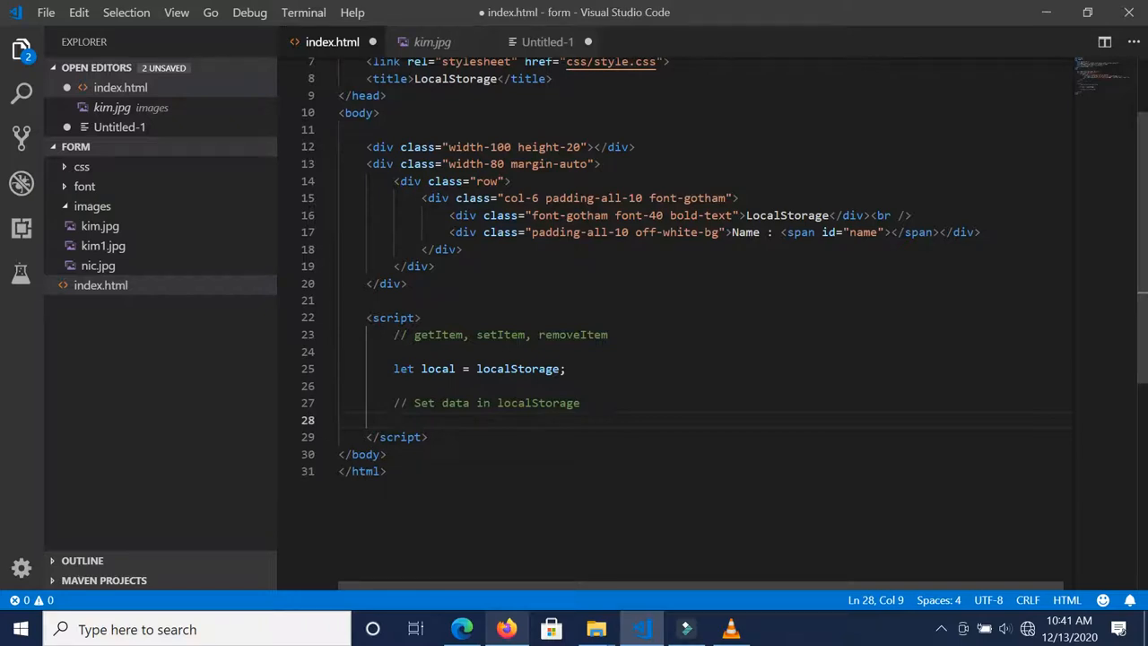
type("local.setItem(")
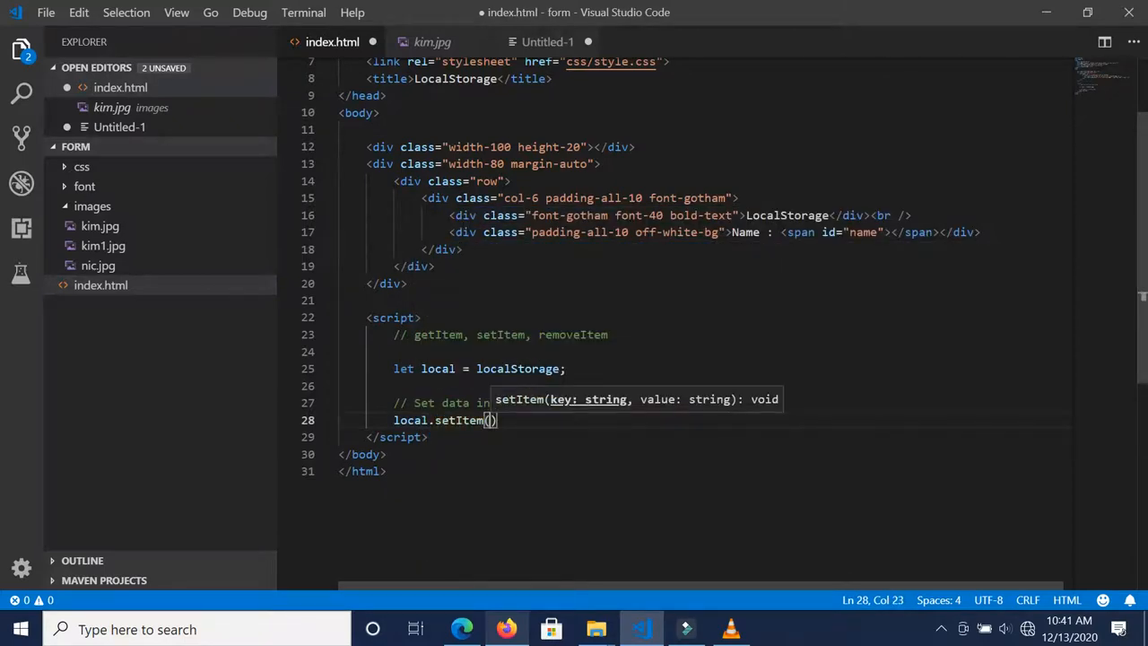
type("''")
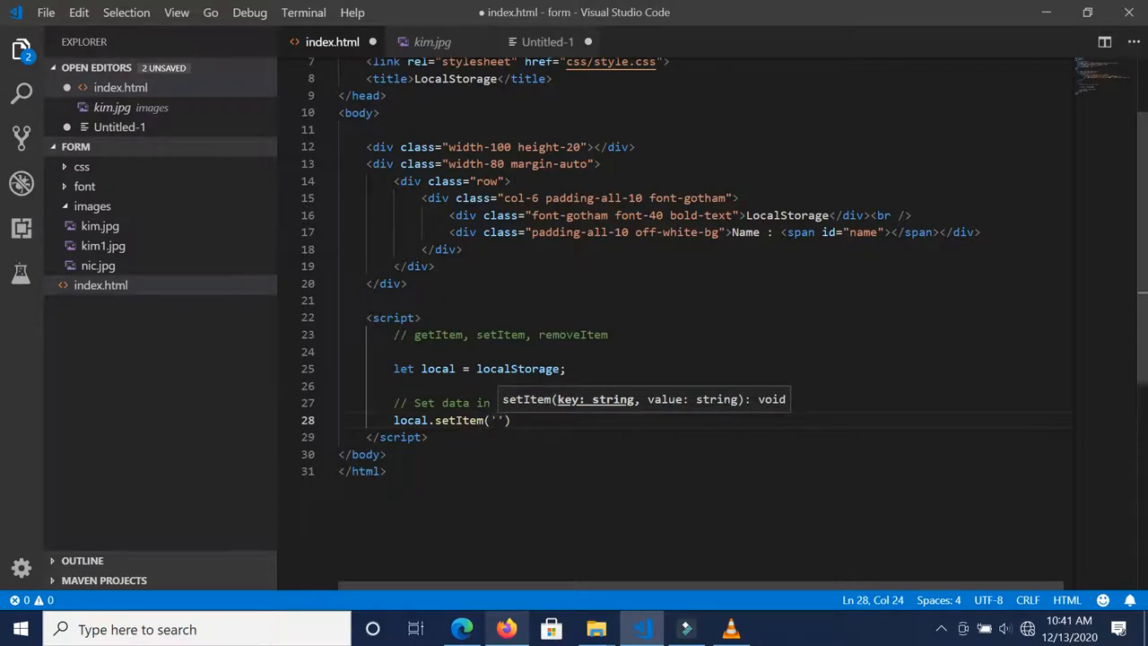
type("firstname")
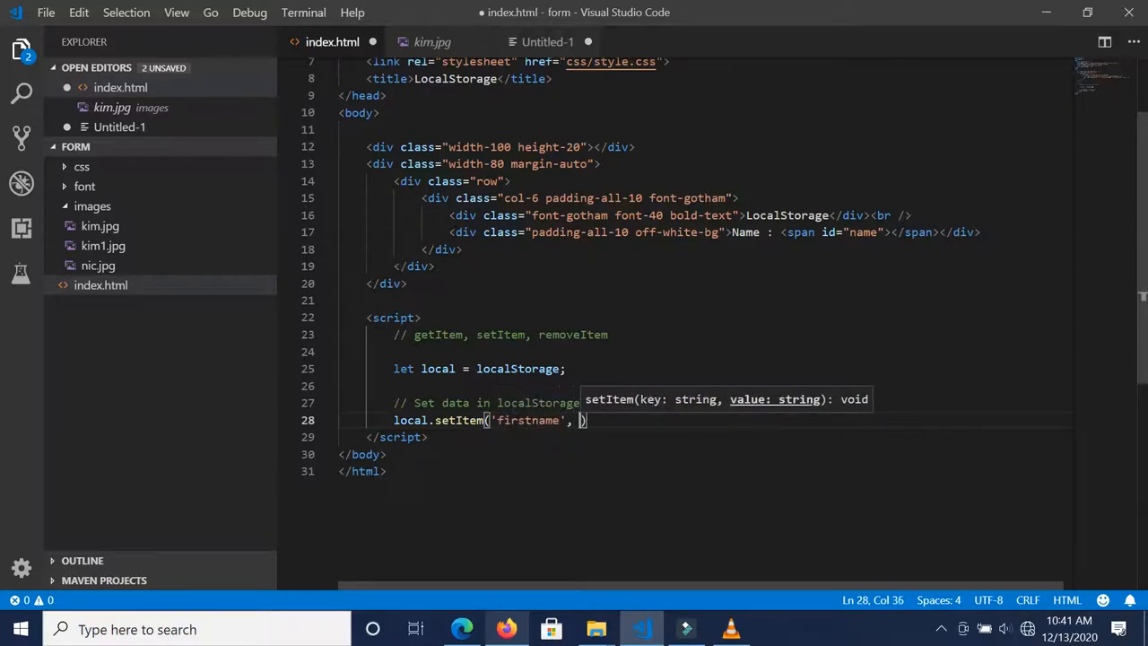
type("''")
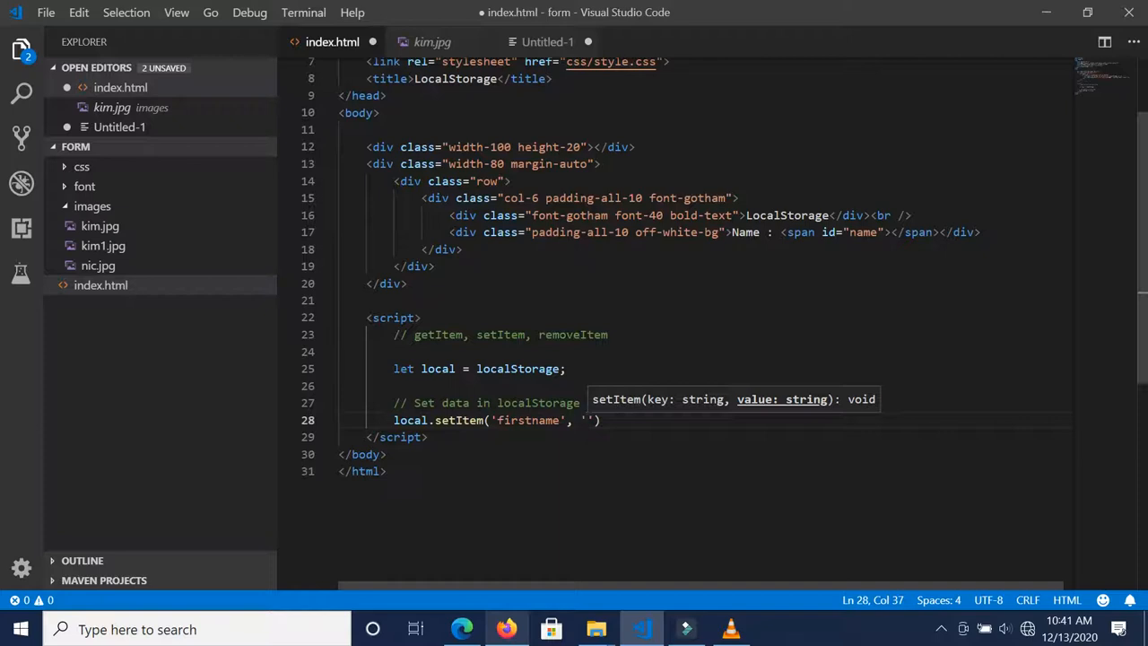
double_click(523, 420)
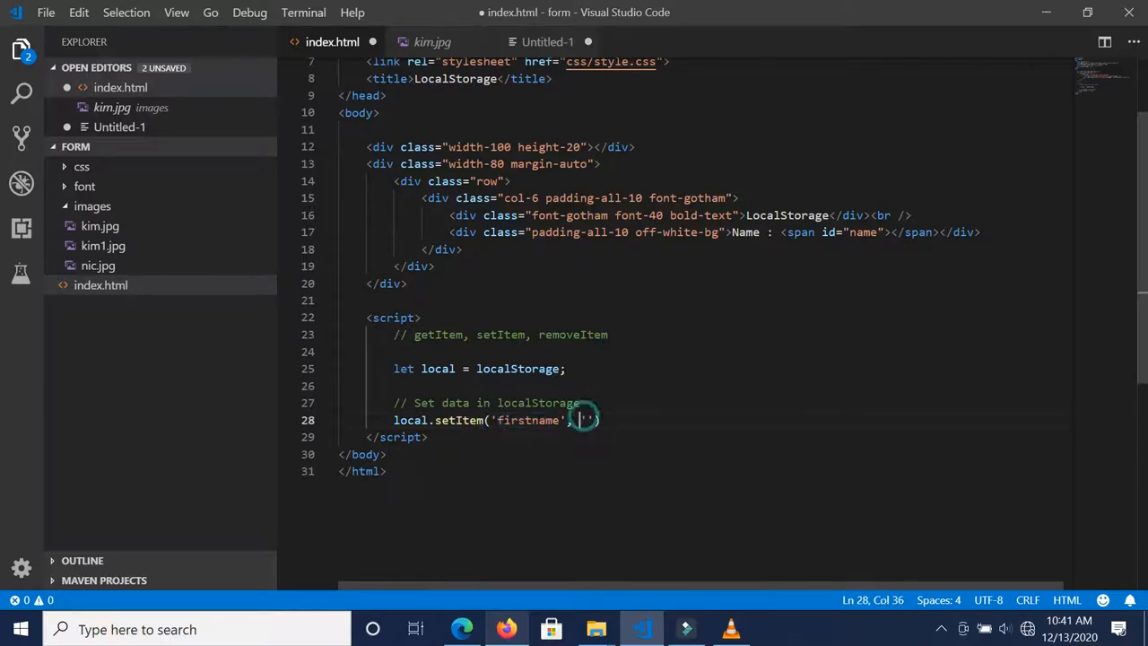
type("'Mu")
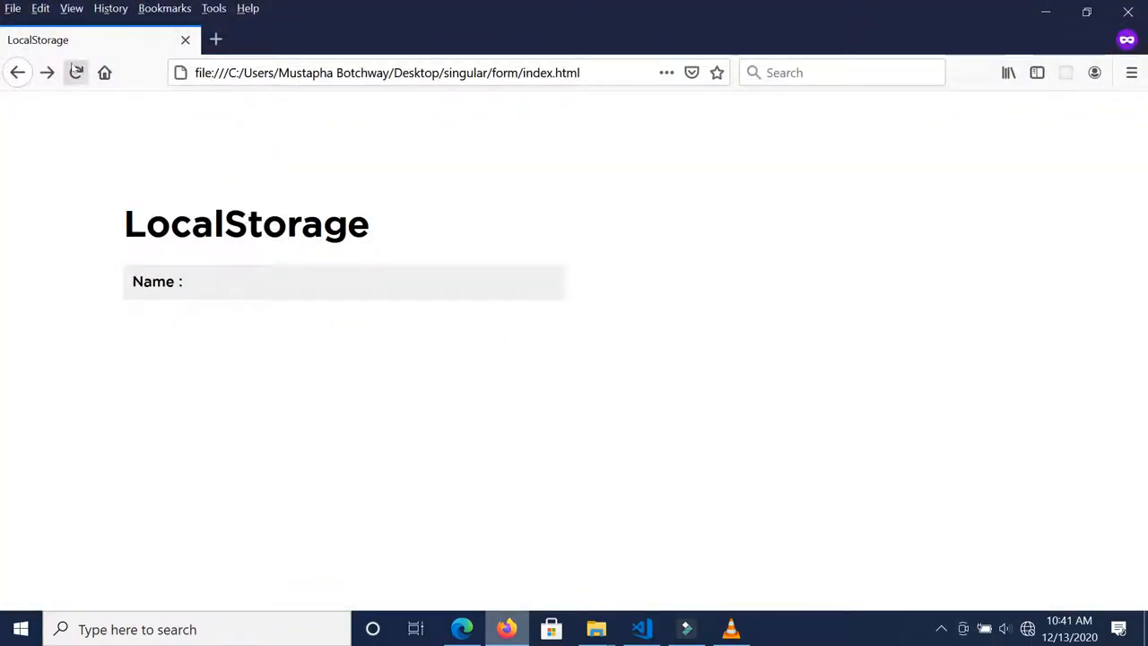
Reload the page and check in DevTools Storage that local storage holds firstname = Mustapha
left_click(75, 71)
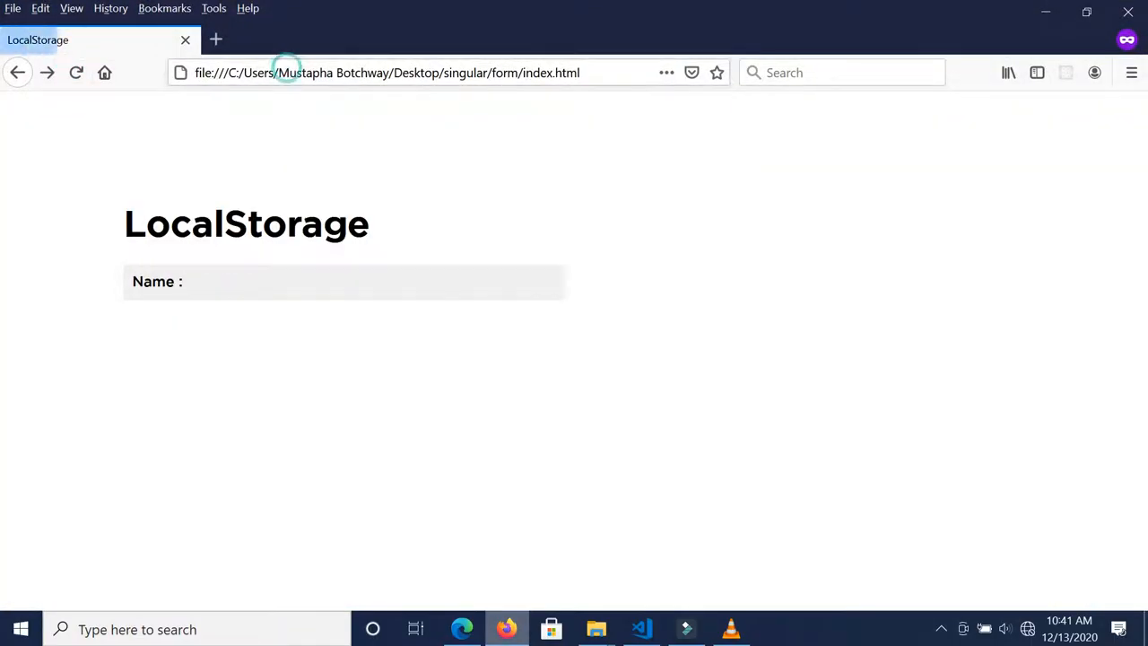
right_click(144, 143)
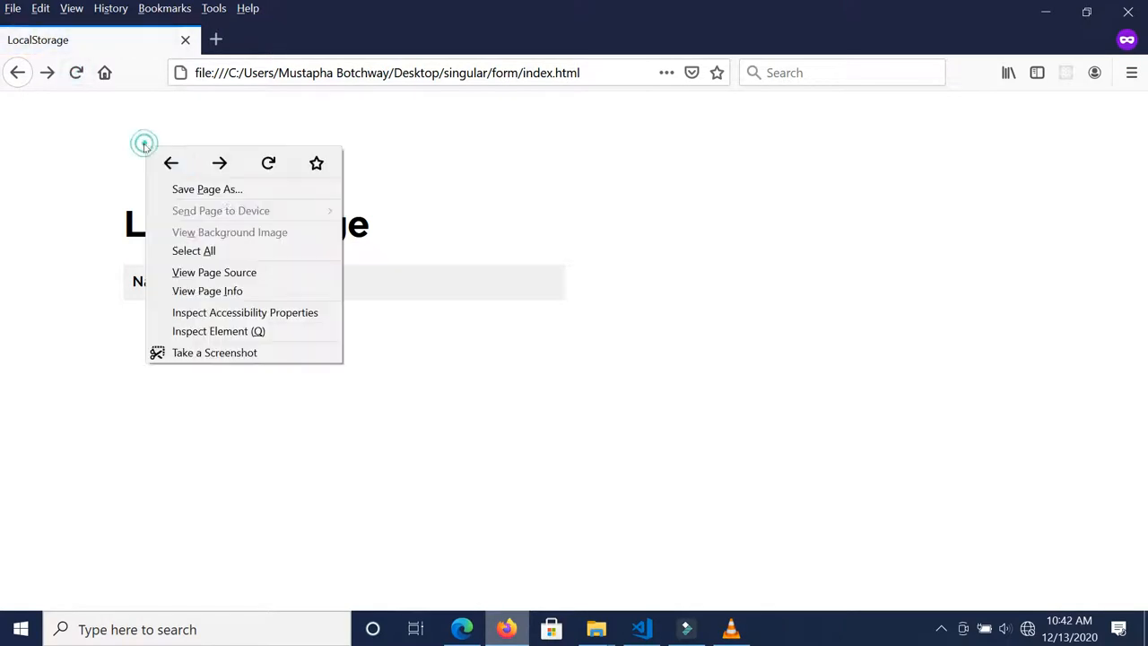
left_click(219, 330)
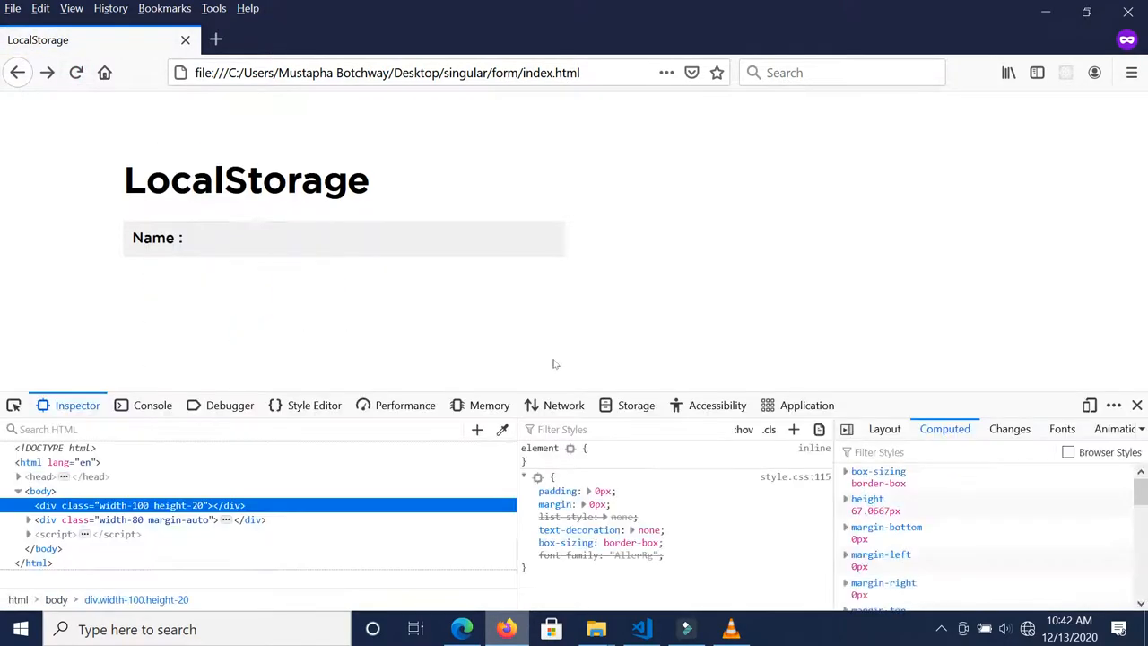
left_click(635, 406)
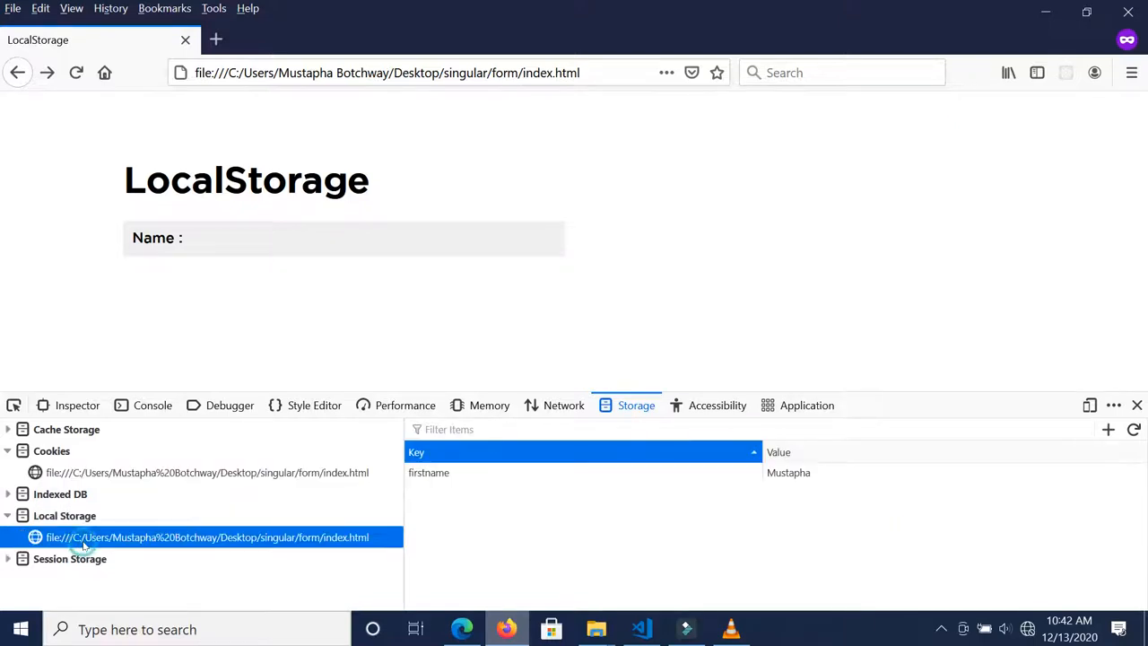
left_click(429, 473)
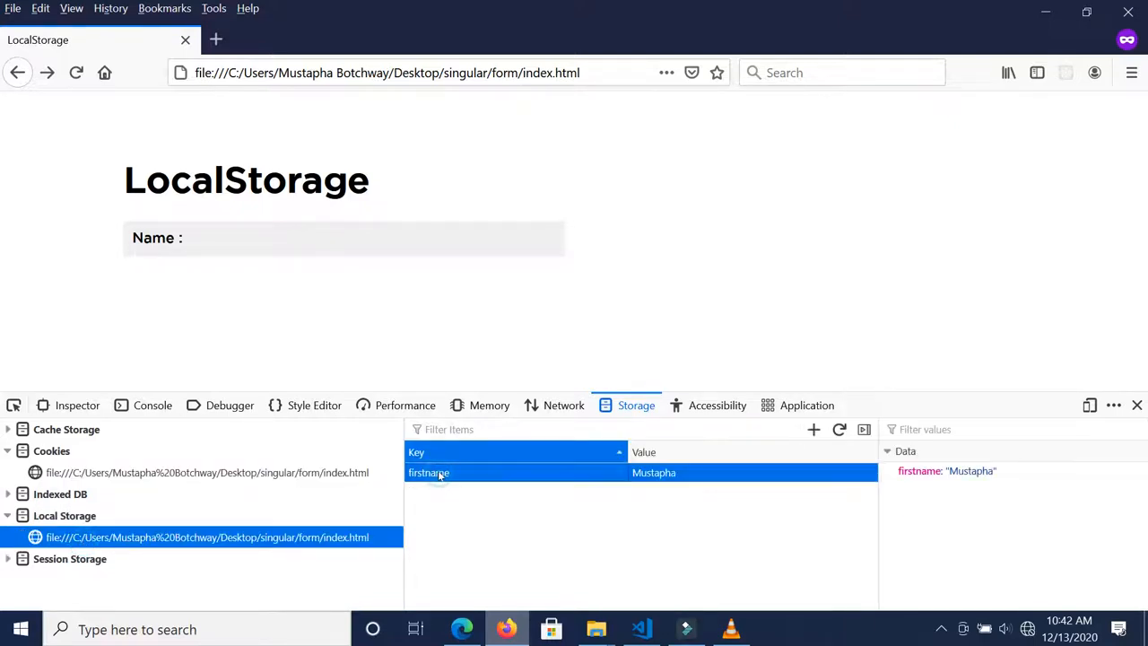
left_click(640, 628)
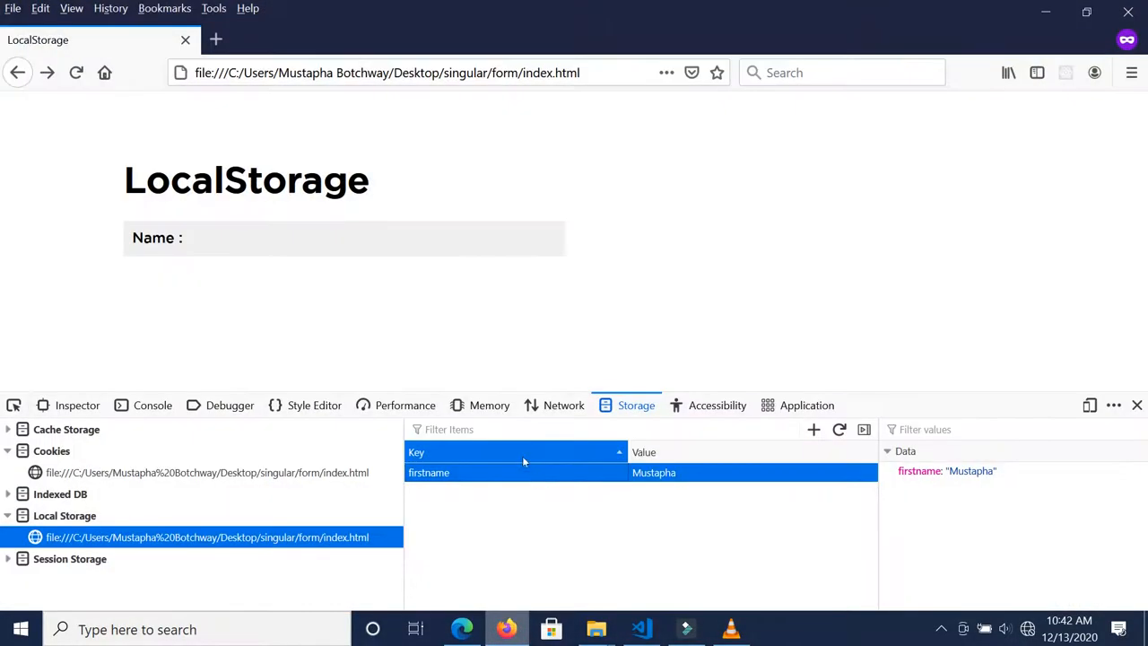
mouse_move(608, 476)
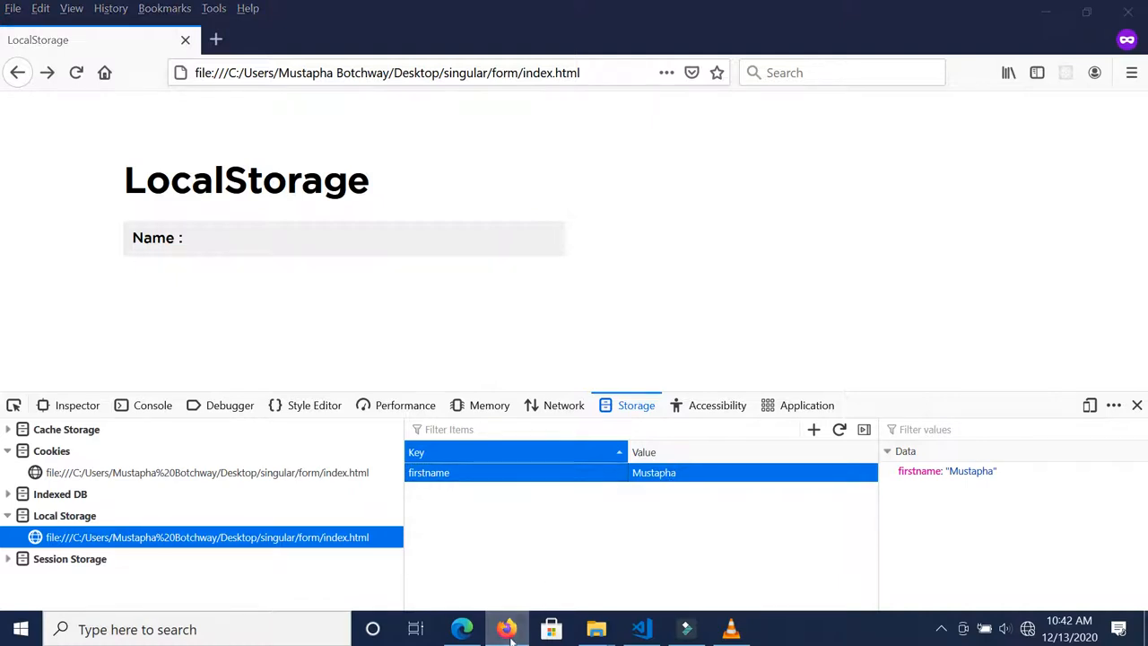
left_click(640, 628)
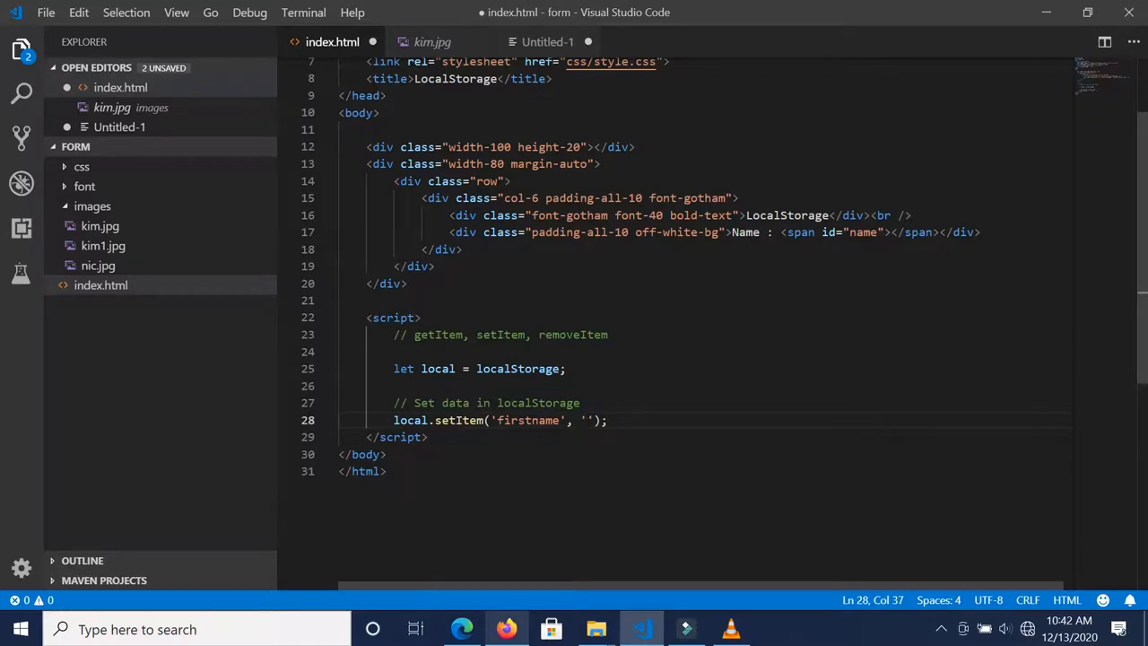
Change the setItem value to 'Nicole' and confirm firstname = Nicole in Firefox's local storage
type("Nicole")
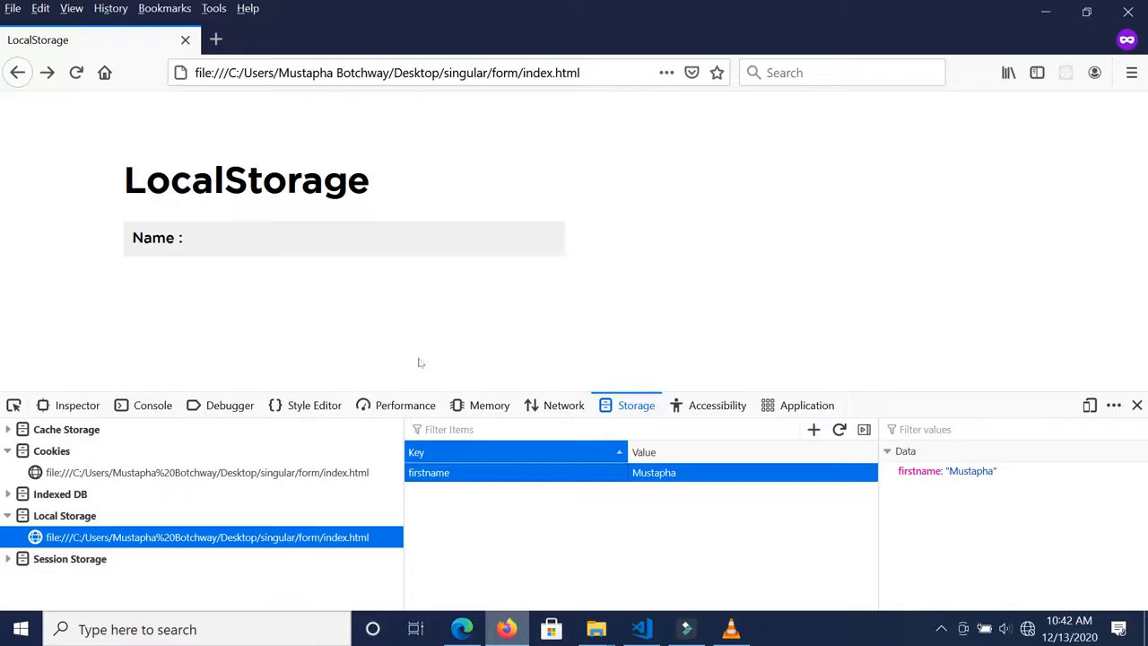
left_click(1137, 406)
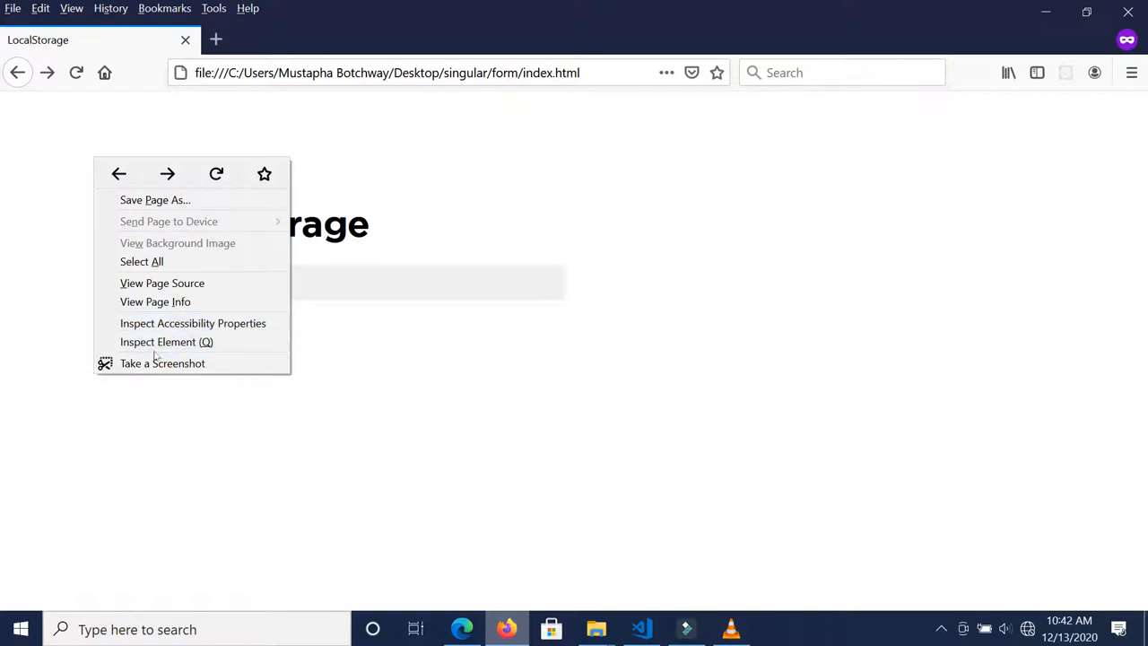
left_click(165, 341)
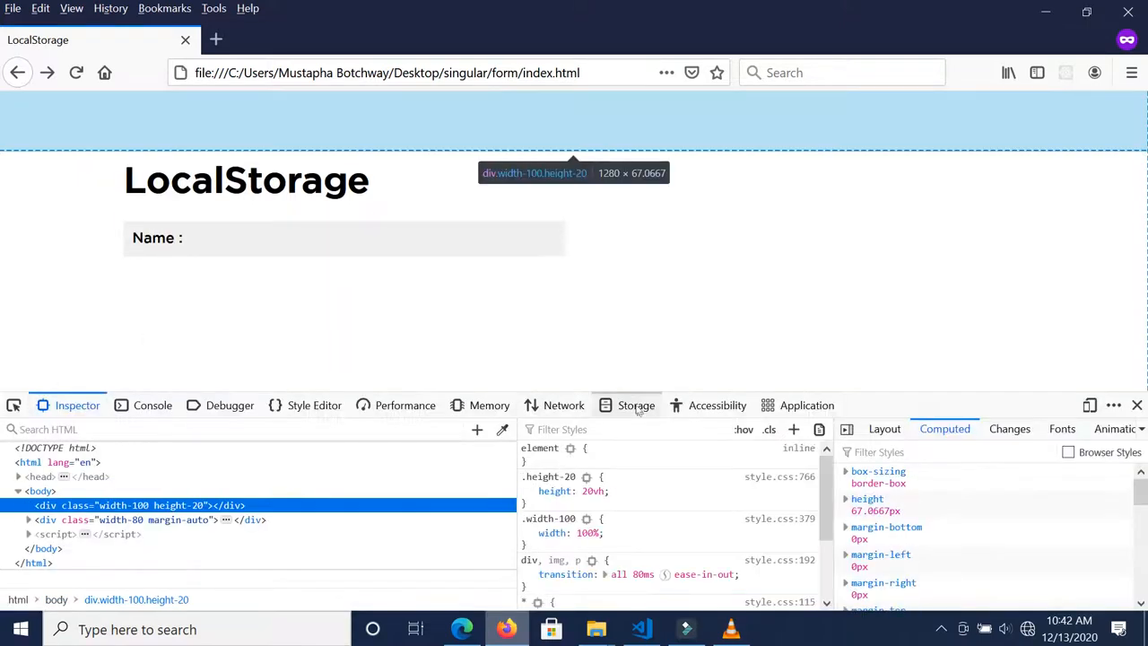
left_click(635, 405)
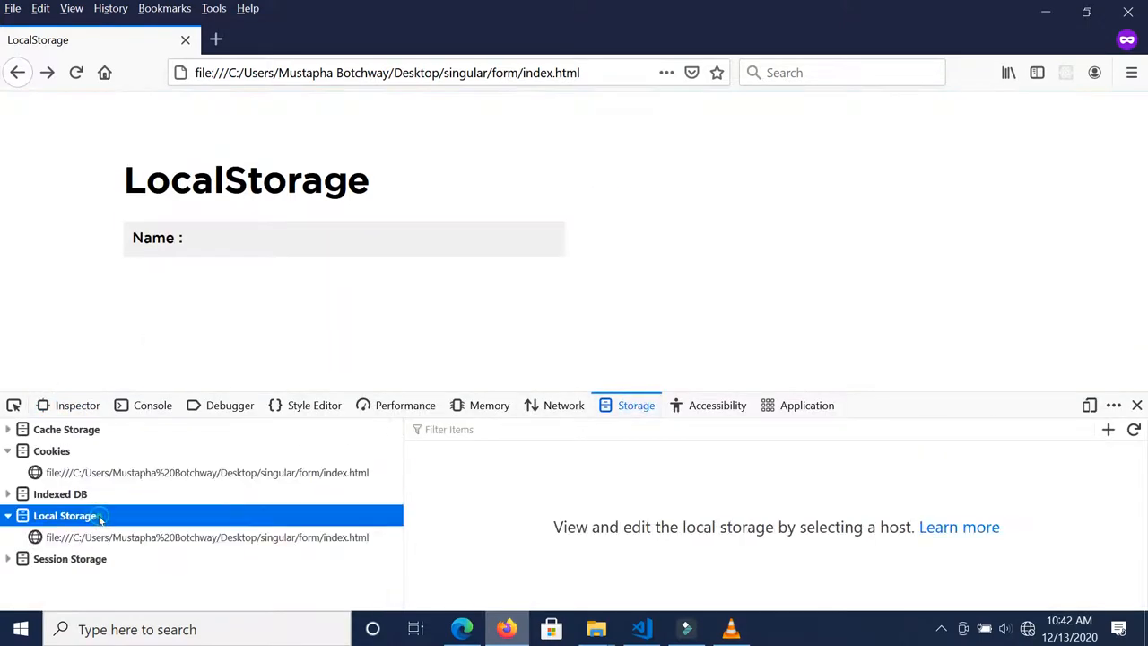
left_click(208, 536)
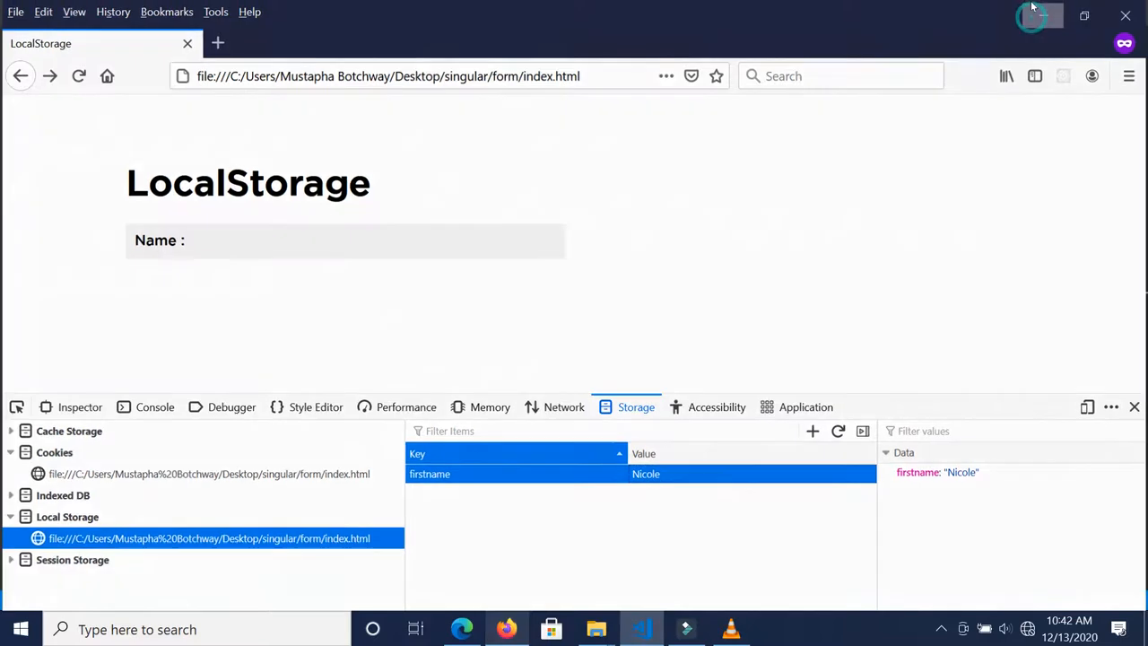
left_click(641, 628)
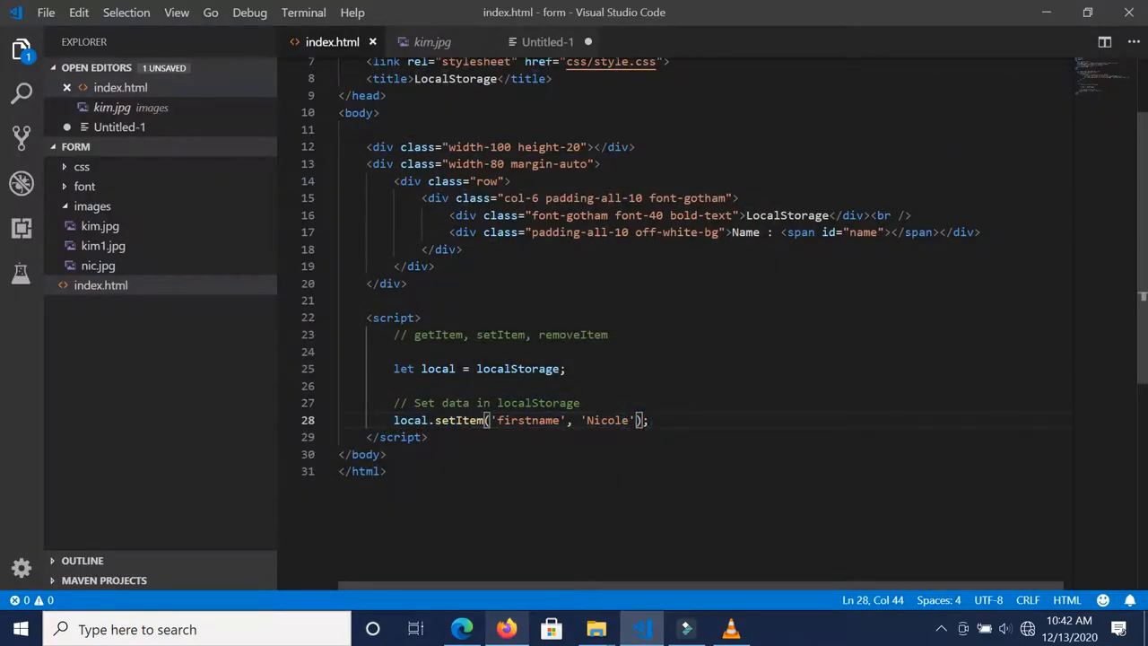
Comment out the local.setItem('firstname', 'Nicole') line and start a new line below it
double_click(607, 419)
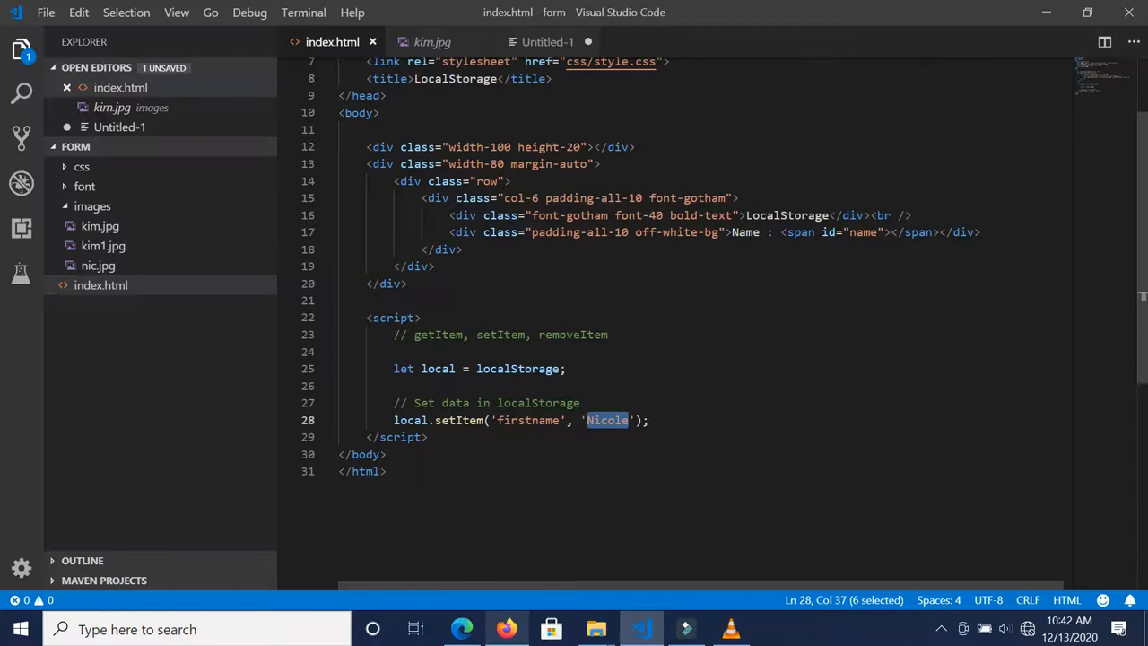
double_click(527, 420)
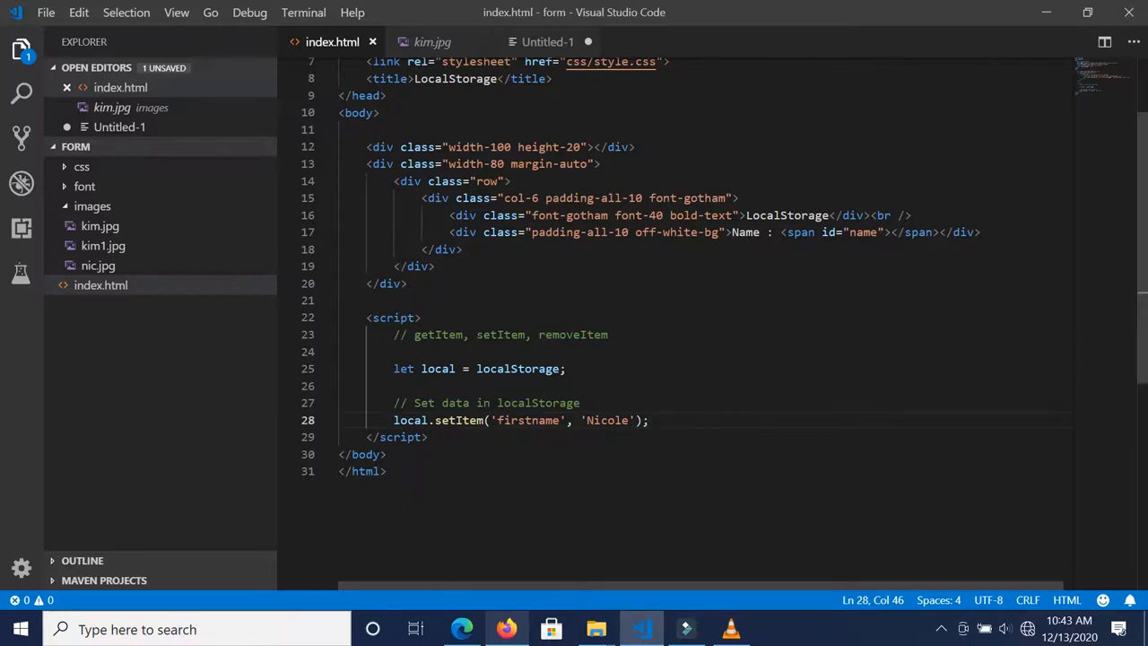
type("//")
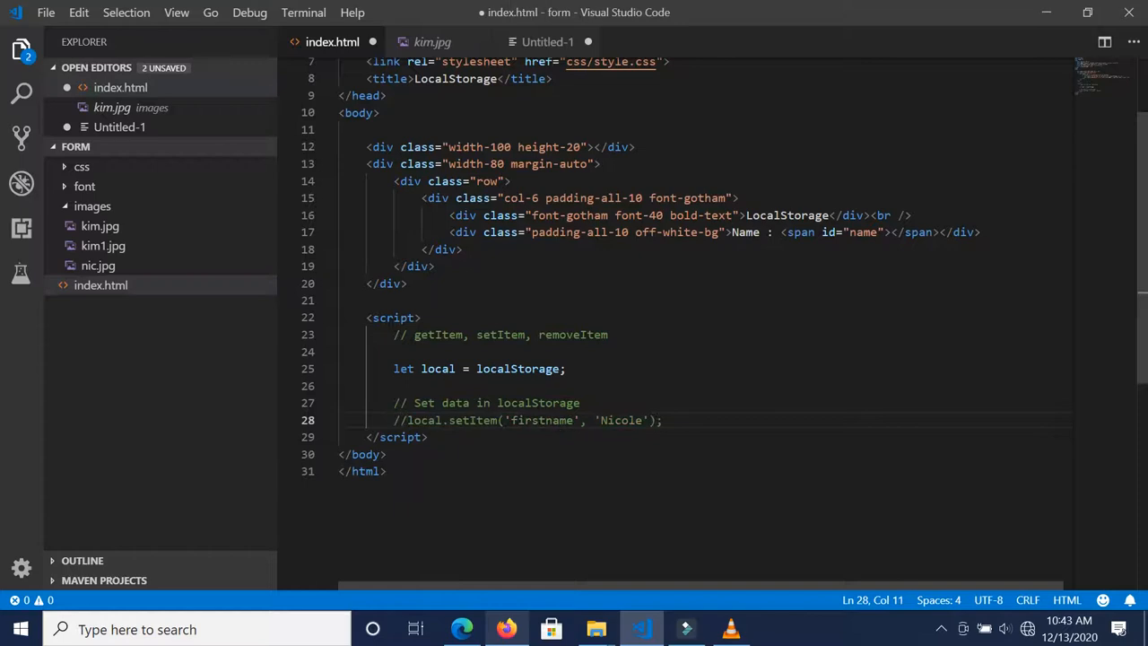
key("enter")
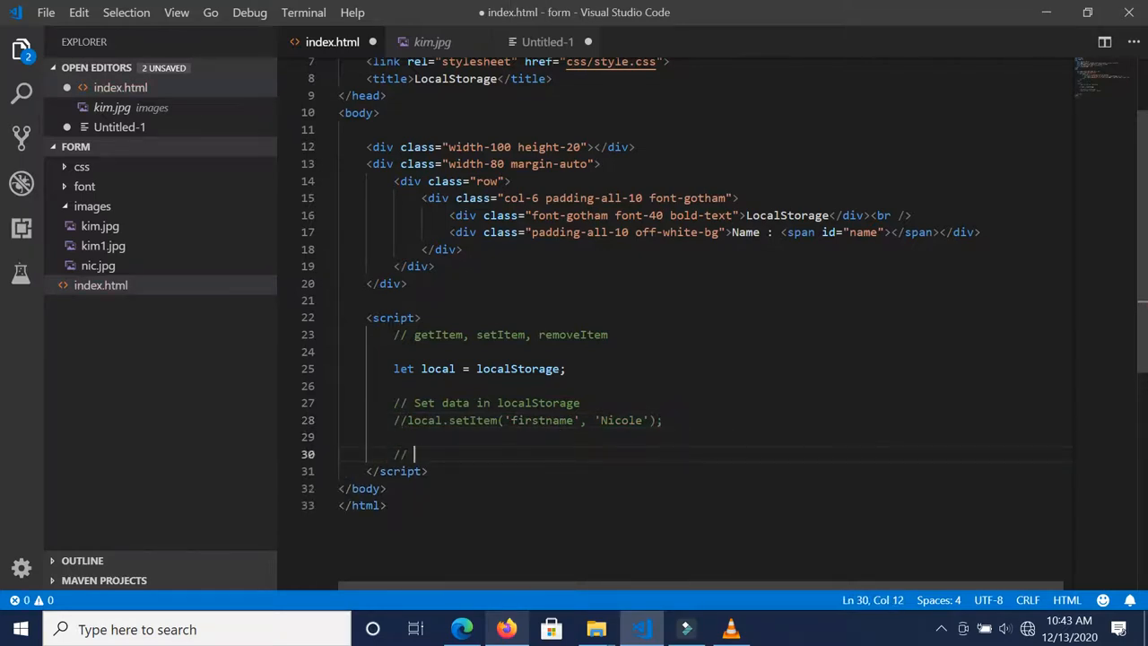
Add the comment '// Get data from localStorage'
type("Get data from Lo")
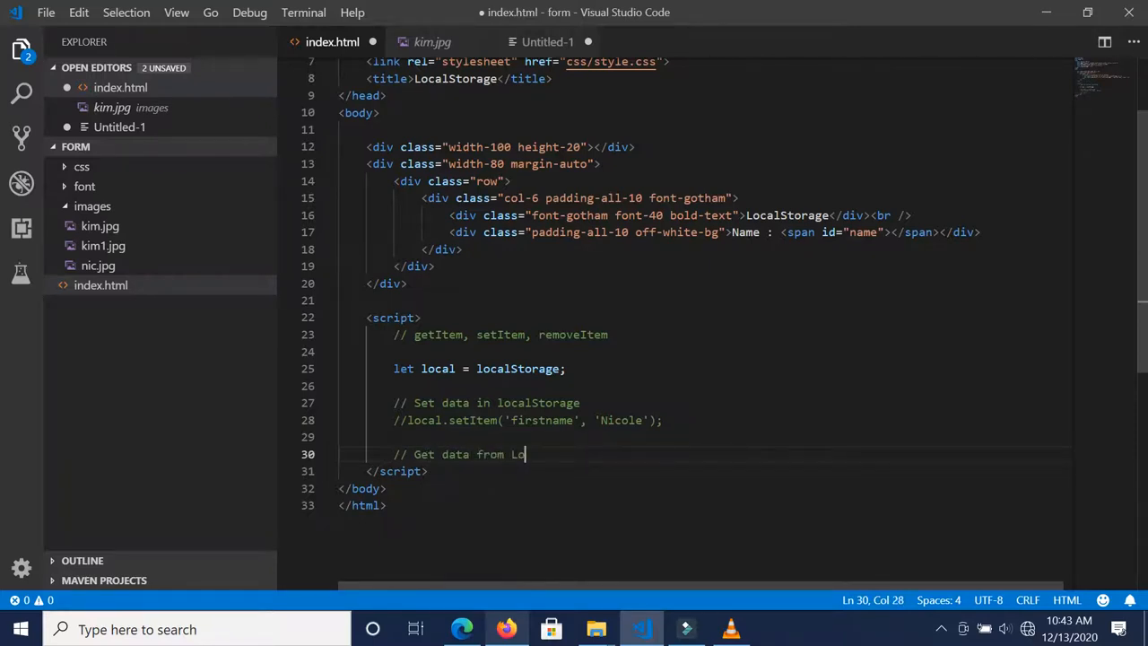
type("calS")
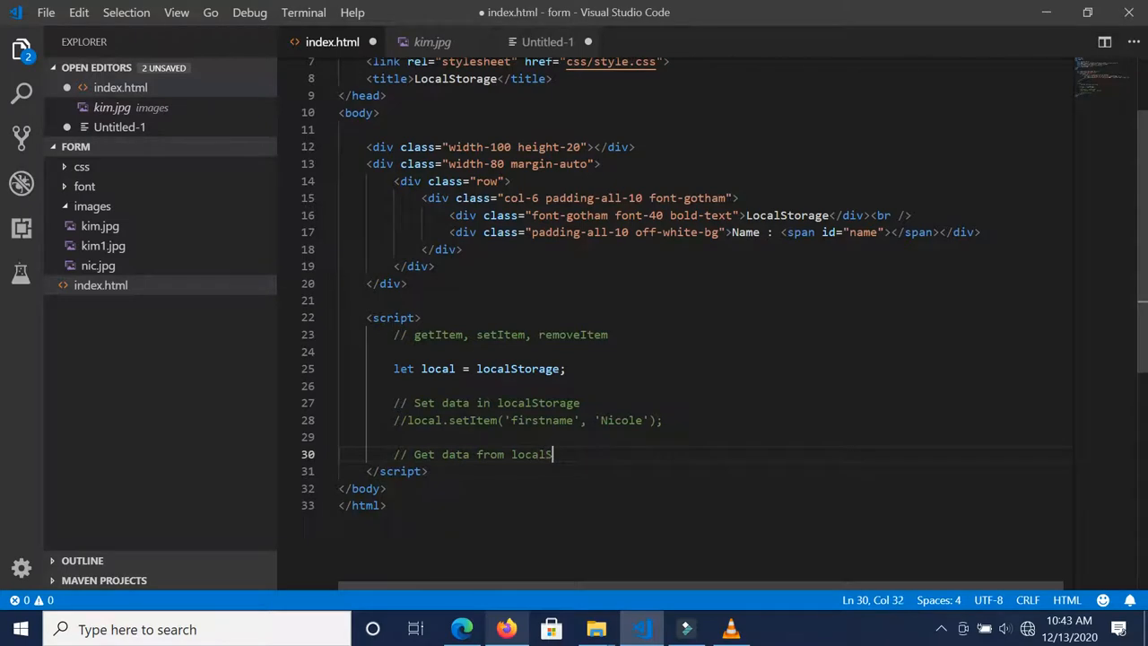
type("torage")
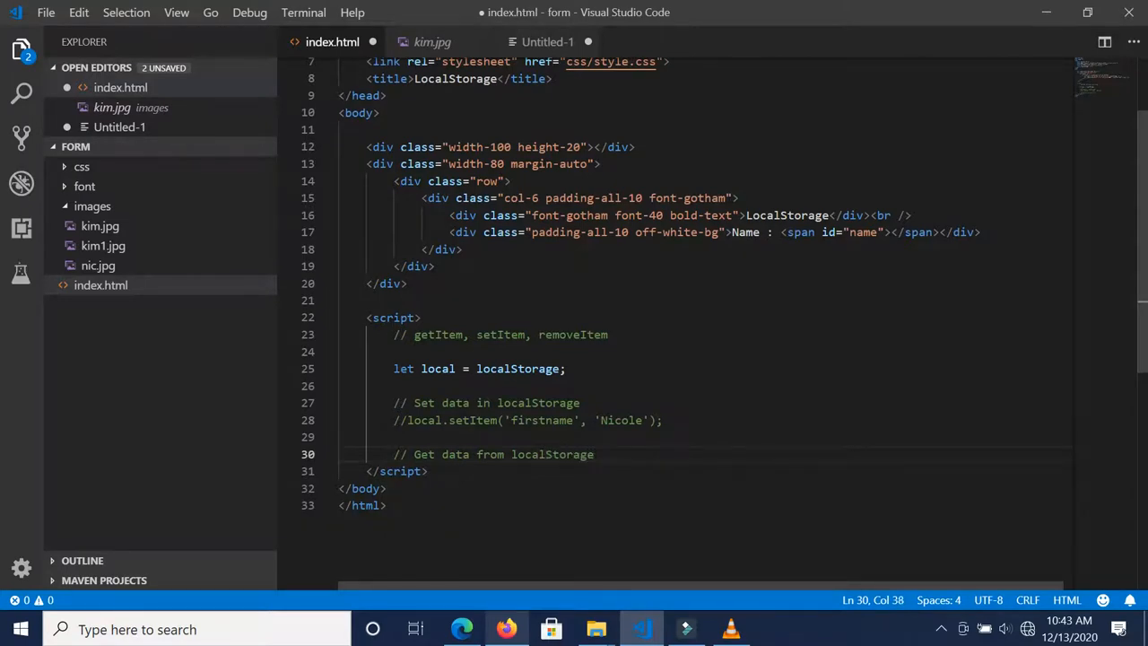
key("Enter")
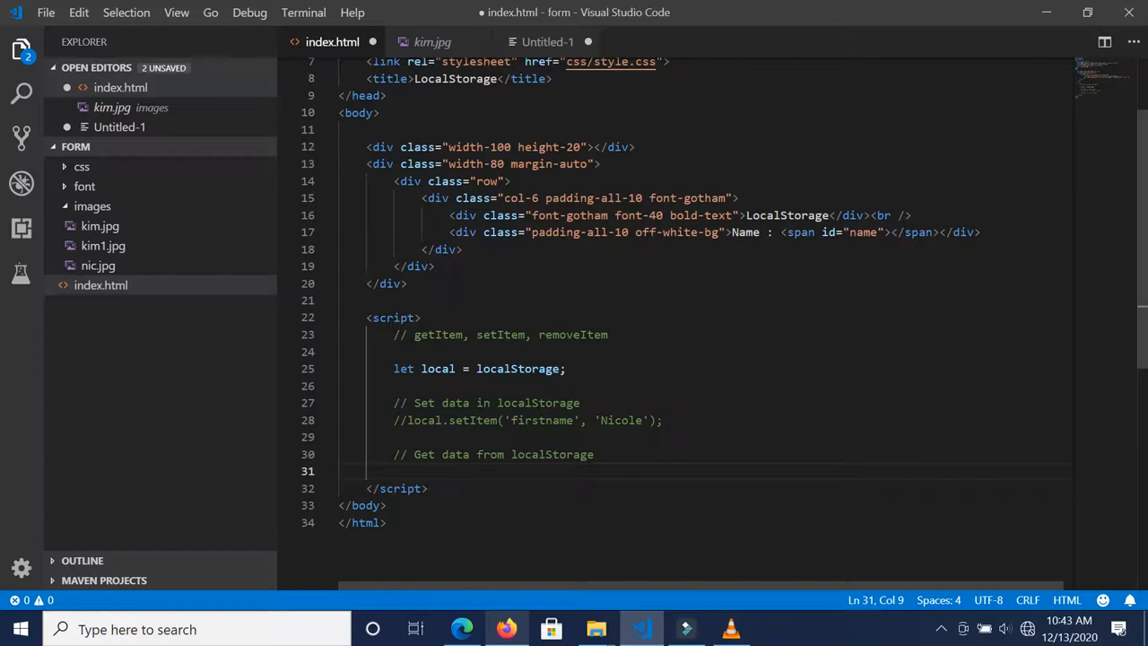
Declare let getItem = local.getItem('firstname'); and switch to the browser
type("let")
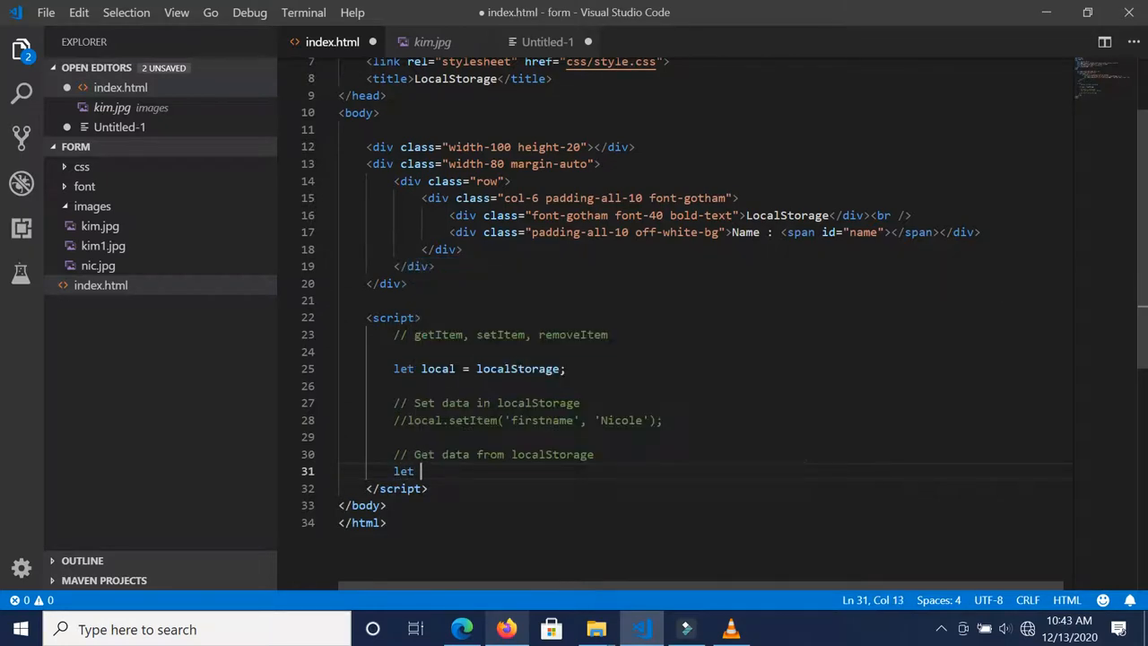
type("getItem =")
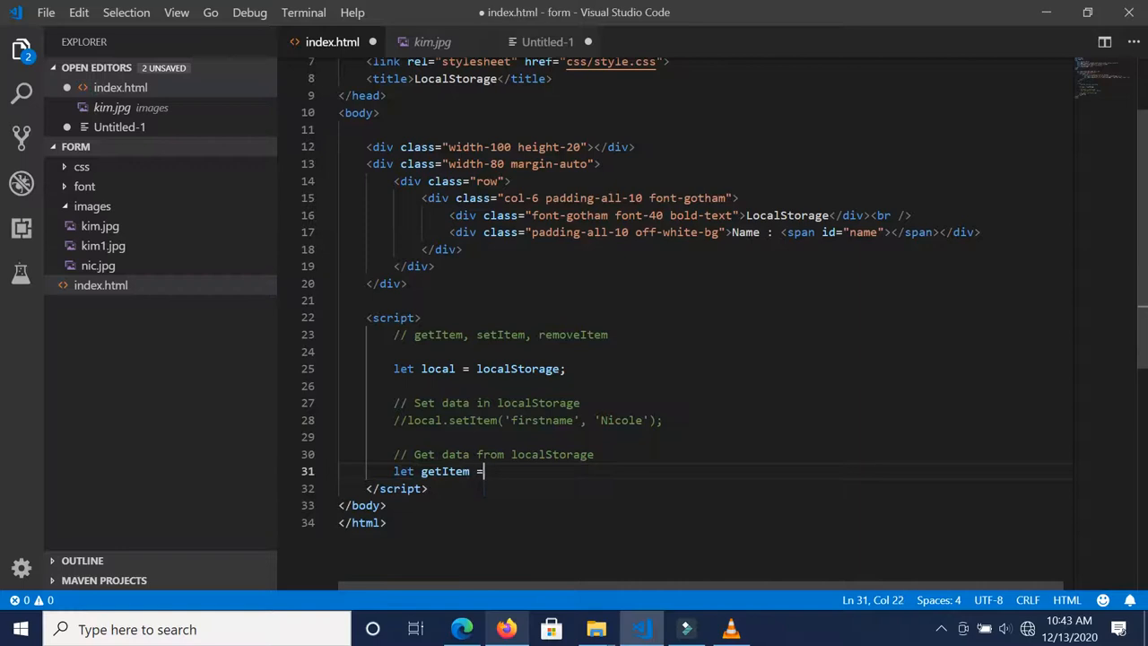
type("local")
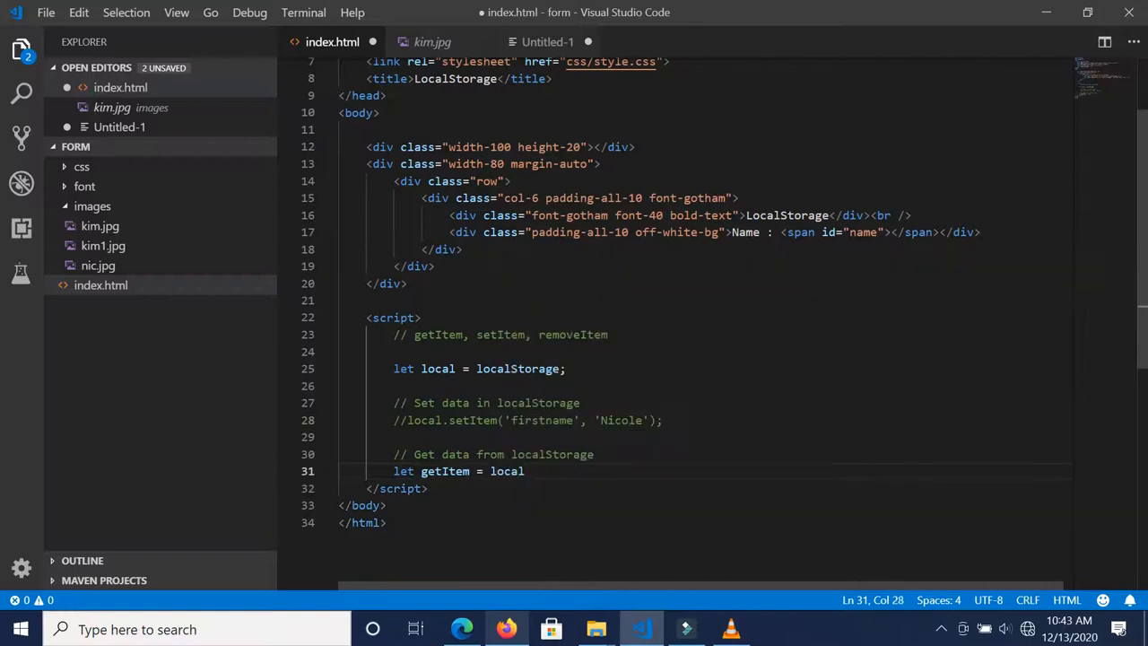
type(".getItem(")
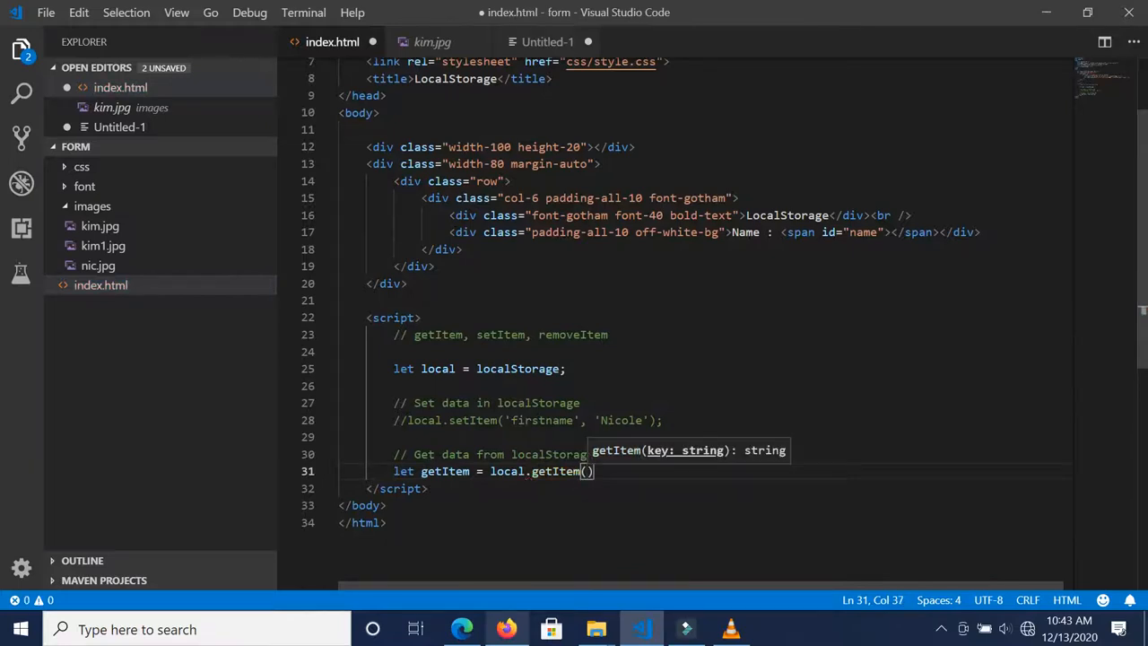
type("''")
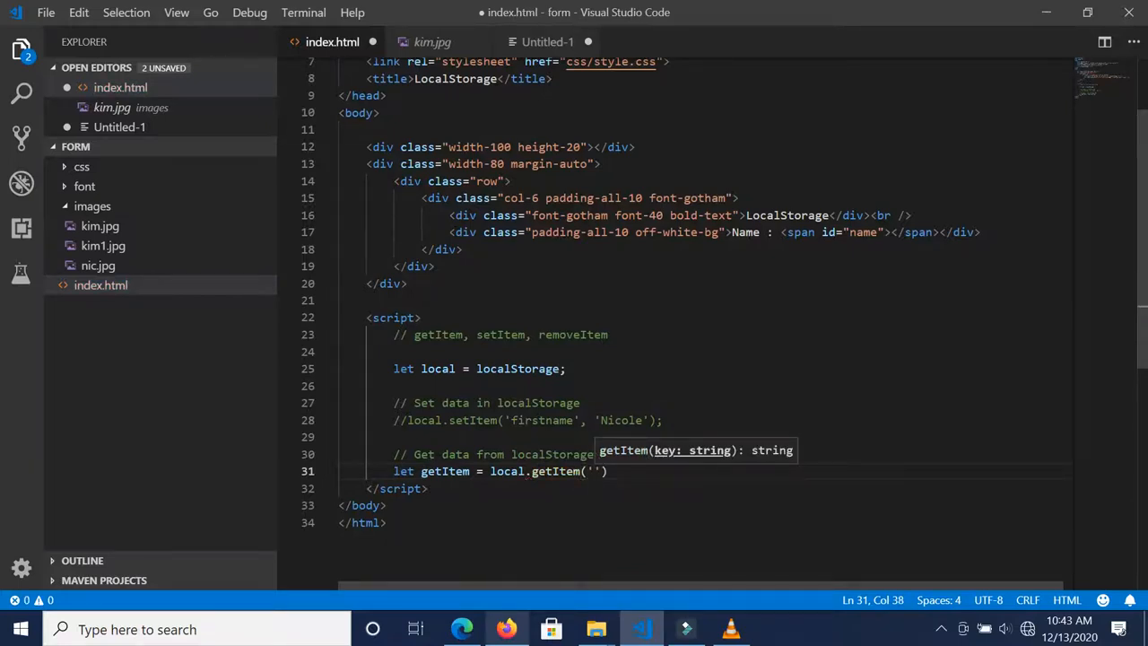
type("firstnam")
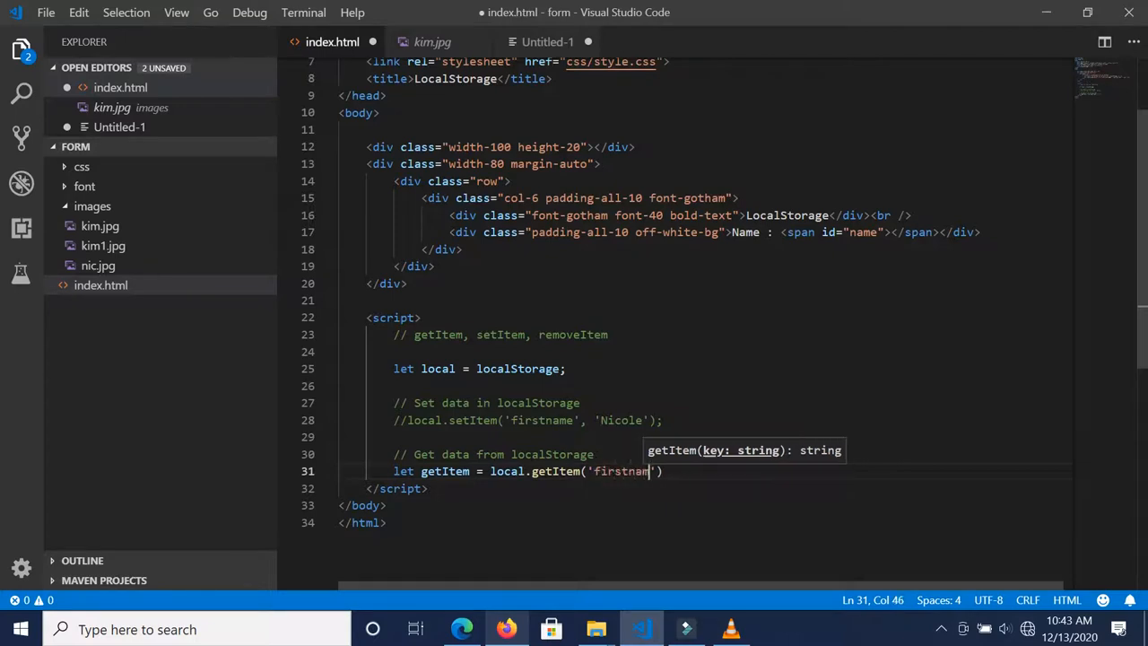
type("e');")
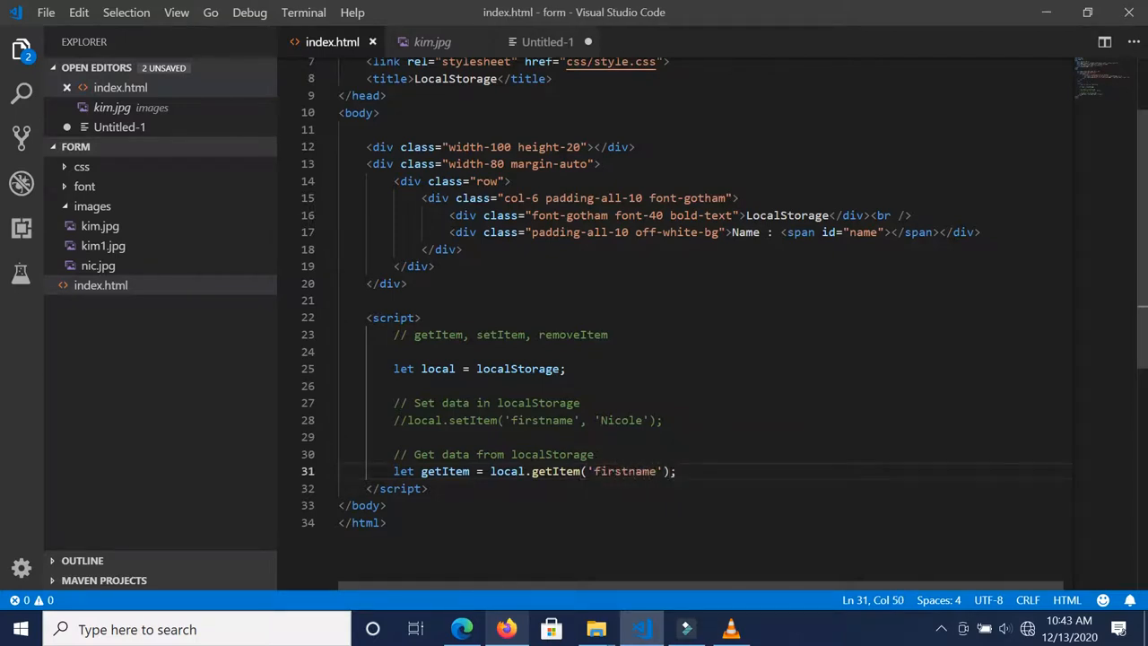
left_click(506, 628)
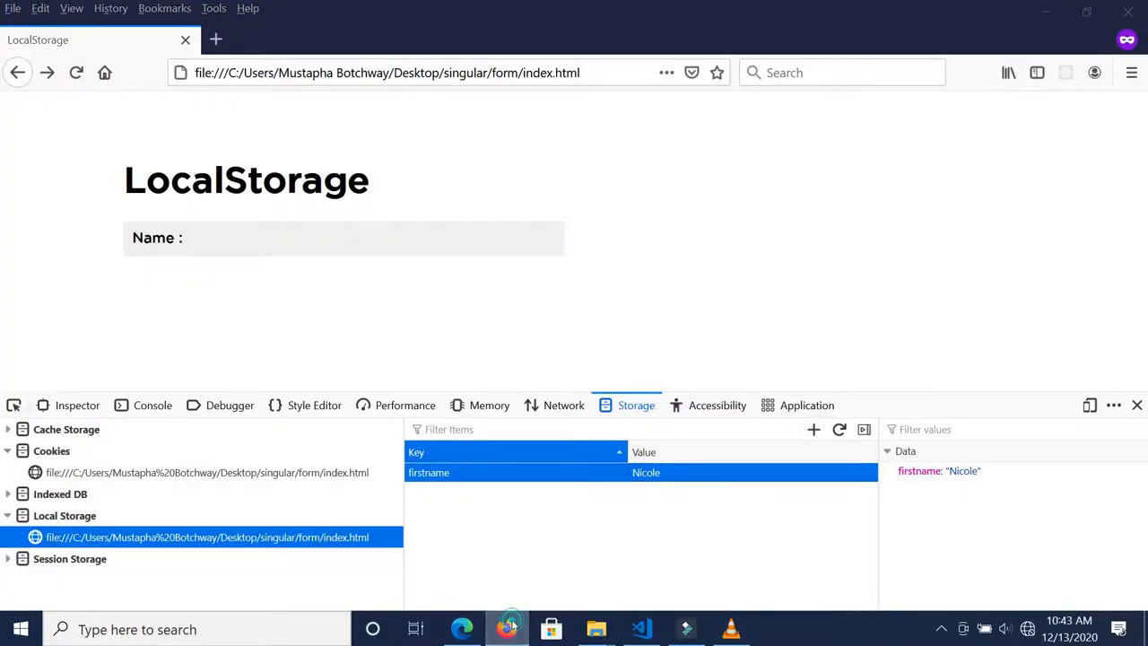
left_click(641, 628)
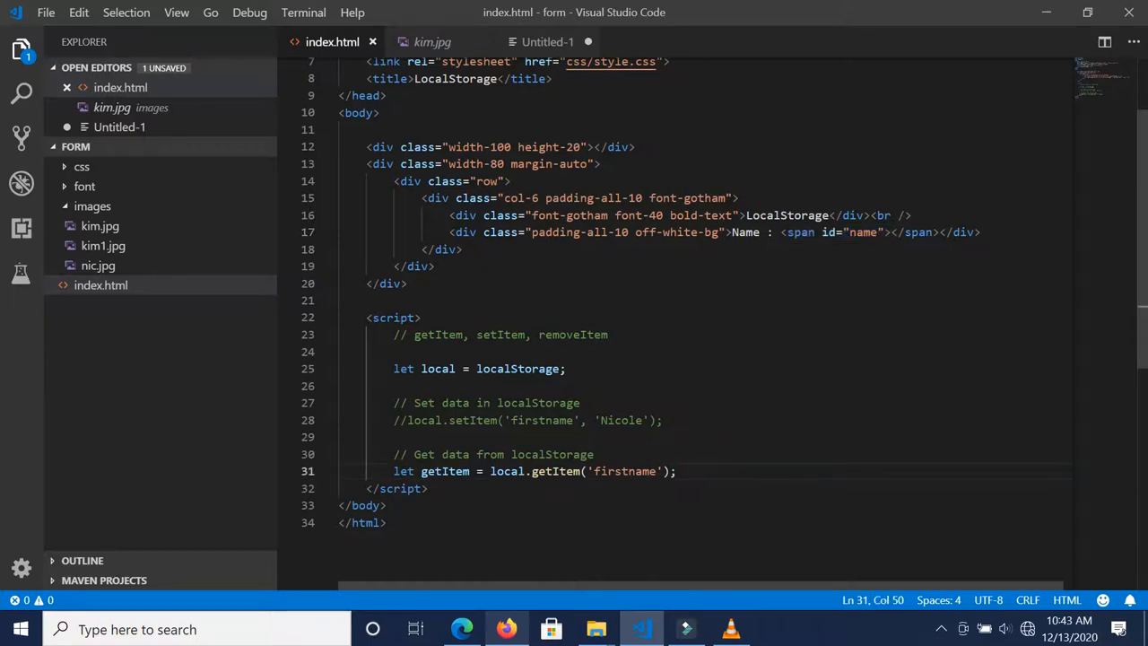
Write document.querySelector('#name').innerHTML = getItem; to show the stored name
type("document.querySelector('#")
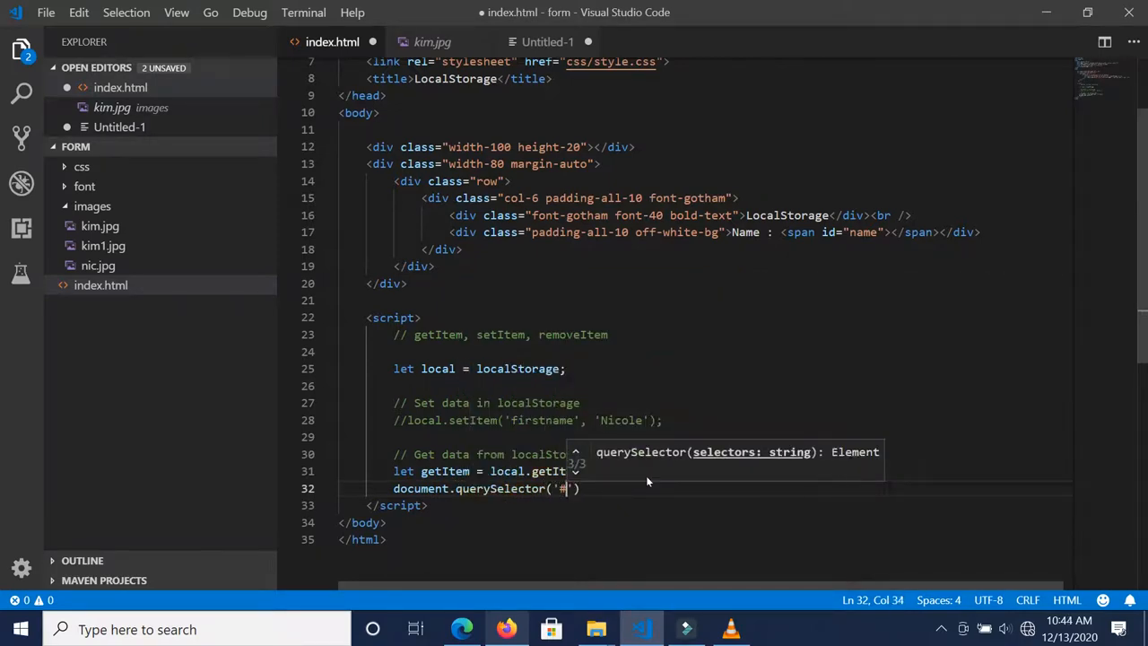
type("name")
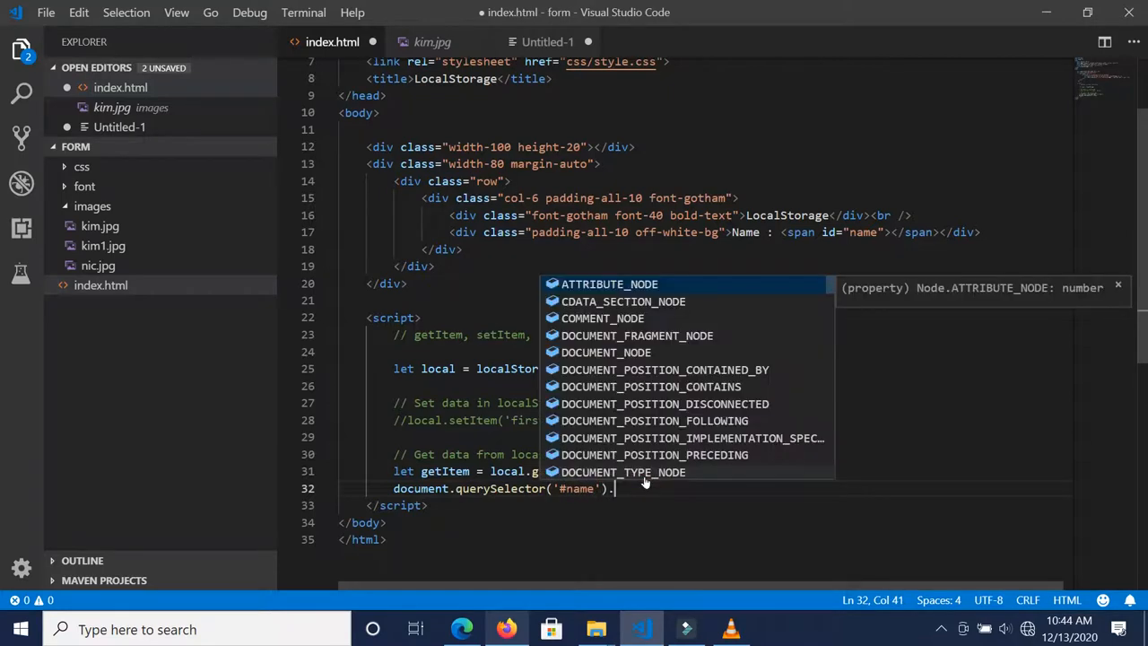
type("innerHTML =")
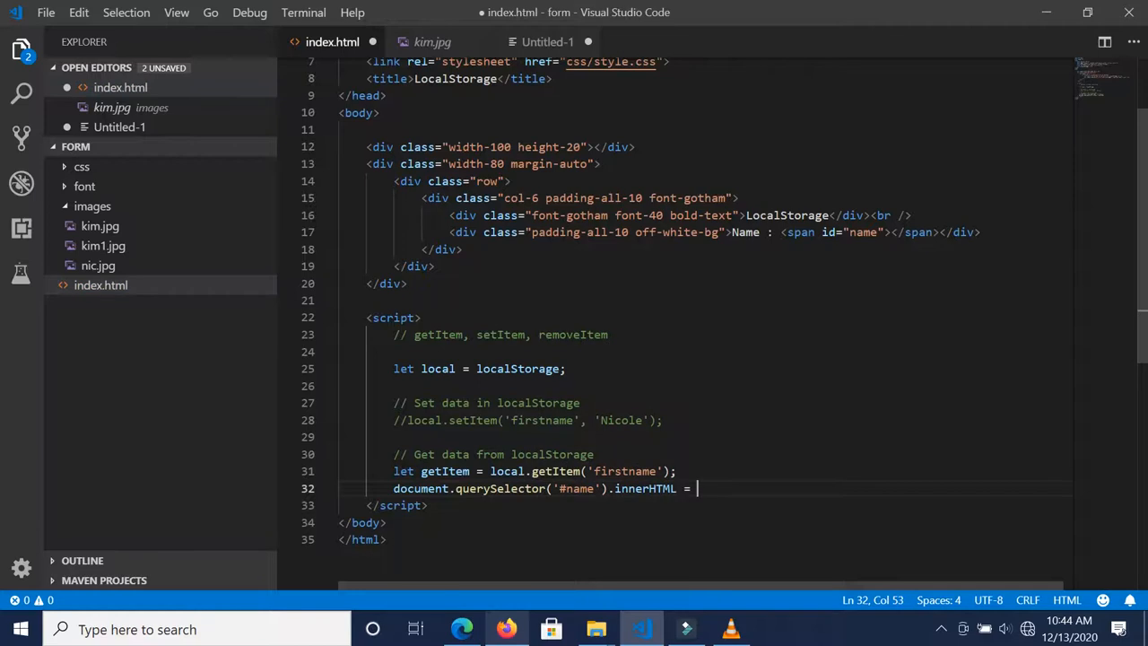
type("getItem")
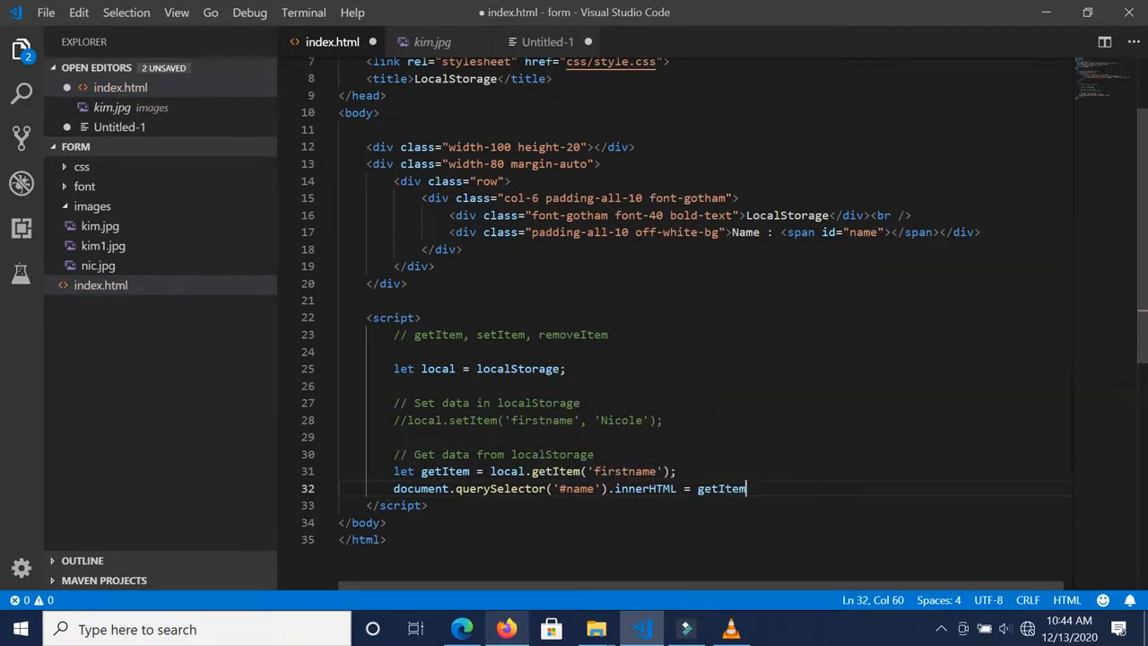
type(";")
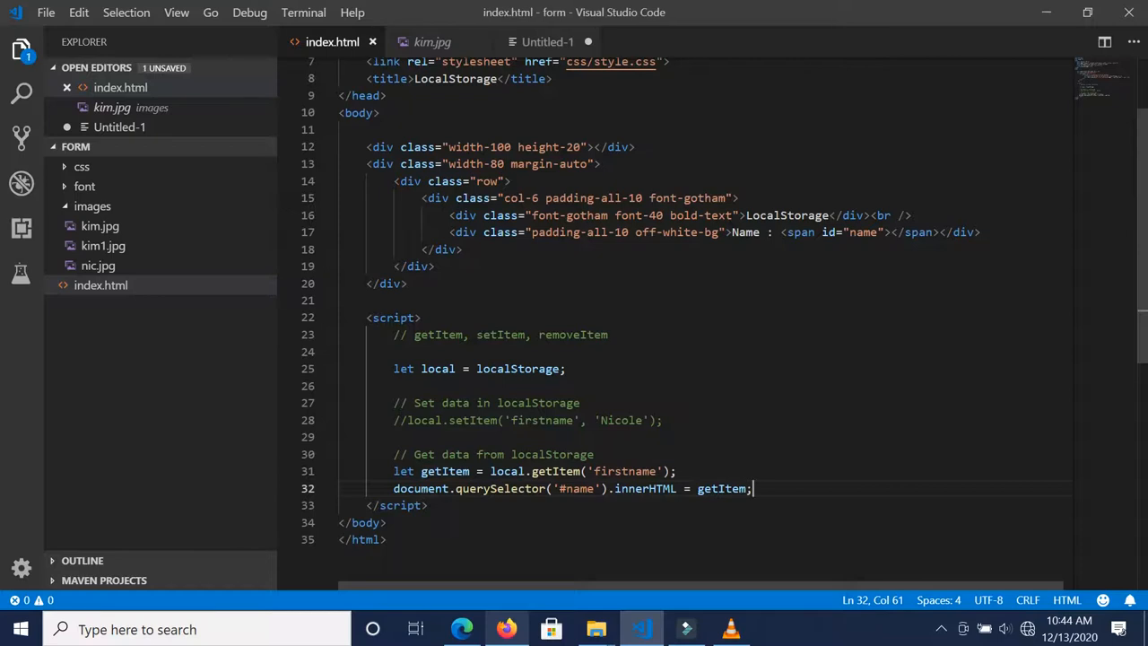
Highlight the getItem declaration and its use while explaining the retrieval code
left_click_drag(393, 470, 538, 470)
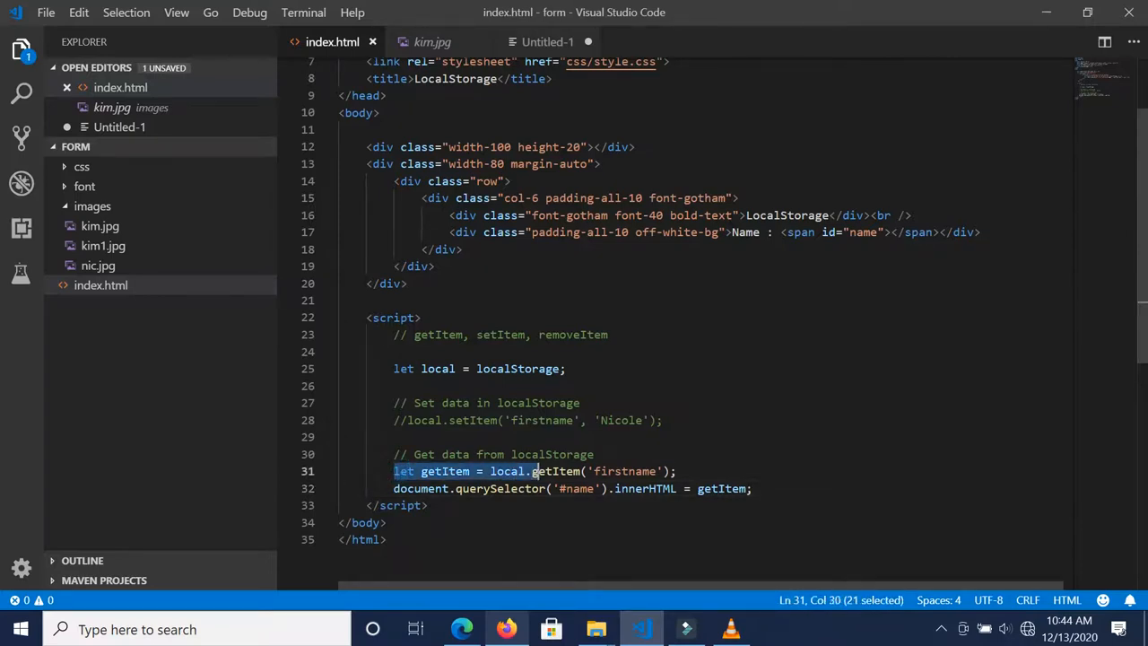
left_click_drag(534, 470, 667, 470)
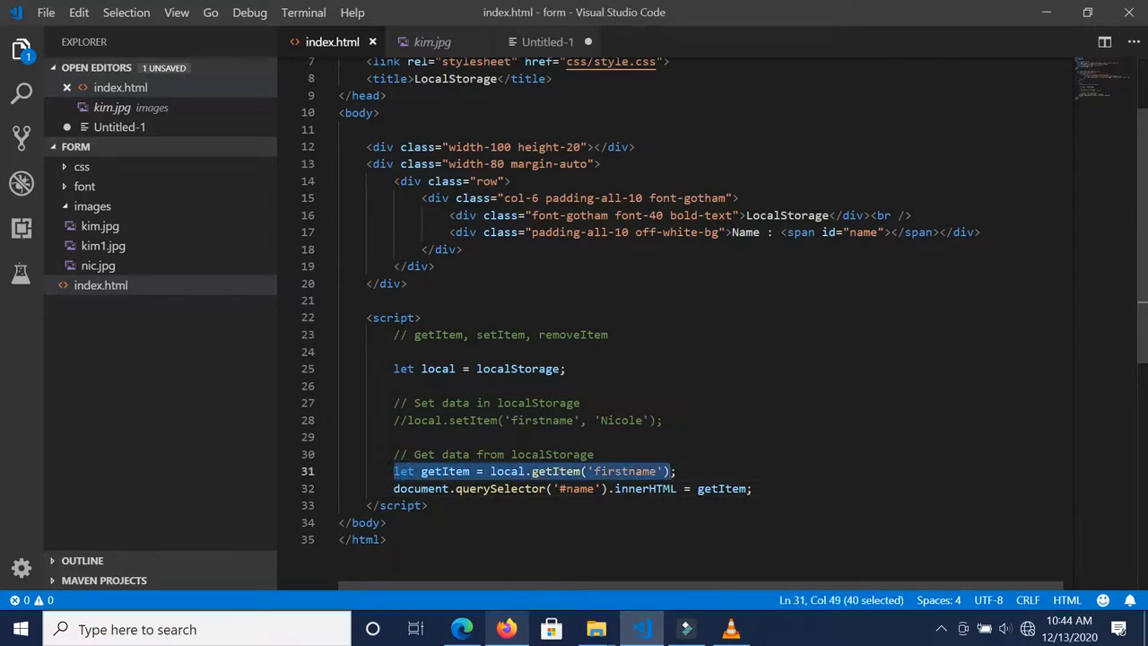
double_click(721, 488)
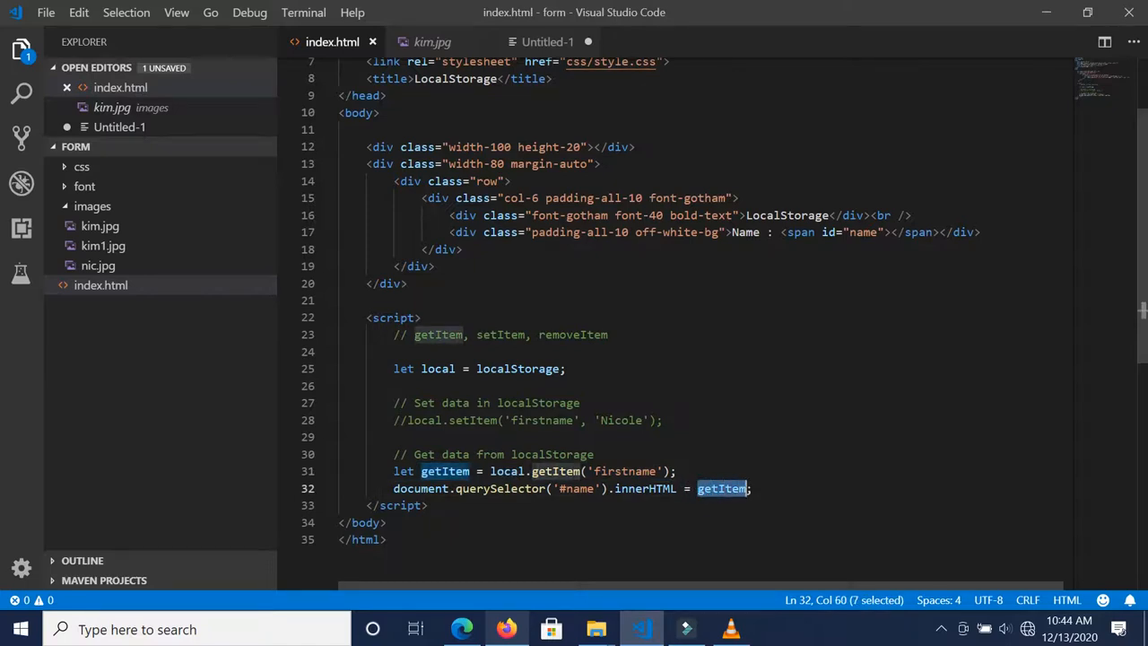
Reload the page in Firefox so 'Name : Nicole' appears, then return to the editor
left_click(506, 628)
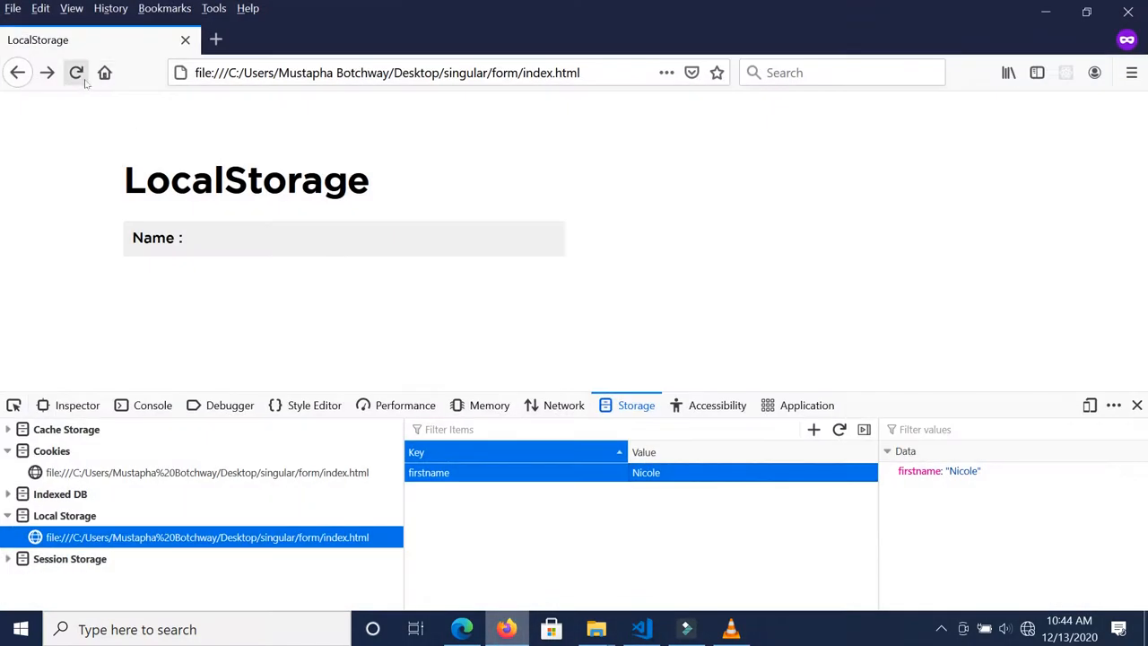
left_click(75, 71)
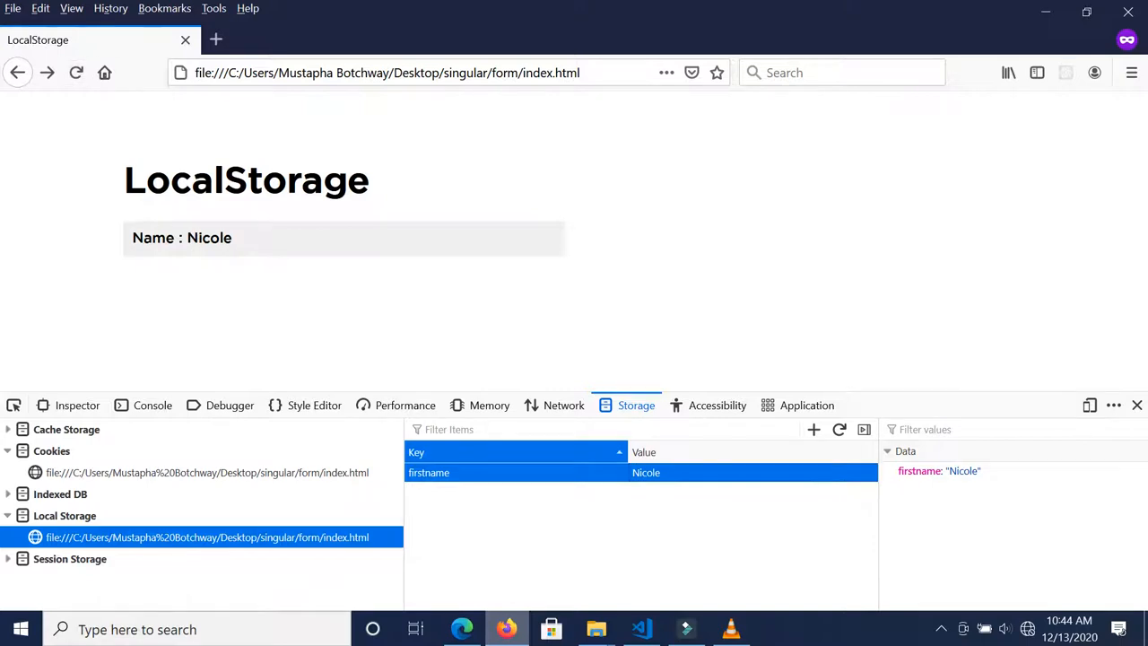
double_click(209, 237)
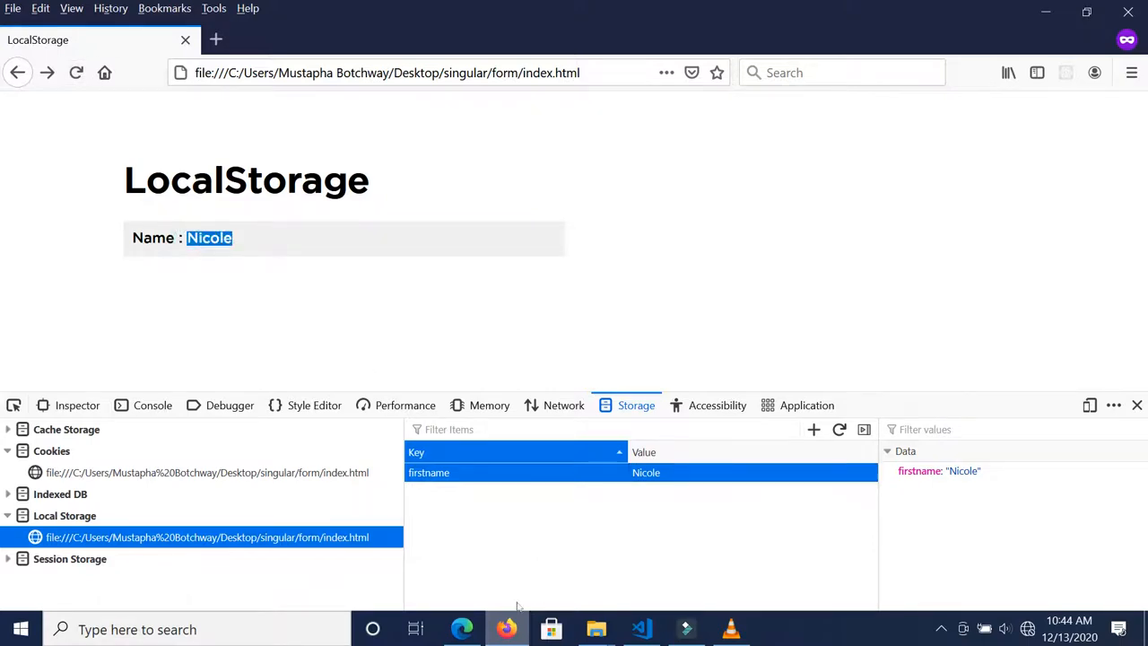
left_click(641, 628)
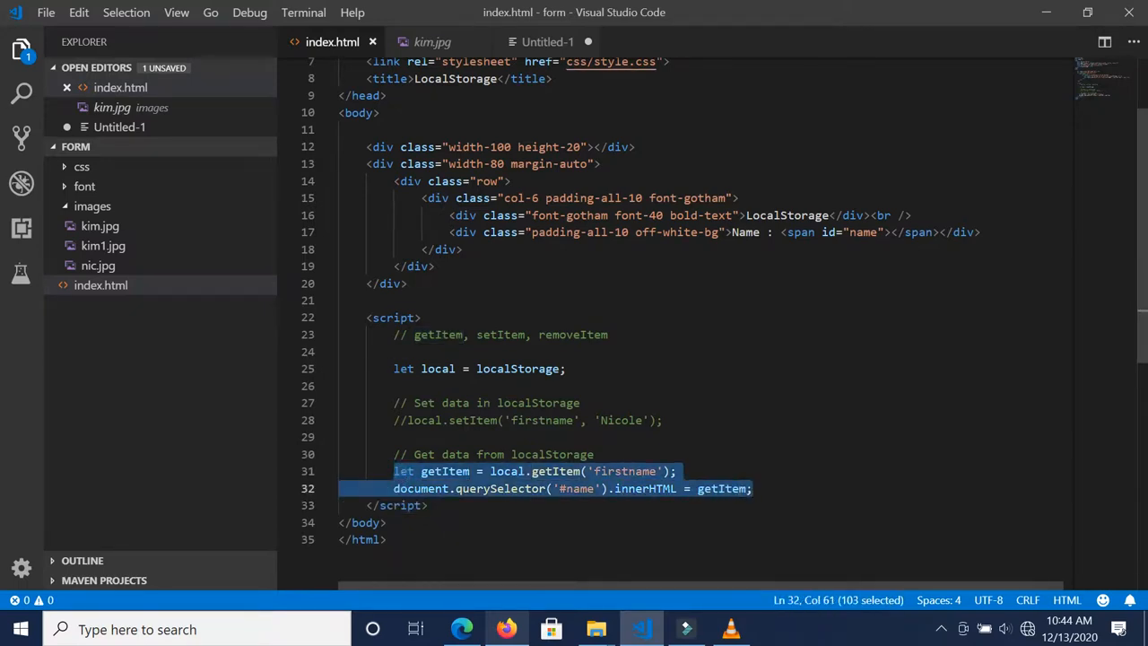
key("ctrl+/")
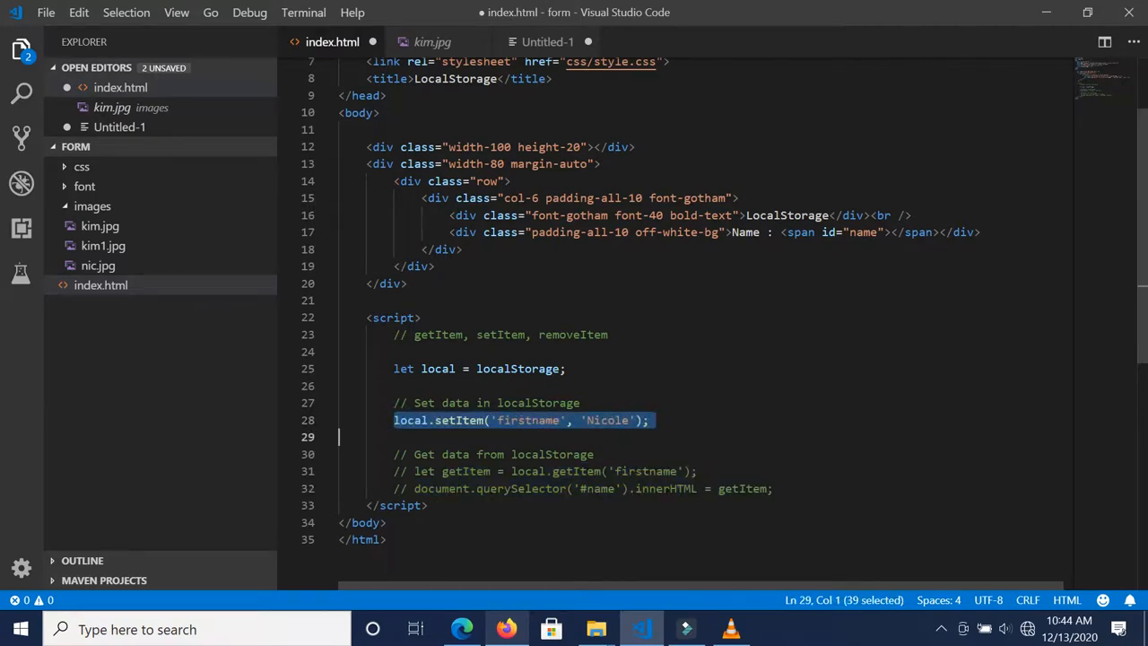
left_click(649, 420)
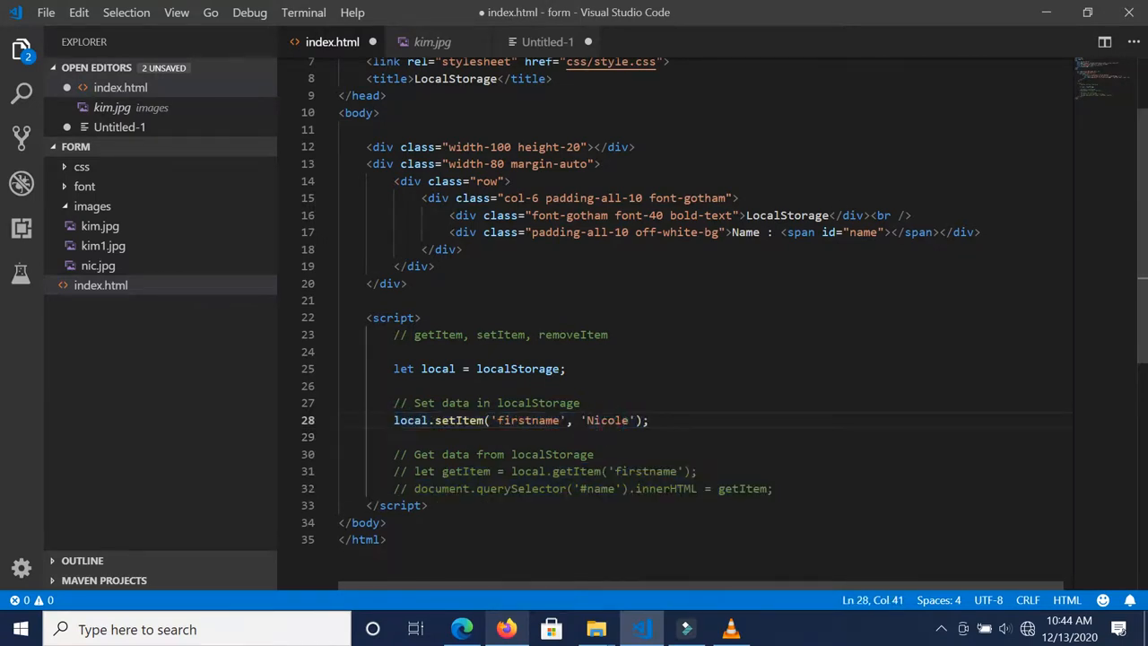
type("Mus")
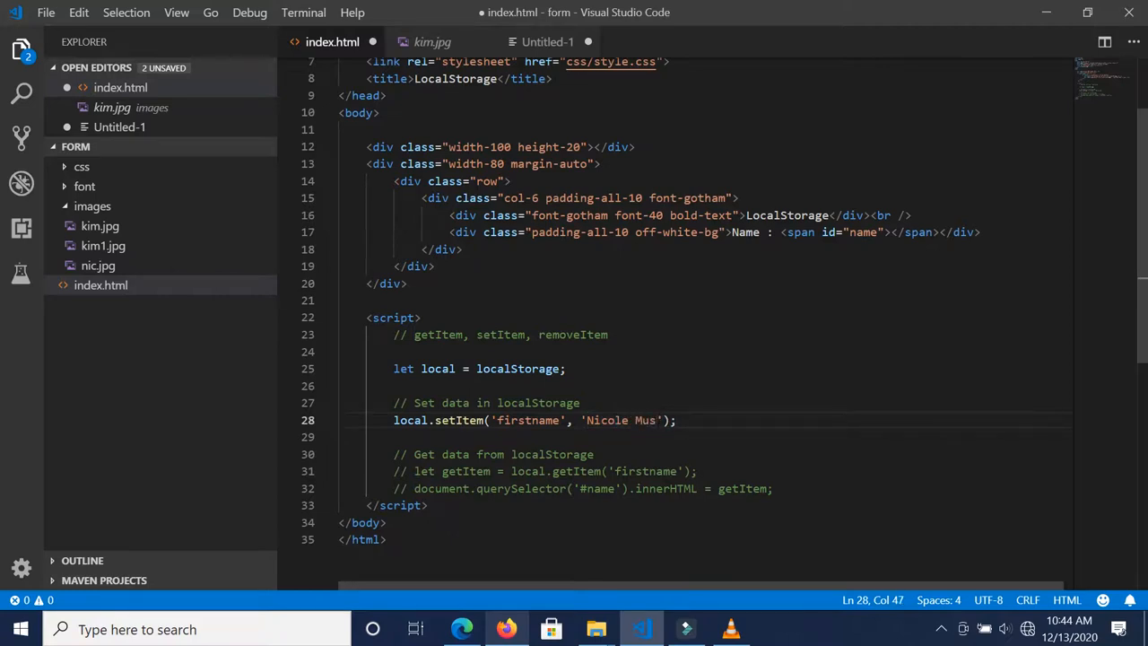
type("sy")
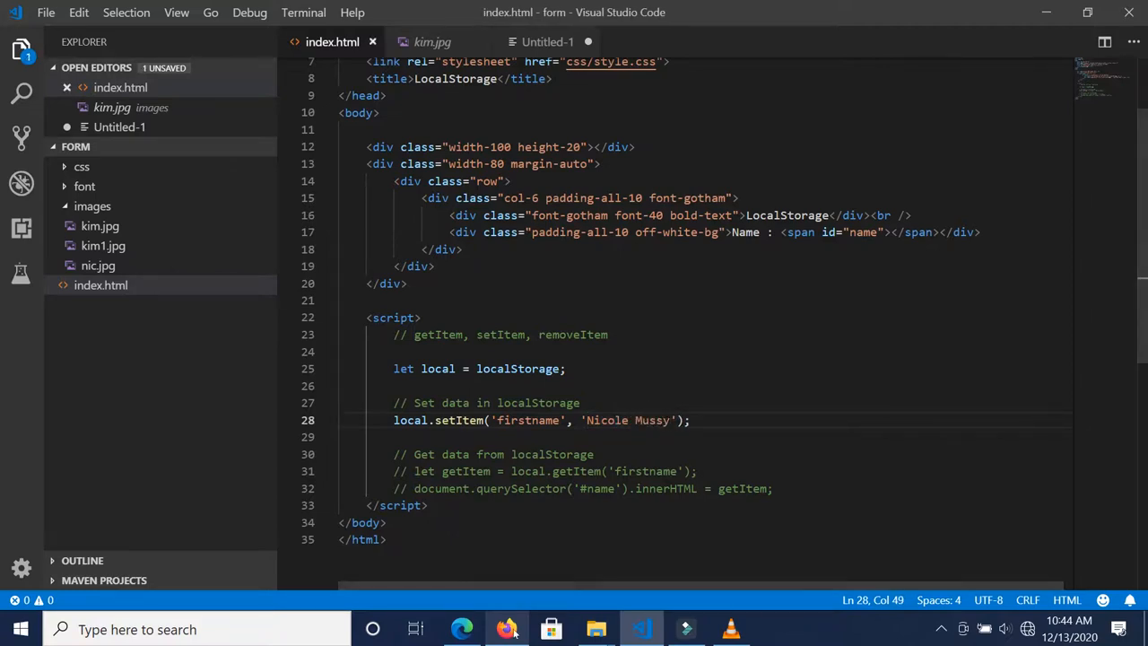
Reload the page in Firefox to store the new name; the name area shows blank
left_click(506, 628)
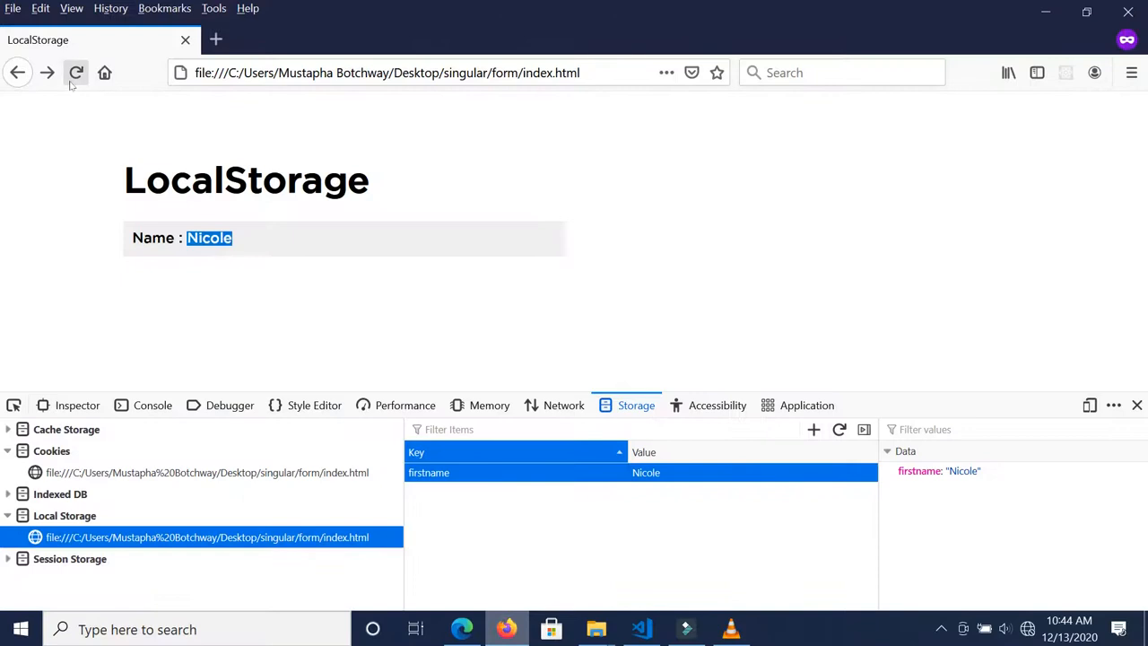
left_click(75, 72)
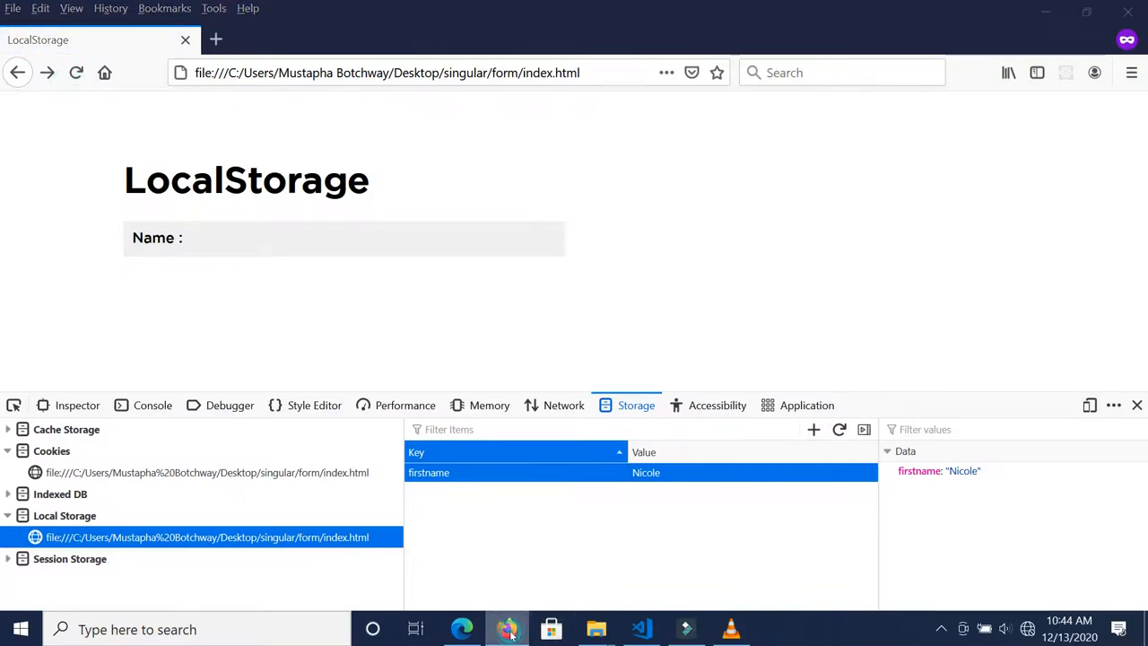
left_click(640, 628)
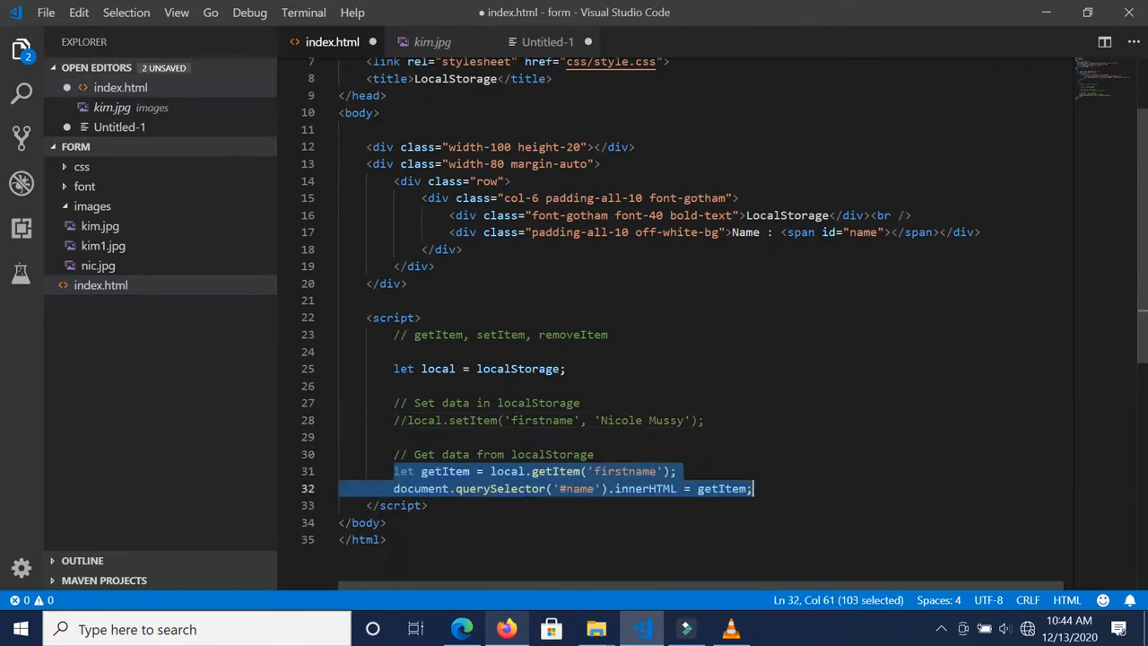
Switch to Firefox to check the page with only getItem active
left_click(461, 628)
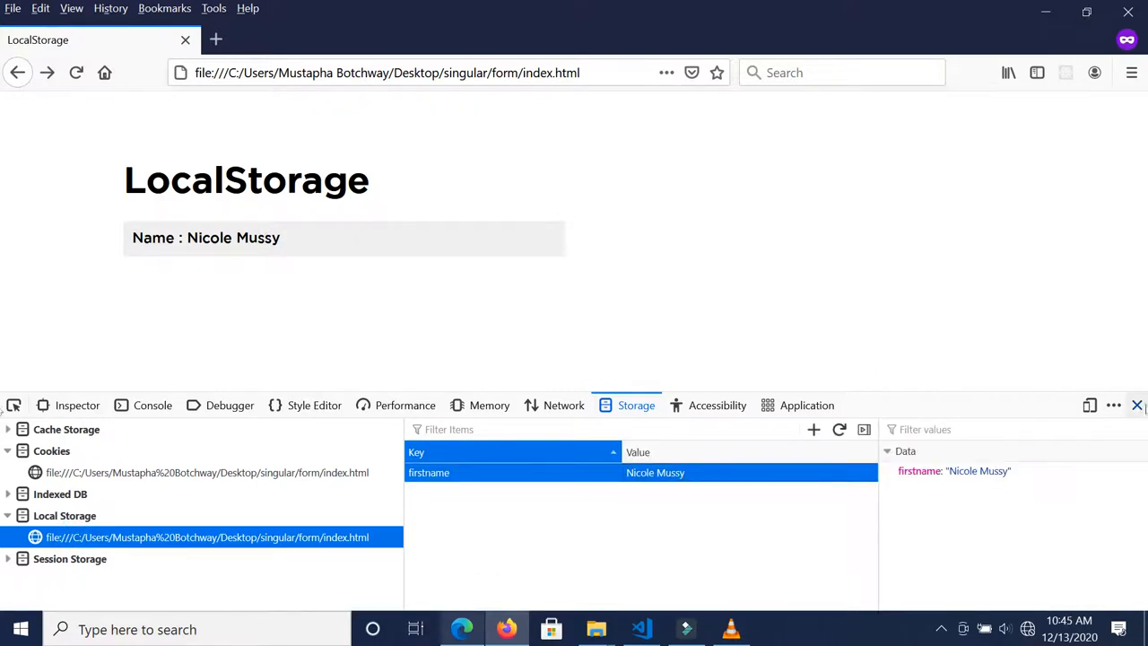
left_click(511, 628)
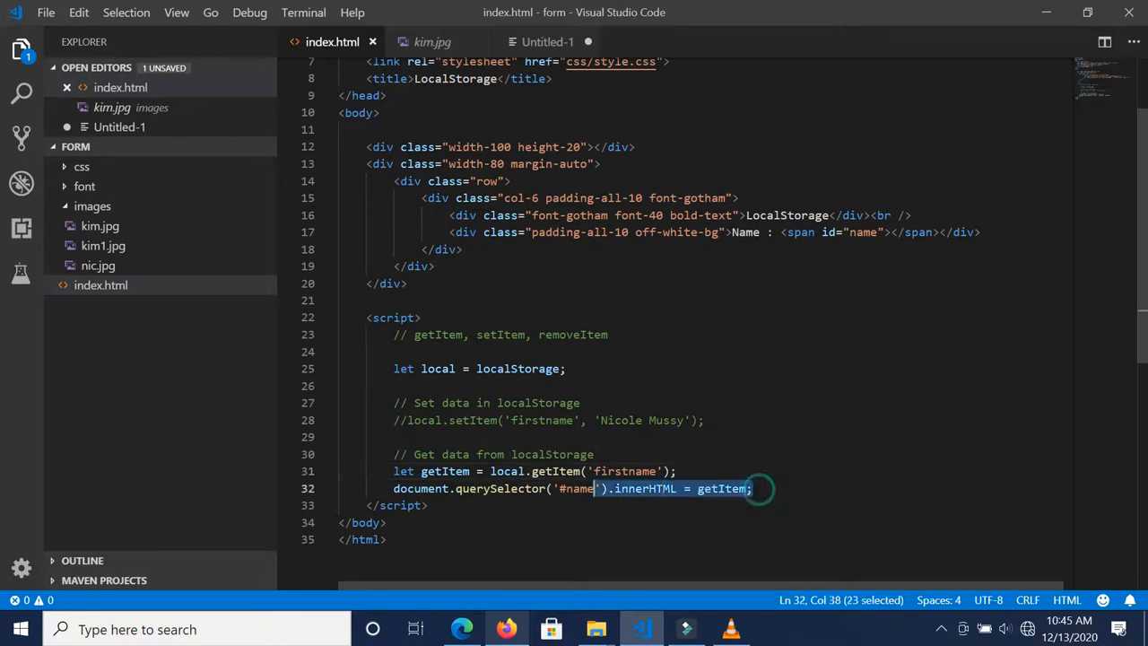
Comment out the getItem lines and add local.removeItem('firstname'); under a // Remove data from localStorage comment
key("ctrl+/")
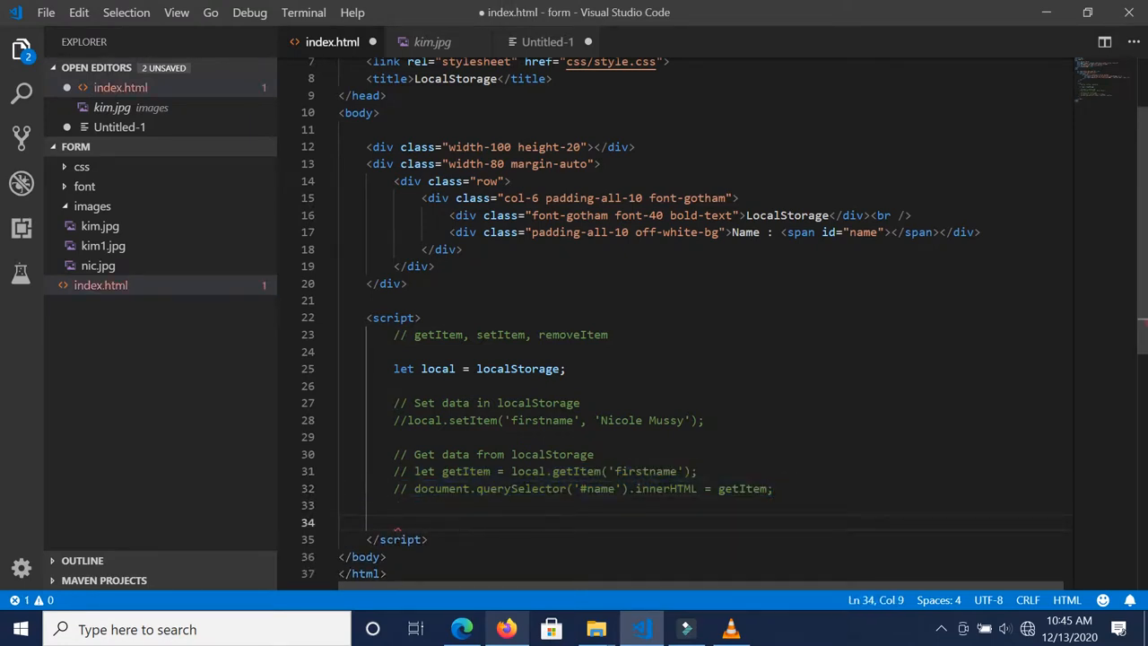
type("// Remove data from lo")
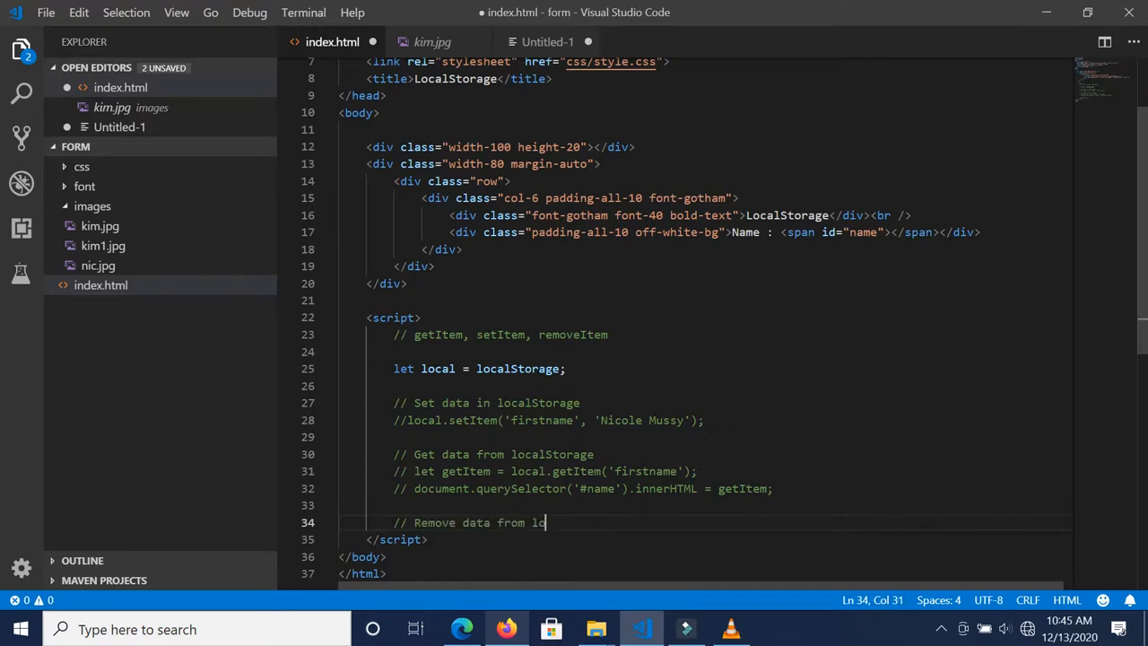
type("calStorage")
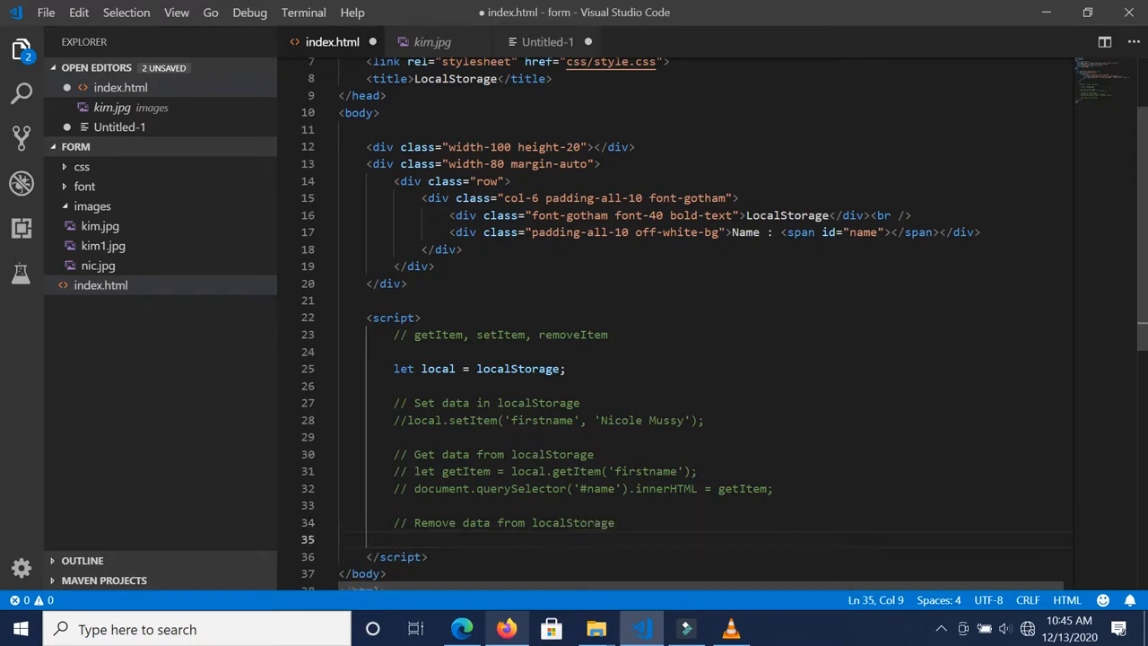
type("lo")
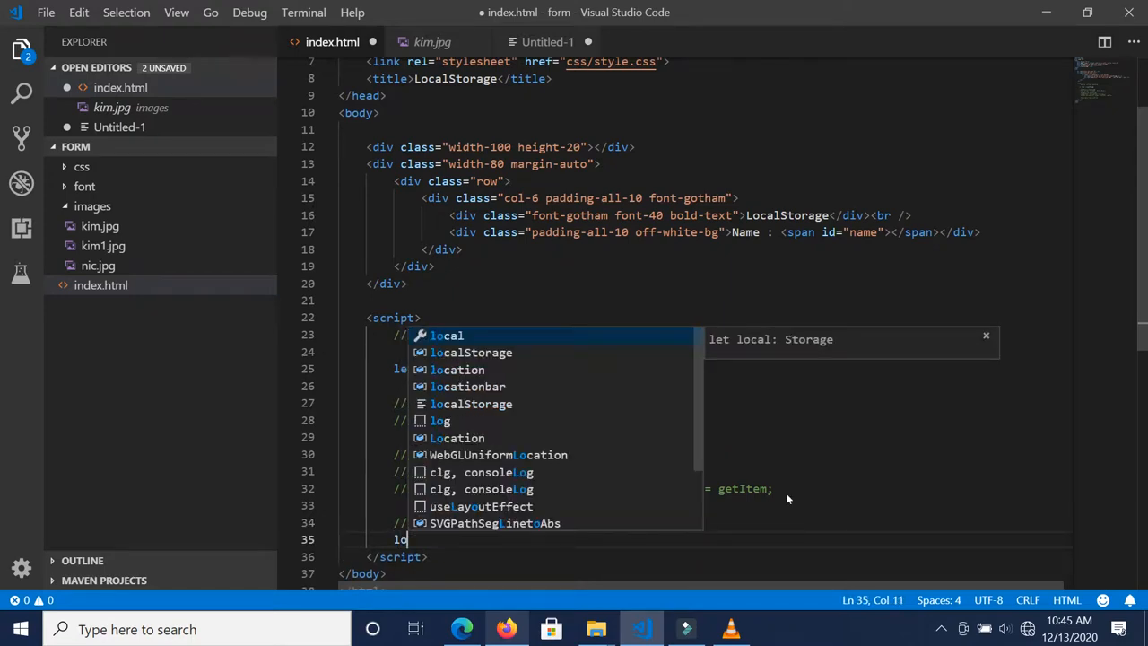
type("local.removeItem('")
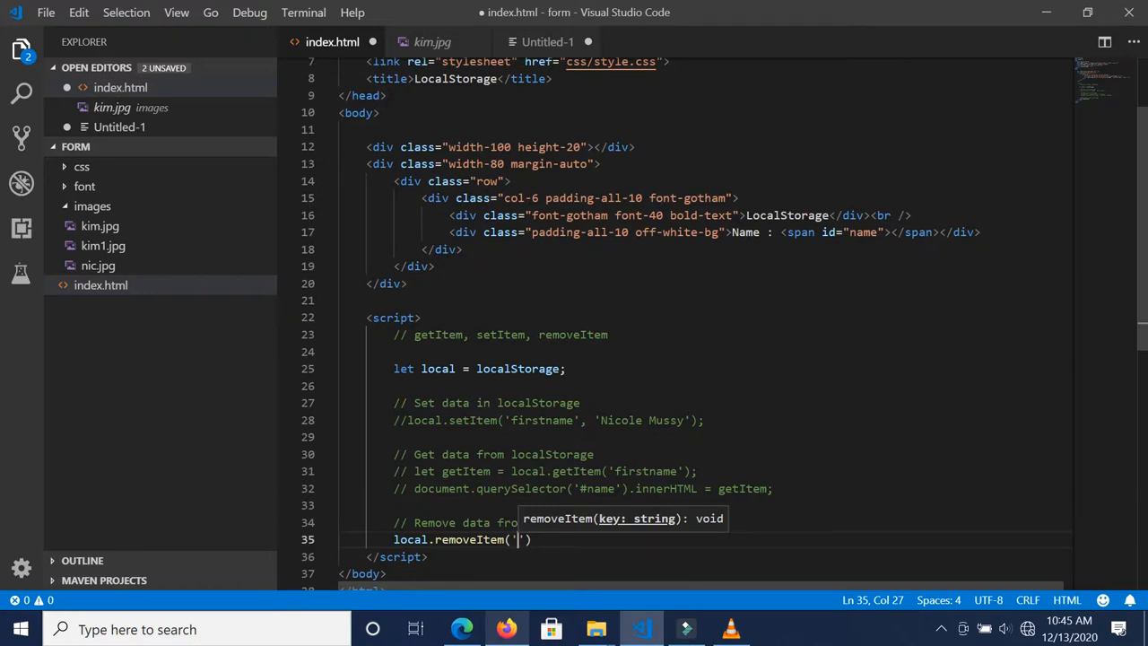
double_click(534, 420)
type("firstname")
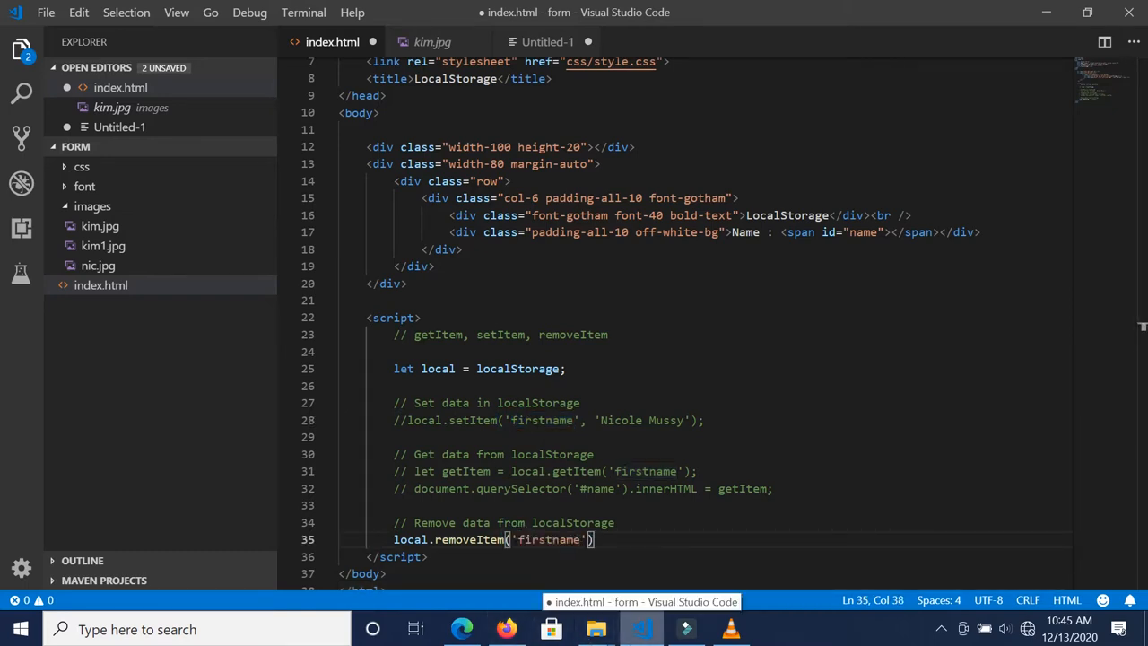
type(";")
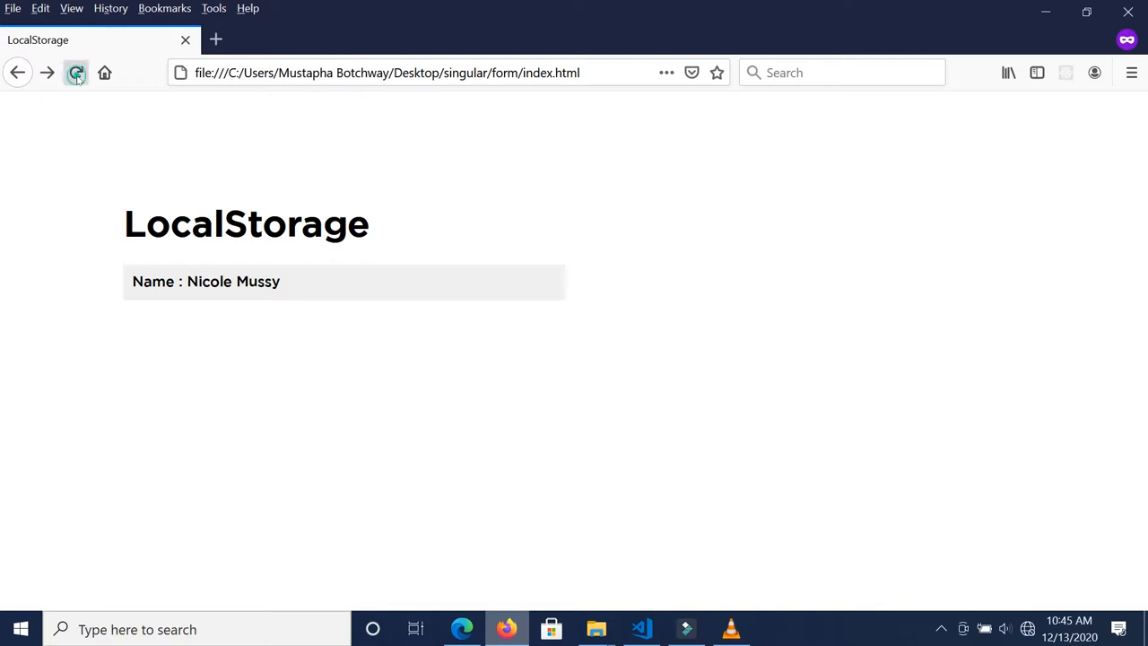
Reload and verify via Inspect Element > Storage that the name is blank and Local Storage is empty
left_click(76, 71)
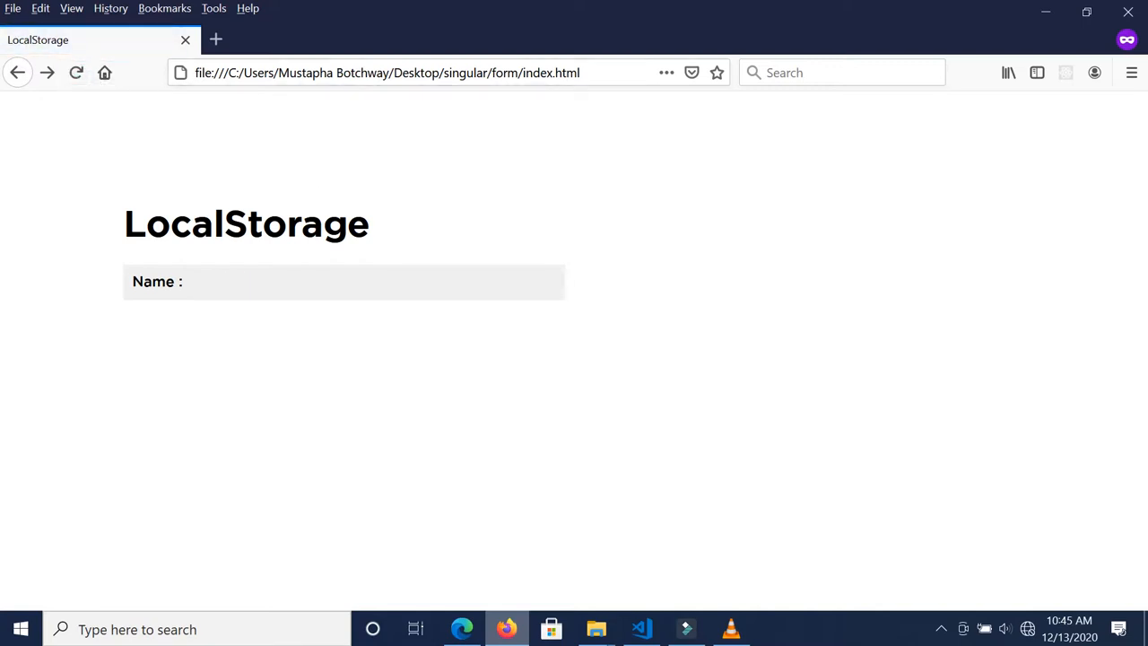
right_click(448, 403)
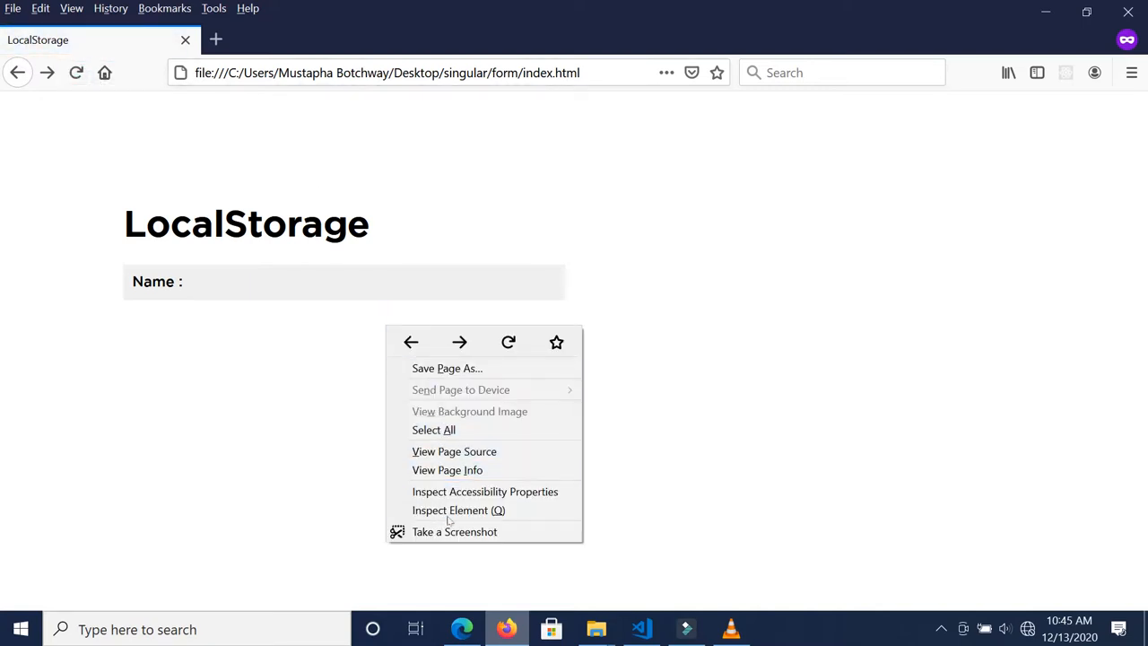
left_click(457, 509)
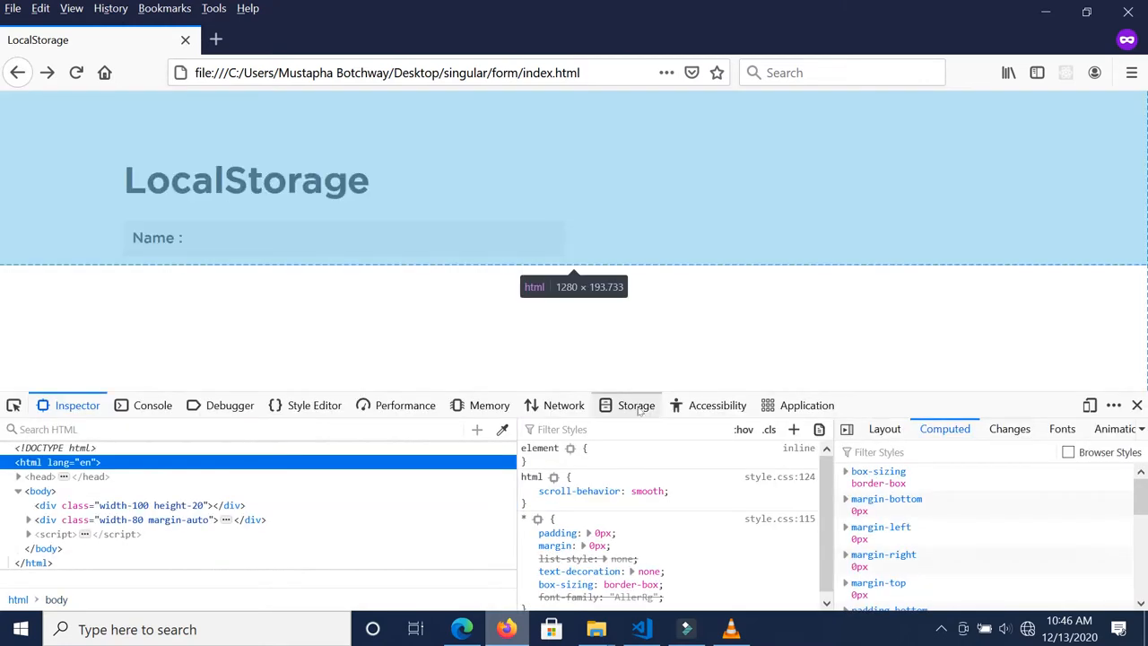
left_click(635, 405)
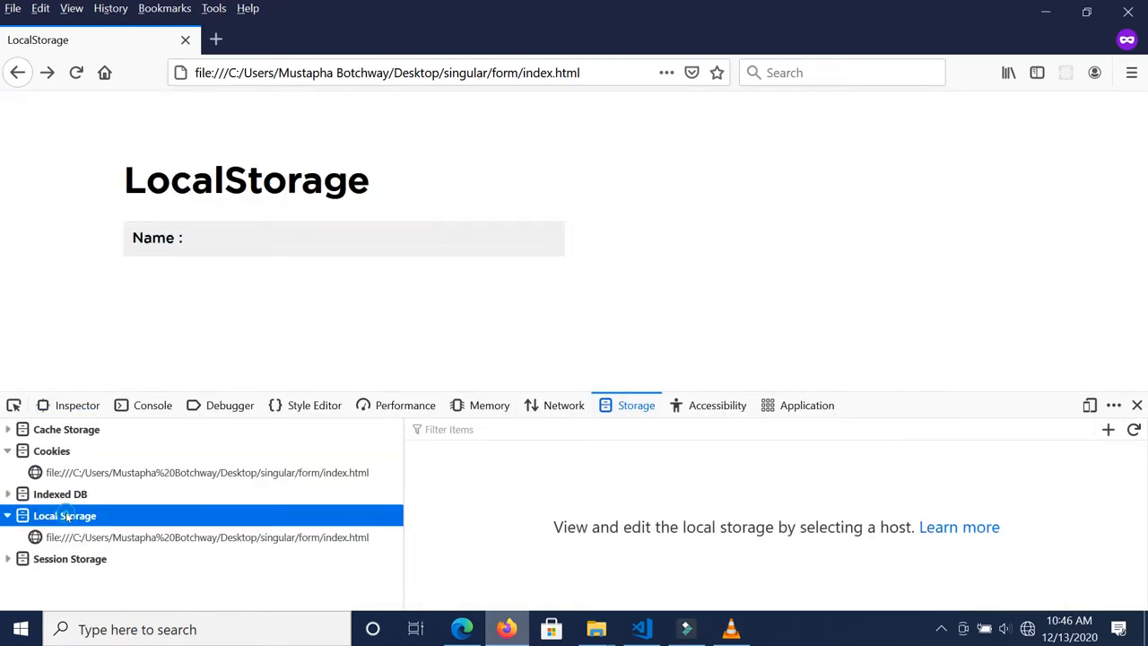
left_click(207, 537)
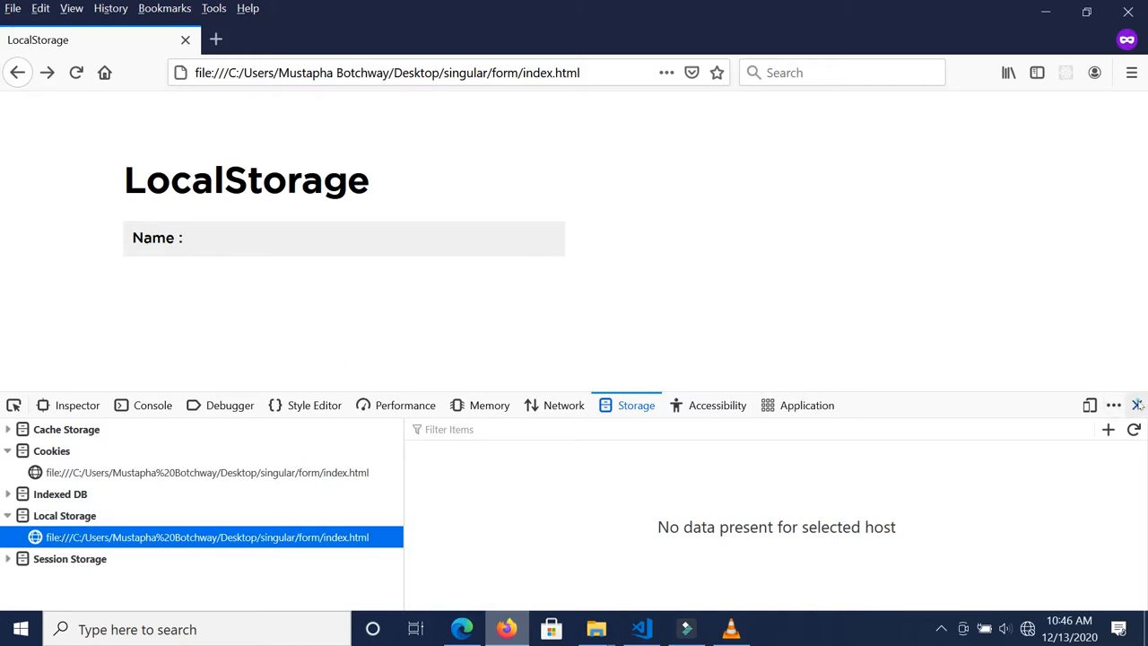
left_click(640, 628)
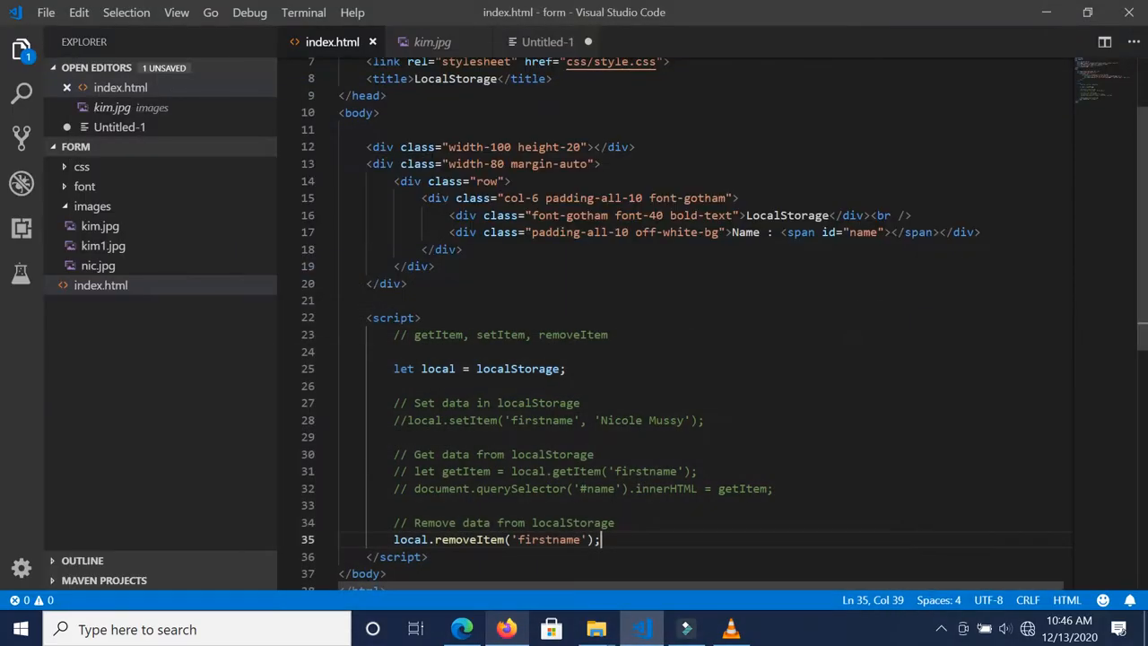